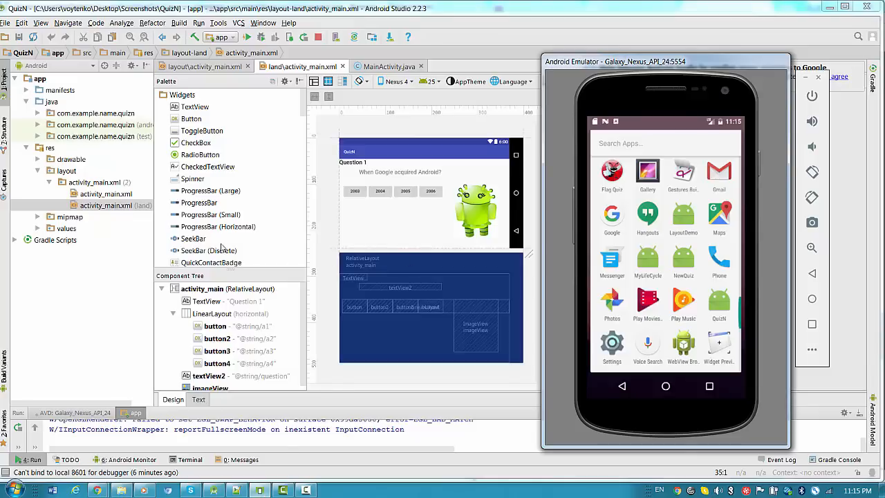
mouse_move(211, 263)
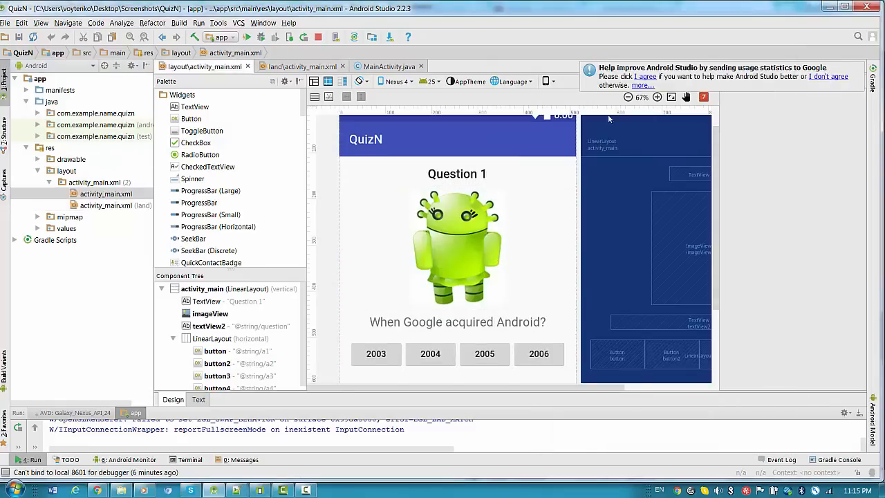
Step: Launch the QuizN app from the emulator's app drawer, showing Question 1 with its answers
left_click(629, 97)
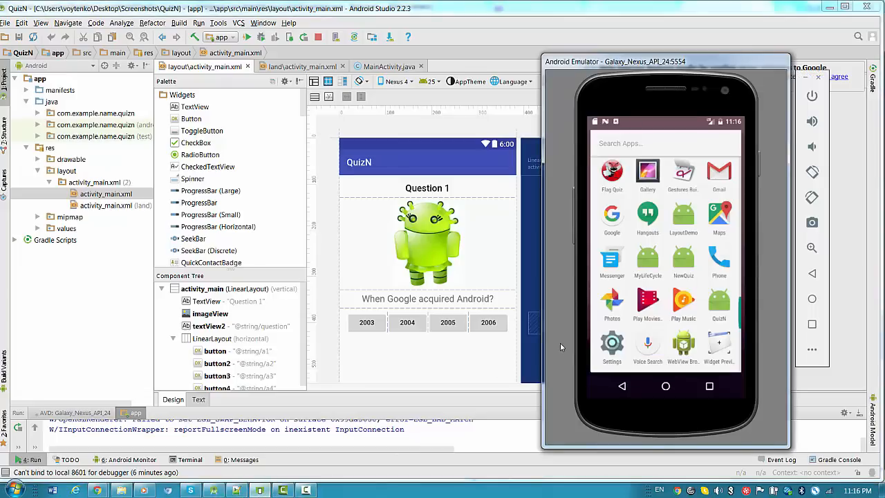
mouse_move(718, 303)
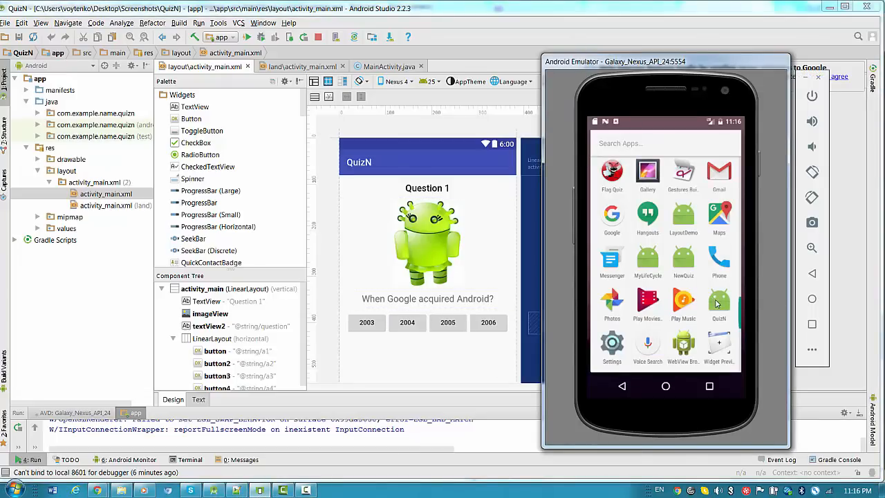
left_click(719, 304)
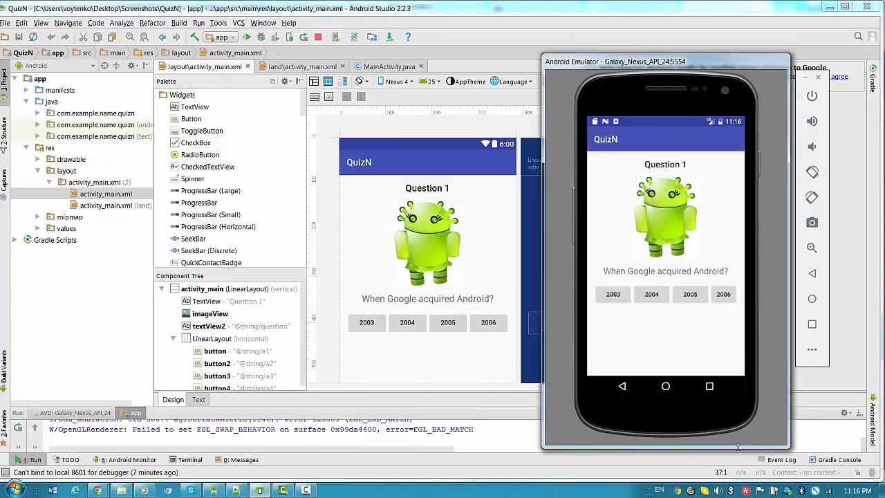
mouse_move(762, 180)
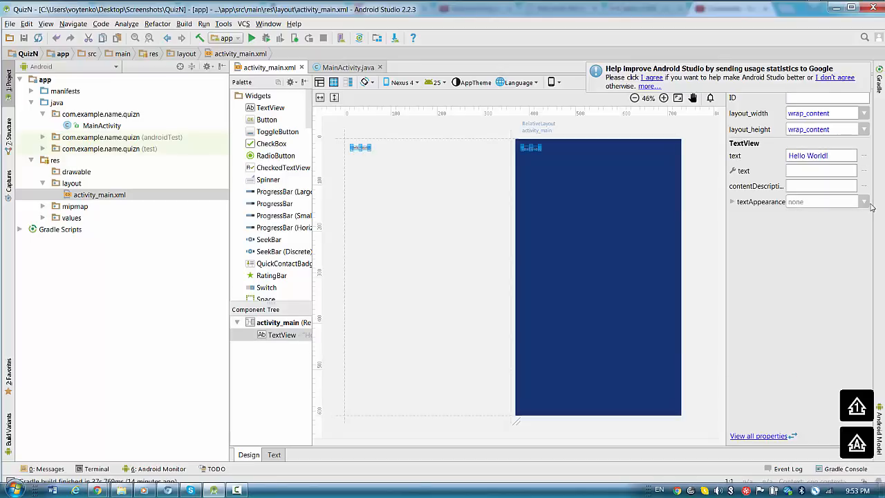
Step: Give the TextView the DeviceDefault.Large appearance and set its text to 'Question 1'
left_click(864, 202)
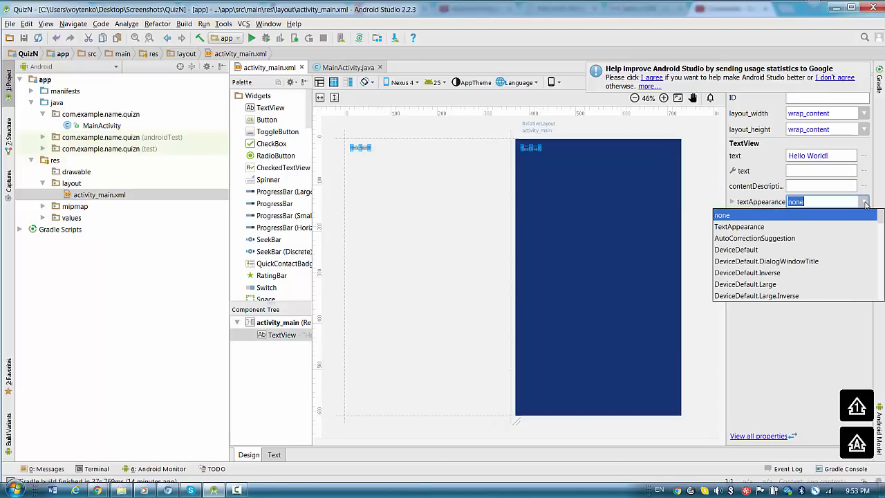
left_click(745, 284)
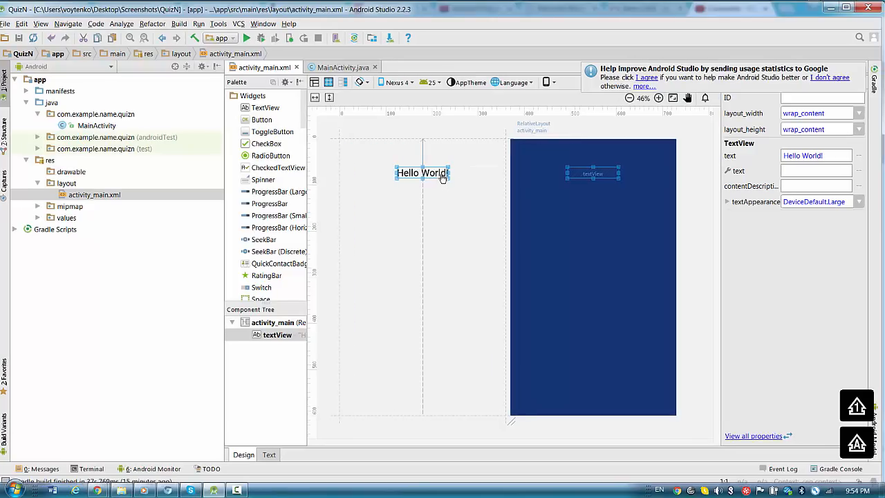
left_click(816, 155)
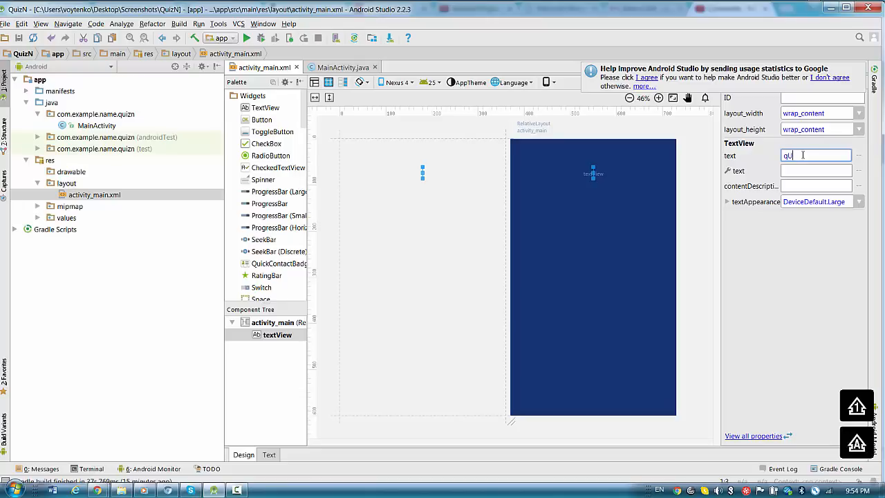
type("Question 1")
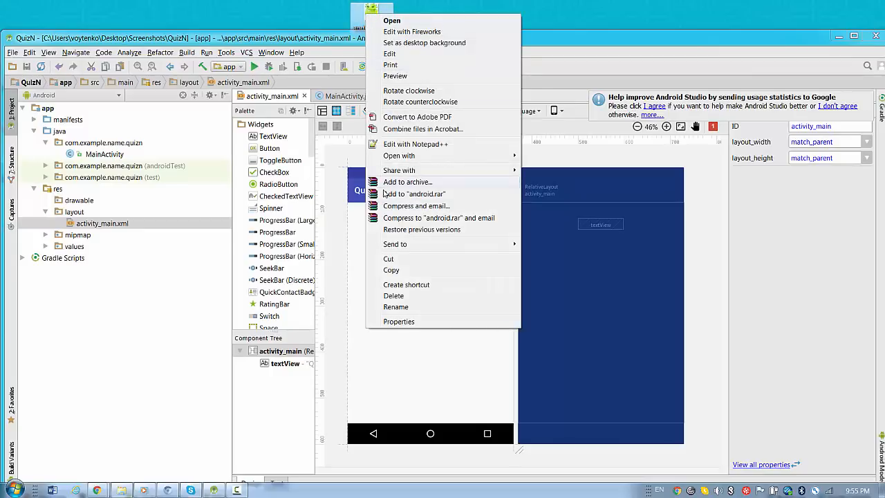
Step: Copy android.png from the desktop into the project's res/drawable folder
left_click(102, 223)
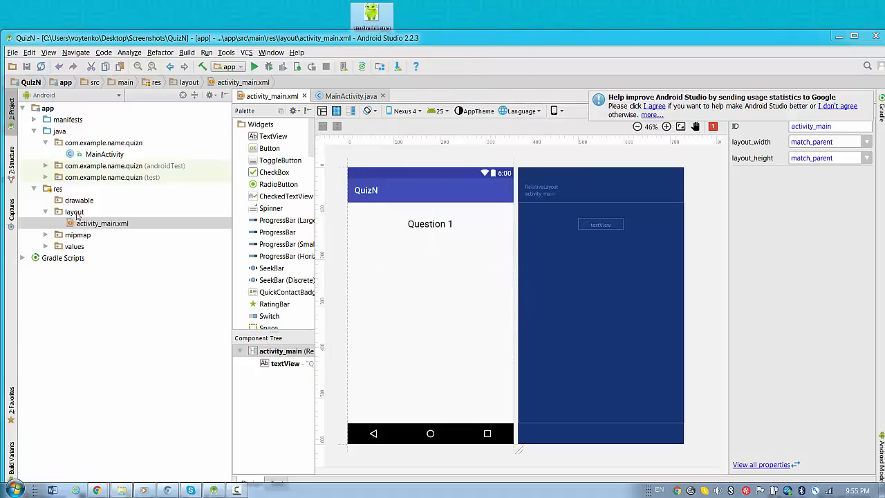
left_click(78, 200)
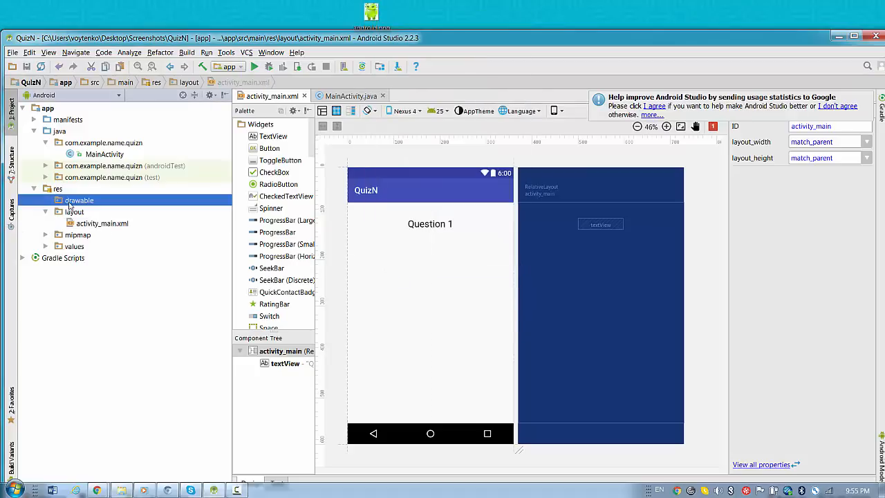
right_click(78, 200)
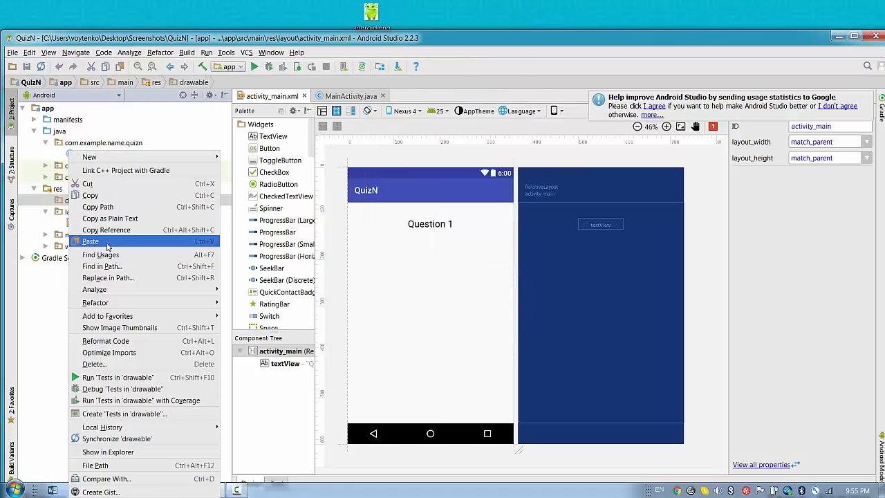
left_click(90, 241)
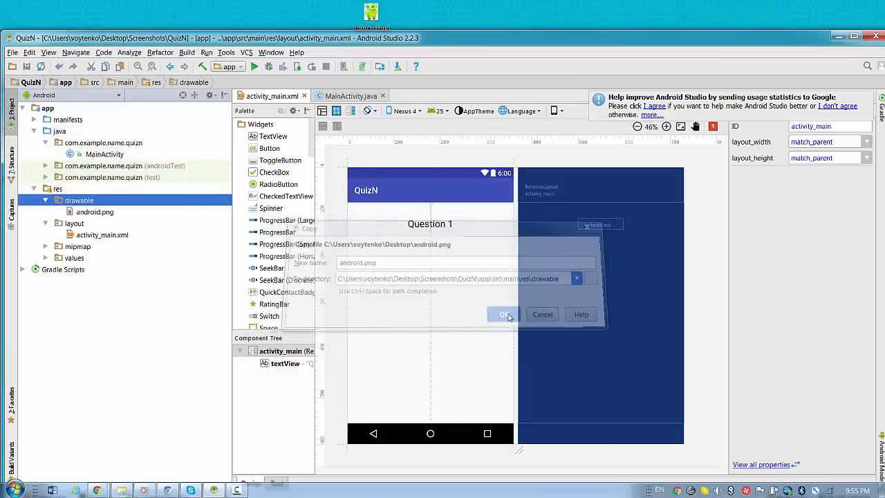
left_click(504, 315)
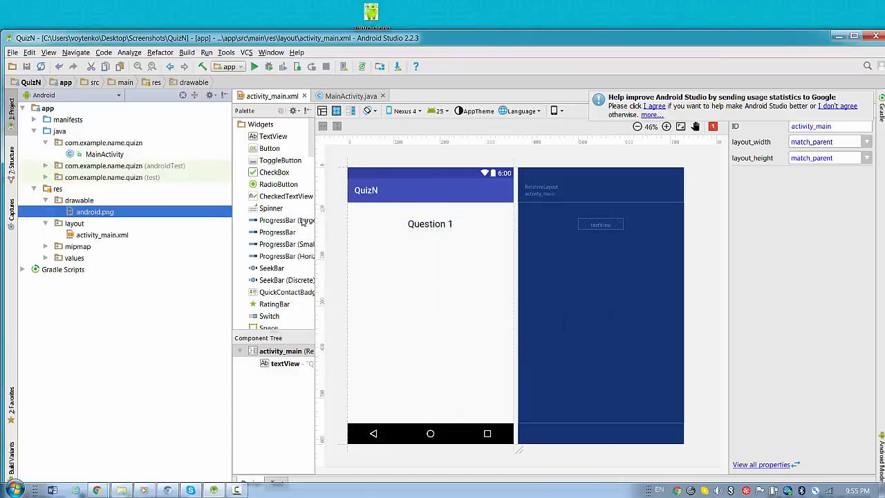
scroll("down", 3)
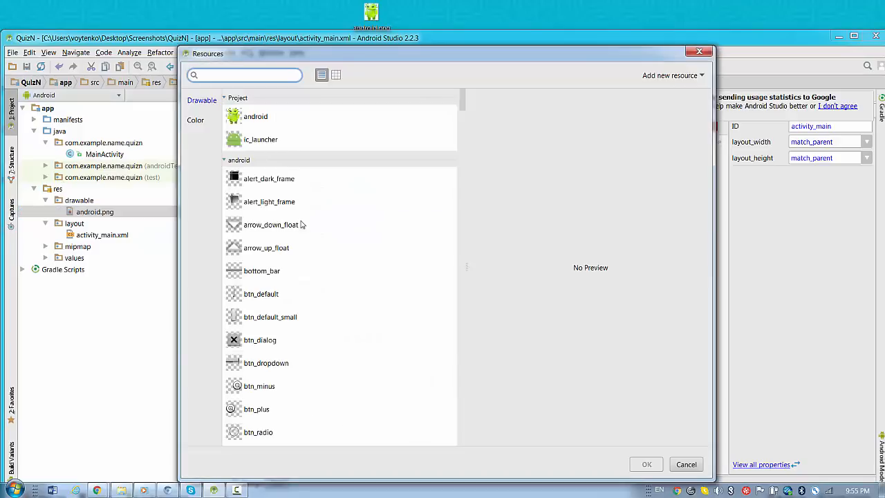
left_click(255, 116)
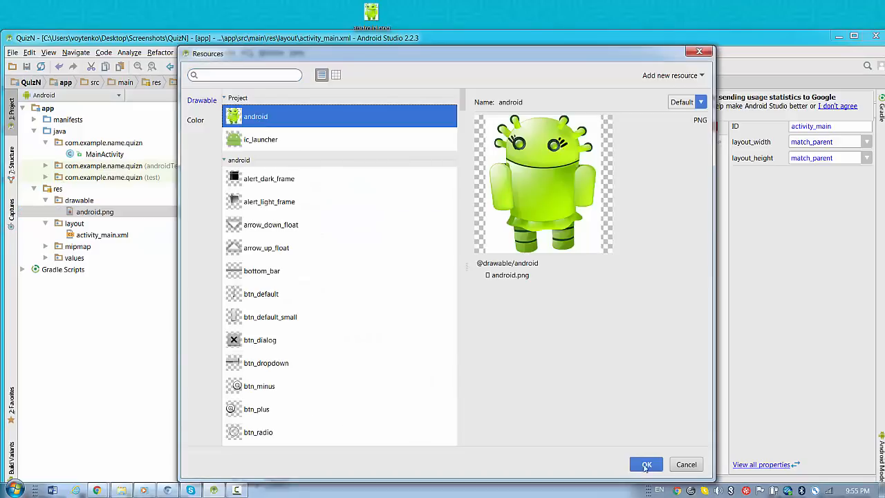
left_click(646, 464)
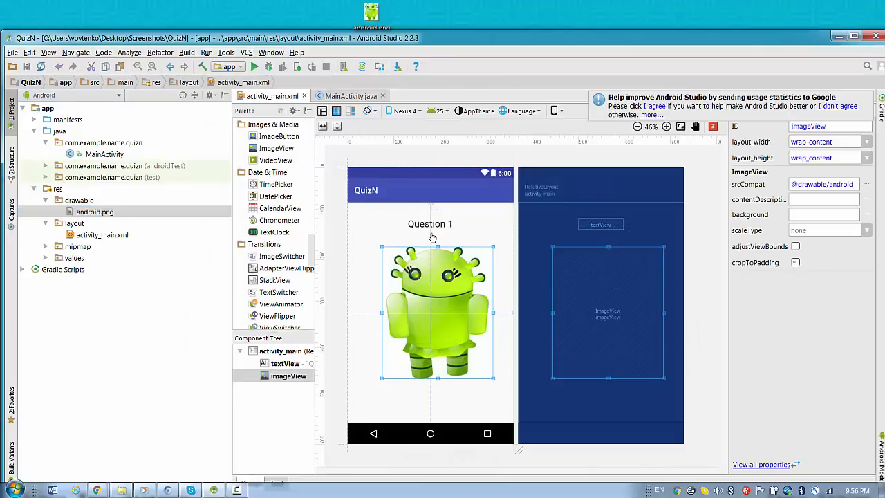
left_click(430, 223)
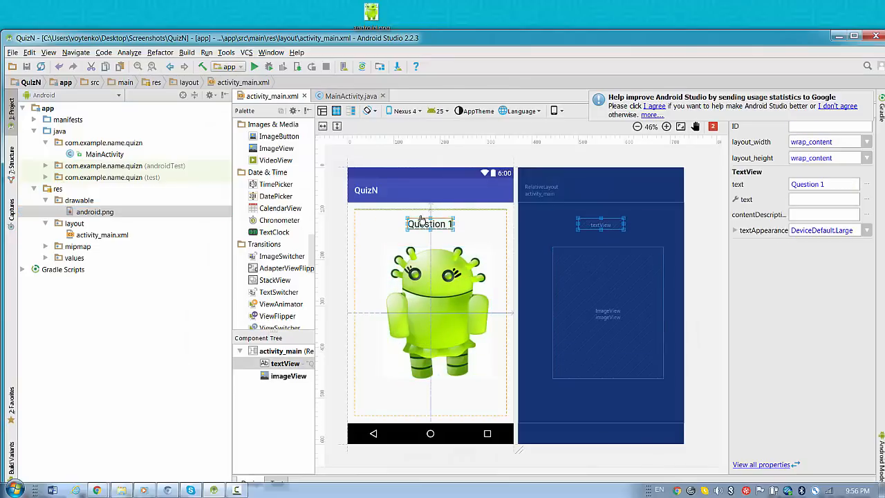
left_click(430, 304)
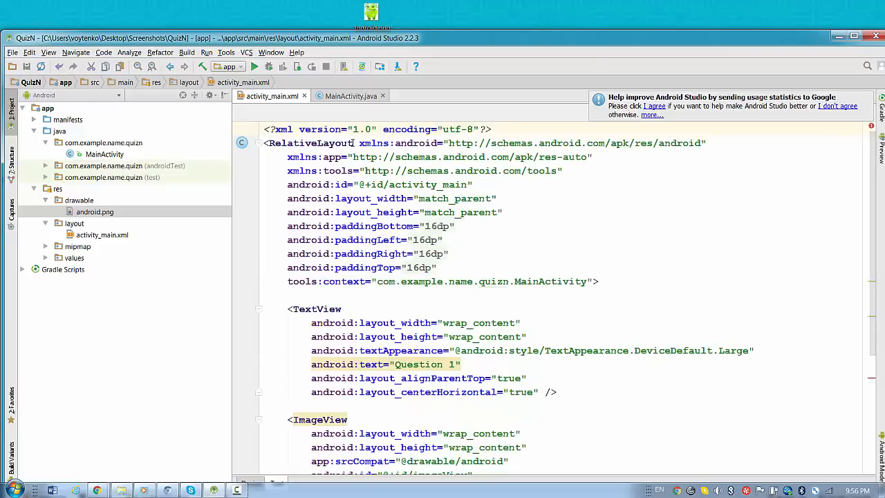
Step: Change the root RelativeLayout to a LinearLayout with android:orientation="vertical"
double_click(308, 144)
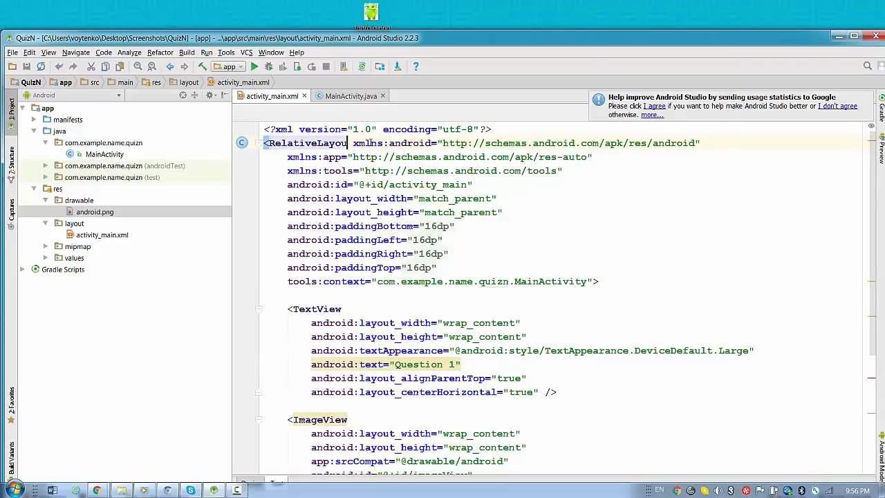
type("LinearLayout")
type("androi")
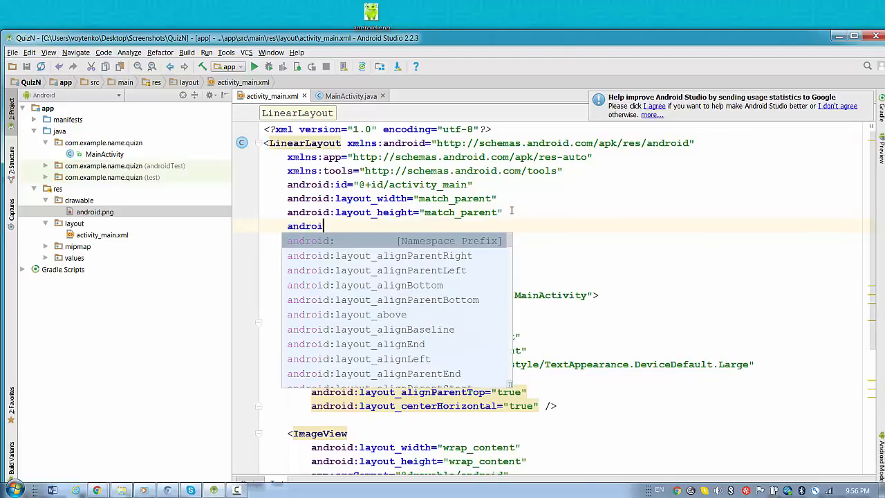
type(":")
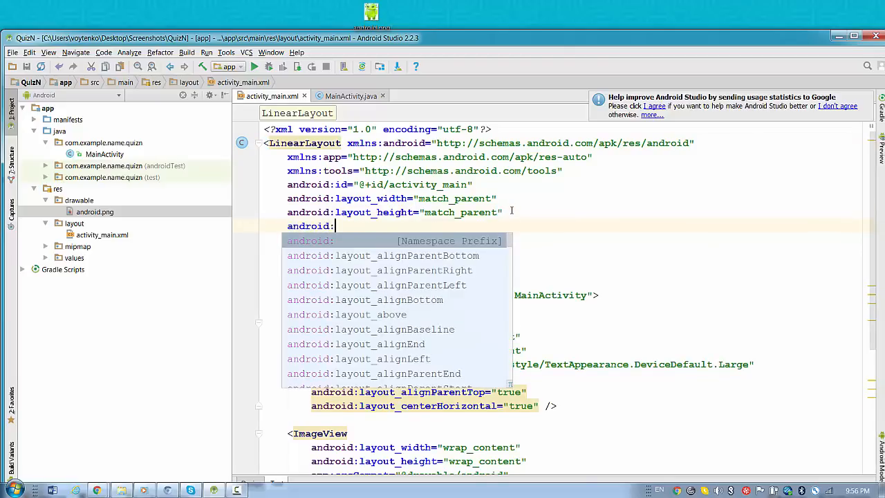
type("orientation=\"")
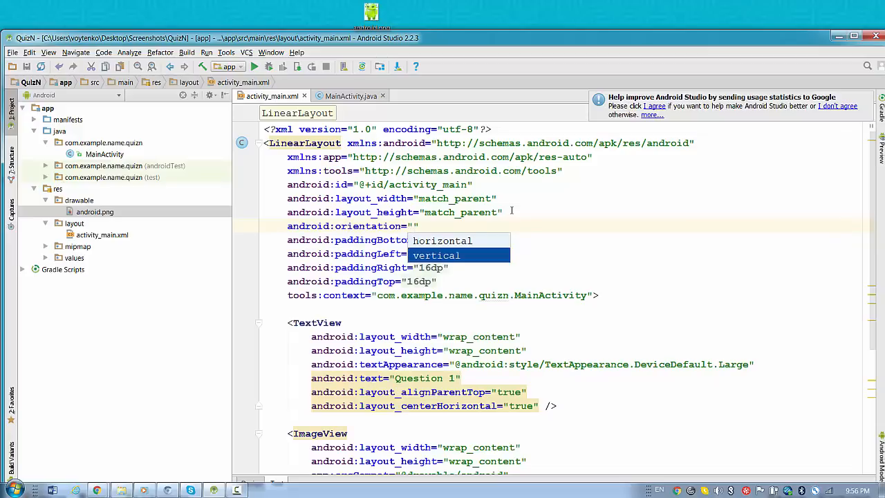
left_click(437, 256)
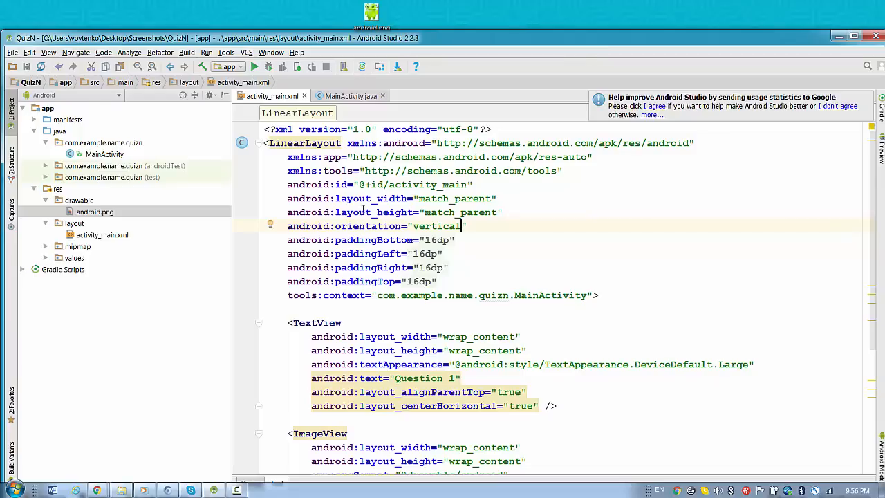
Step: Check the stacked design preview and select the heading's horizontal-centering value in XML
scroll("down", 3)
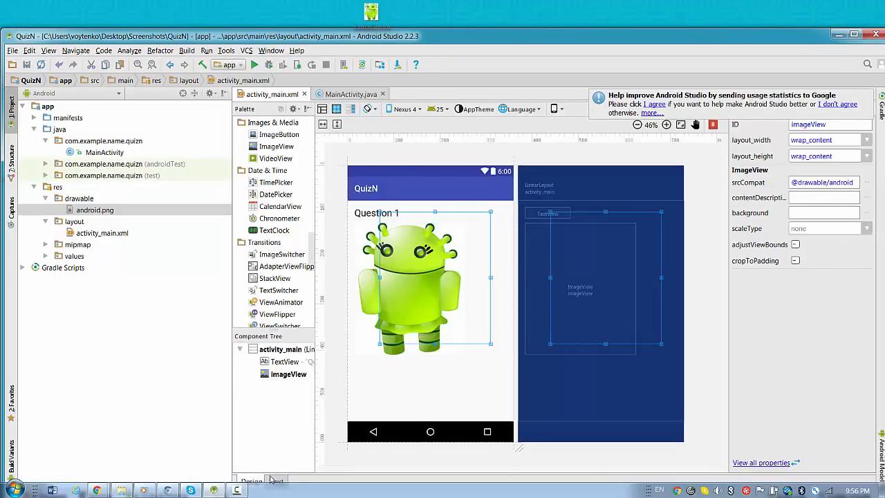
left_click(276, 480)
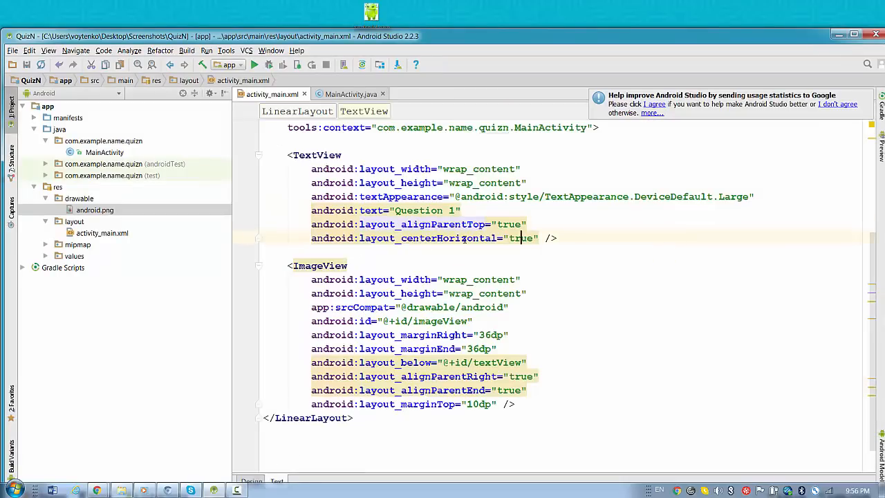
double_click(522, 238)
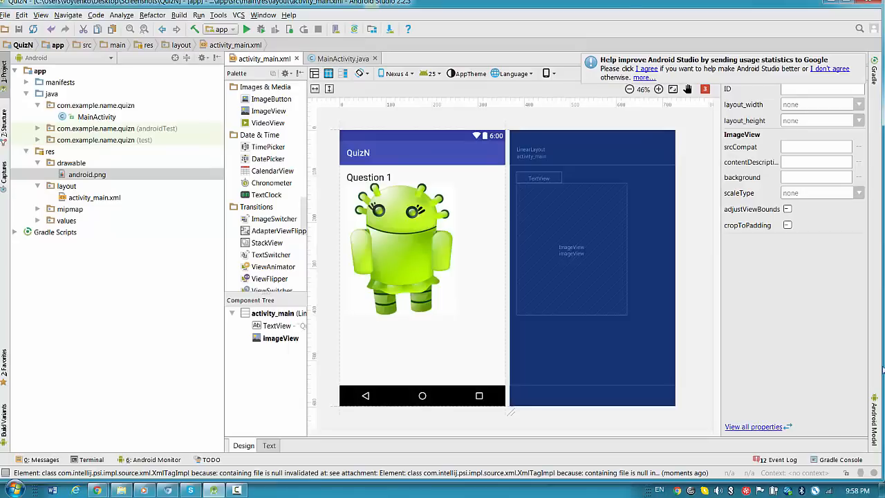
mouse_move(385, 395)
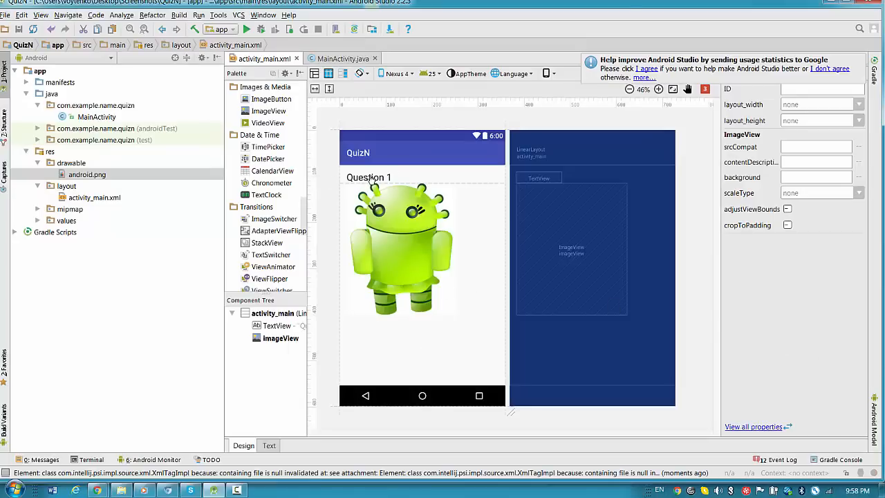
Step: Add android:layout_gravity="center" to the Question 1 TextView and preview it
left_click(368, 177)
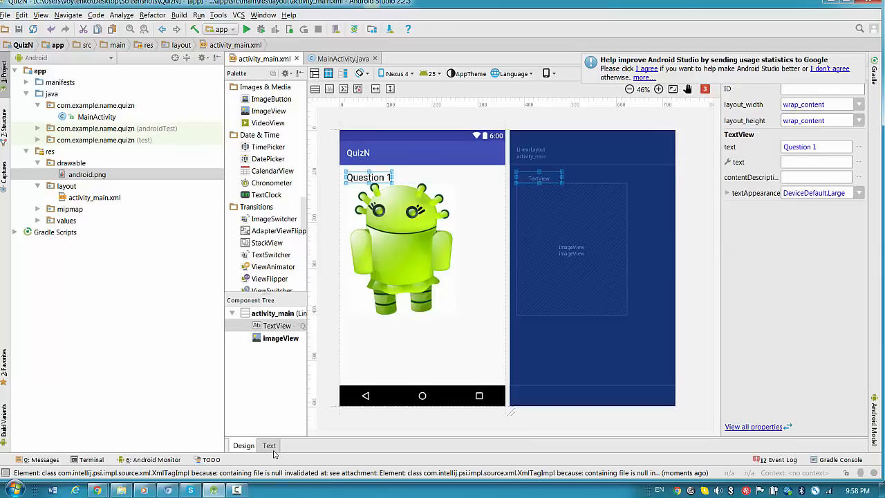
left_click(269, 446)
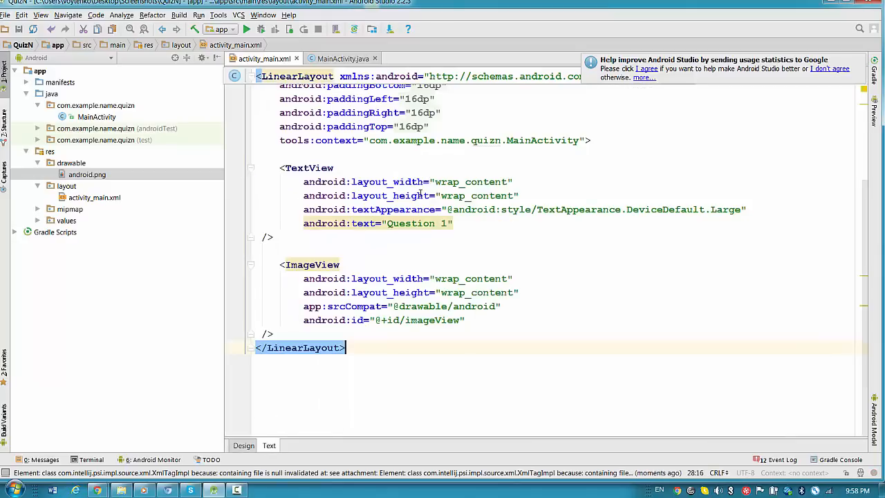
left_click(519, 195)
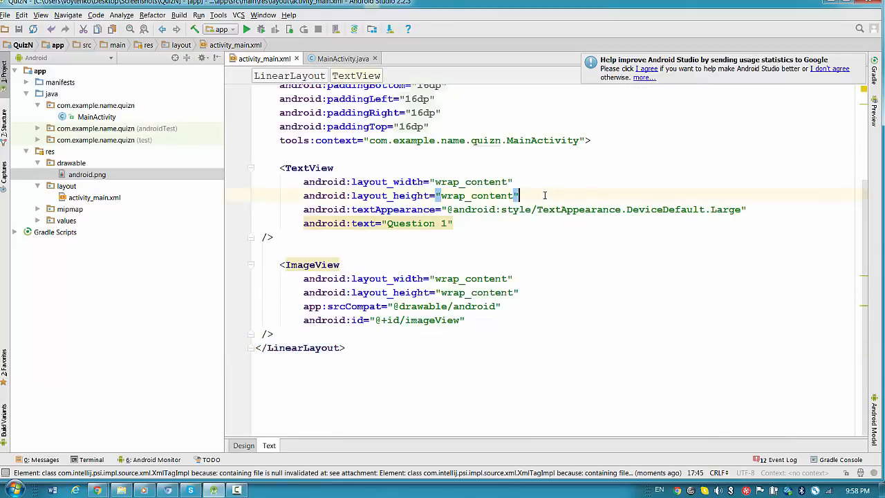
type("android")
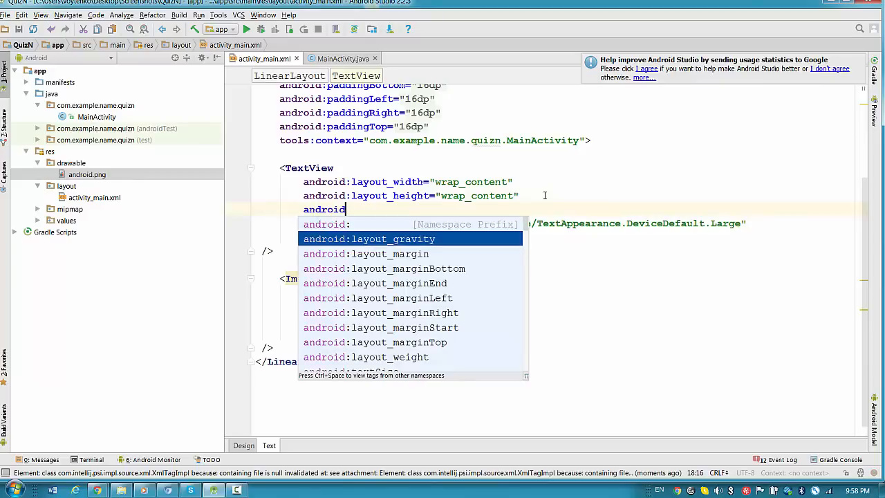
left_click(394, 239)
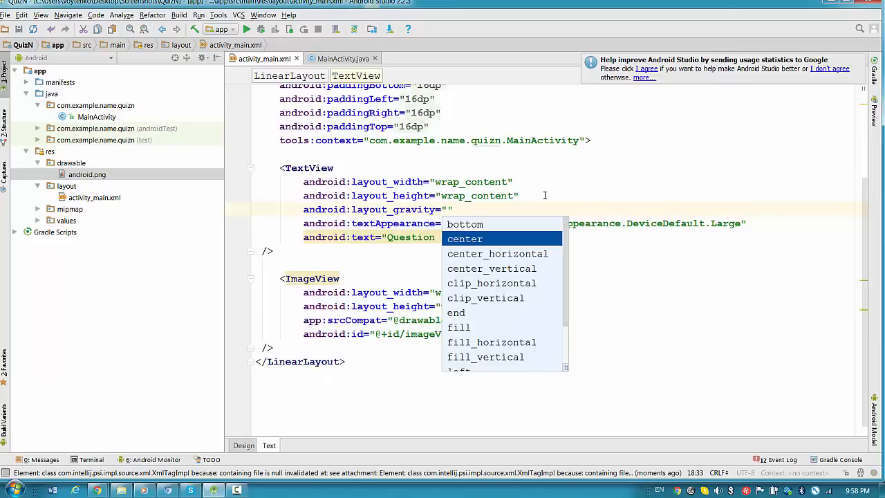
left_click(465, 239)
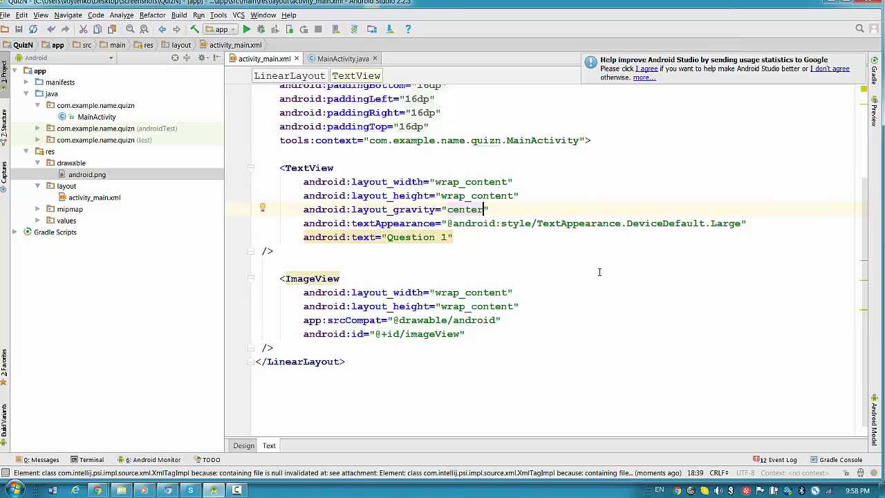
left_click(243, 446)
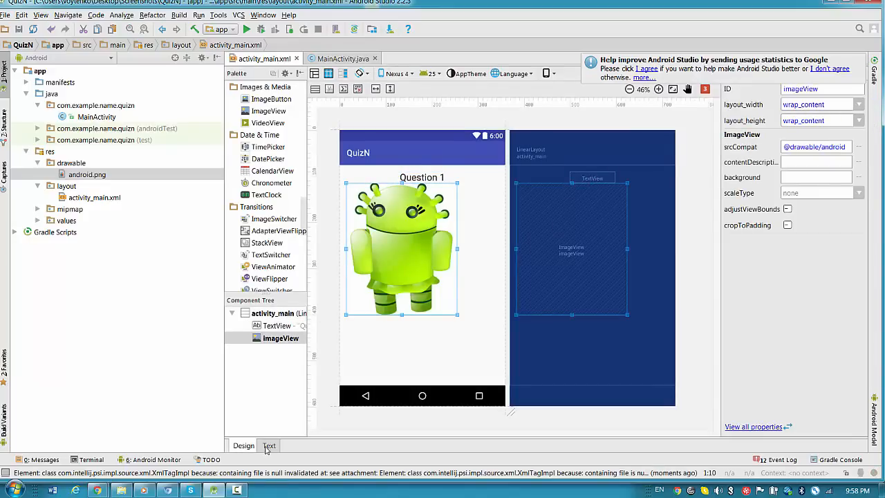
Step: Add android:layout_gravity="center_horizontal" to the robot ImageView
left_click(269, 445)
type("a")
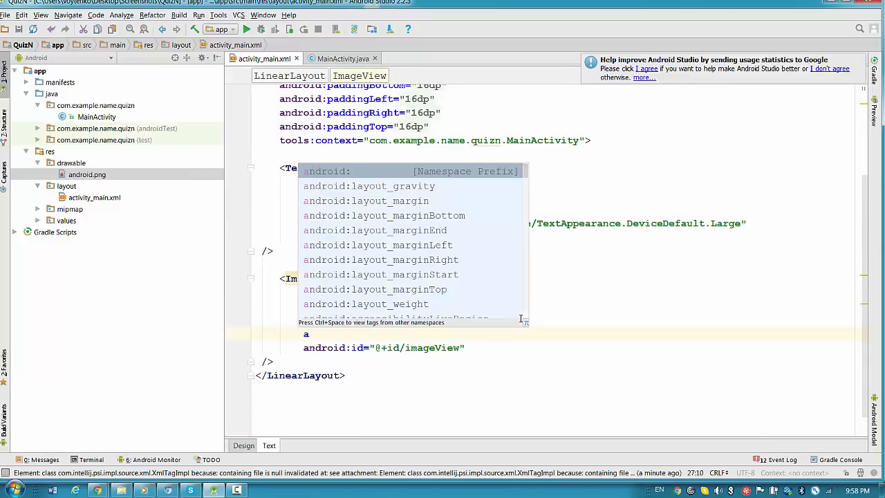
type("ndroid:layout_gravity=\"")
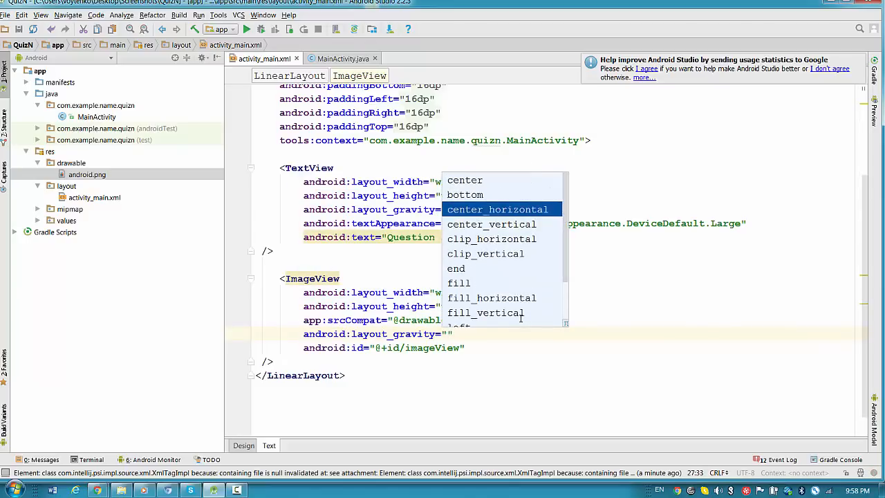
left_click(243, 445)
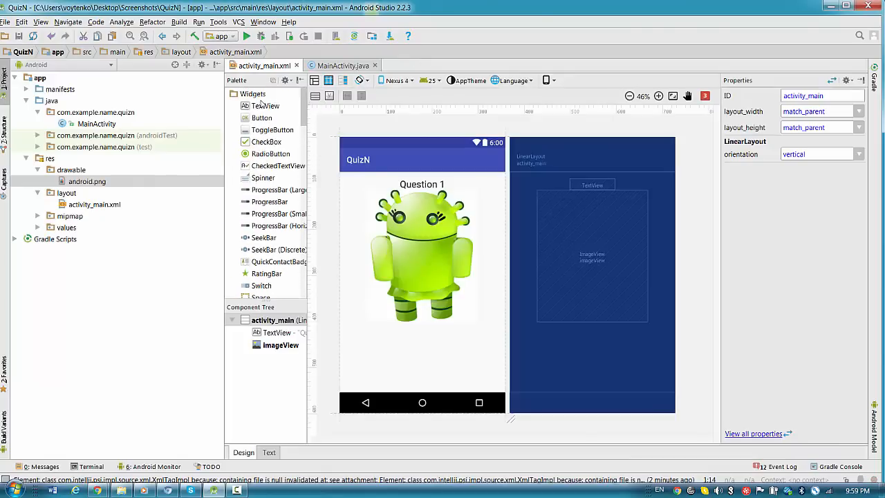
Step: In strings.xml add a 'question' string beginning 'When Google acquired An'
scroll("down", 3)
type("<")
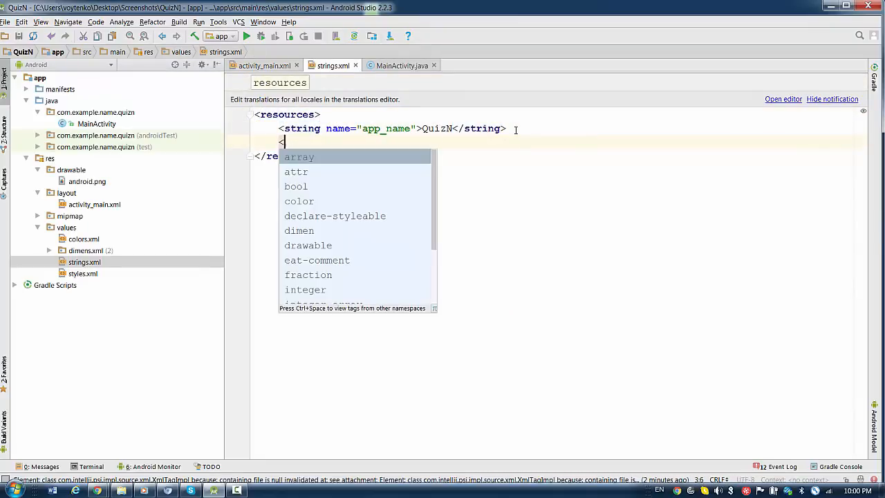
type("str")
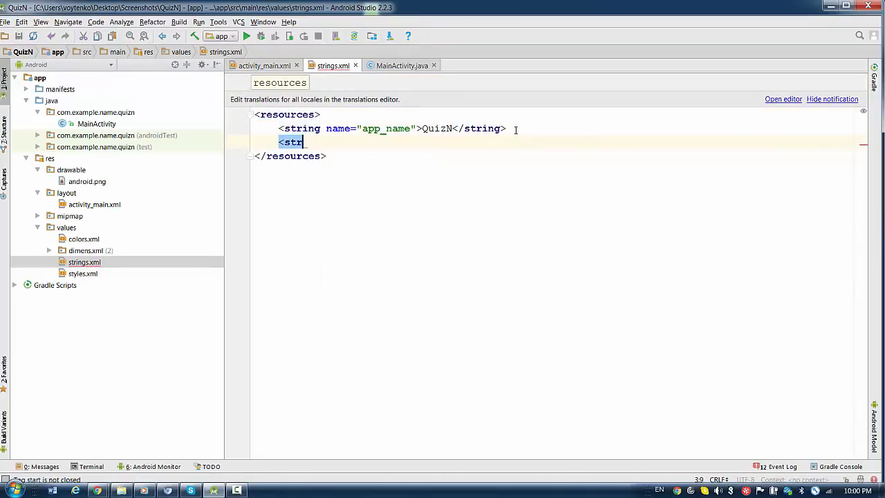
type("ing")
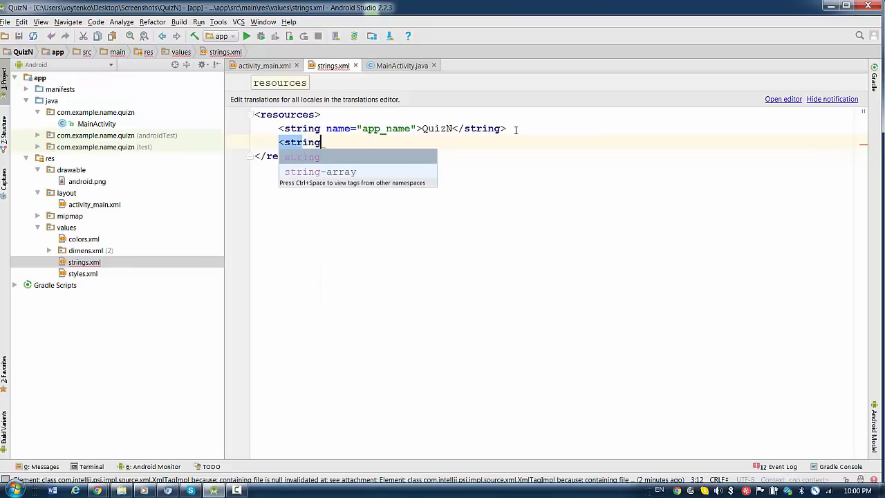
type("name=\"q")
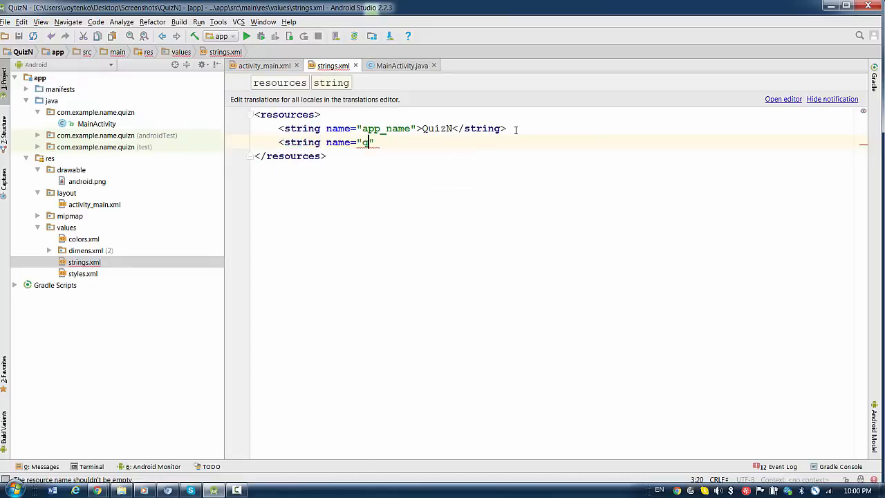
type("uestion")
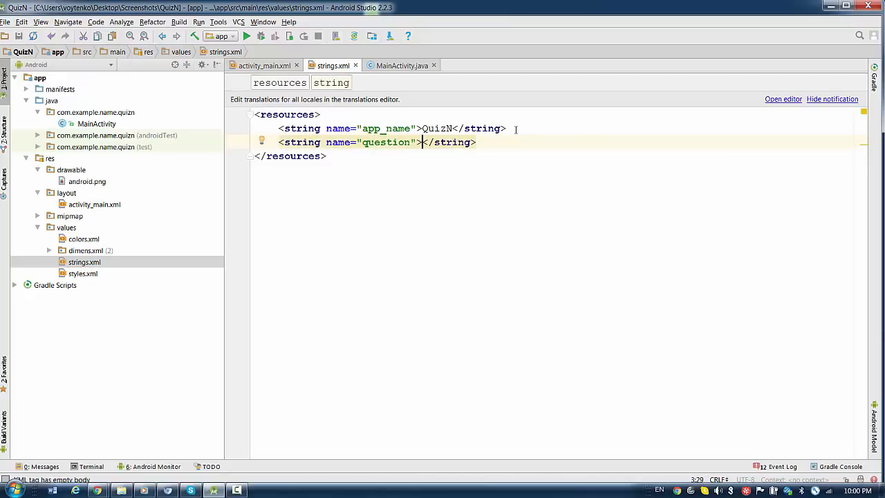
type("When Google acquired")
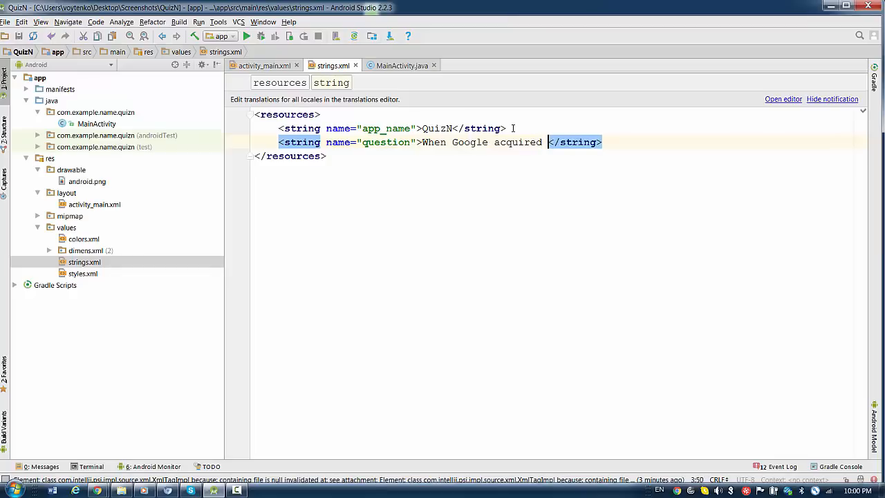
type("An")
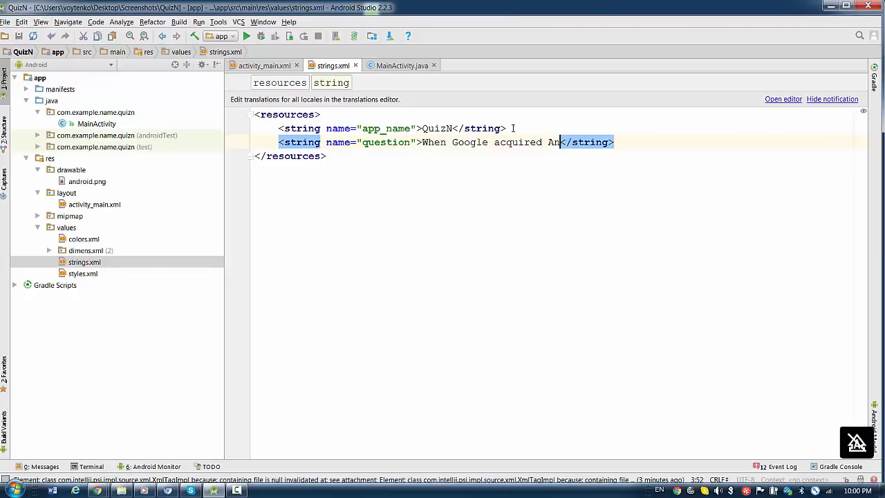
left_click(267, 65)
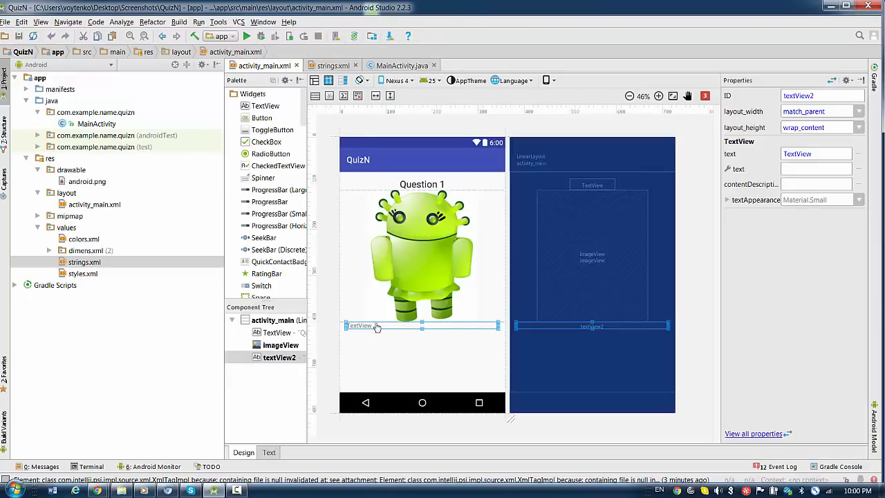
left_click(859, 169)
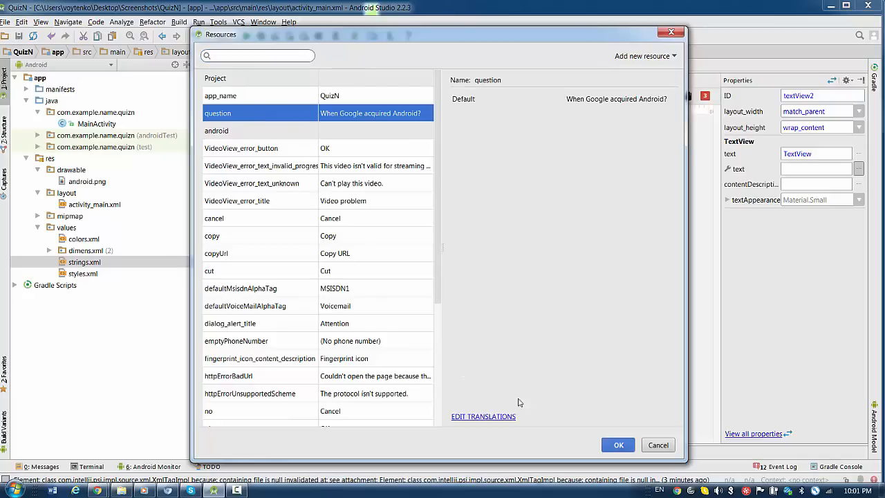
left_click(619, 445)
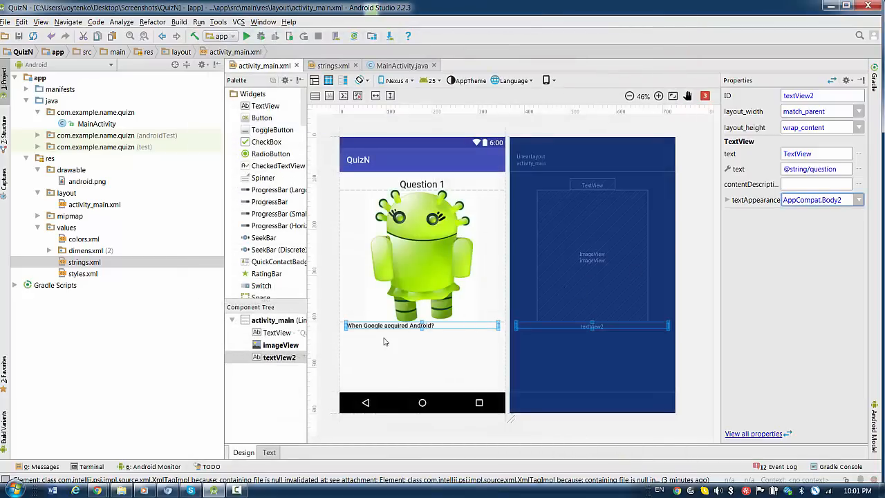
left_click(268, 452)
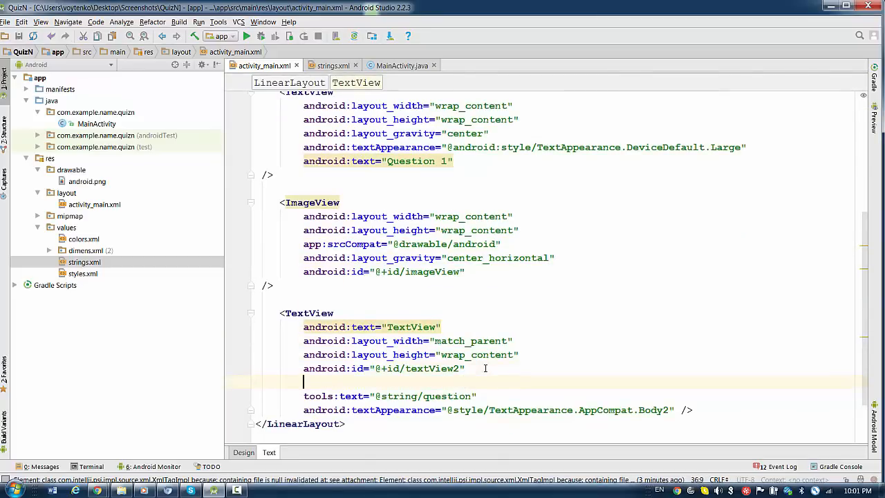
Step: Add android:layout_gravity="center" to the question TextView
type("anr")
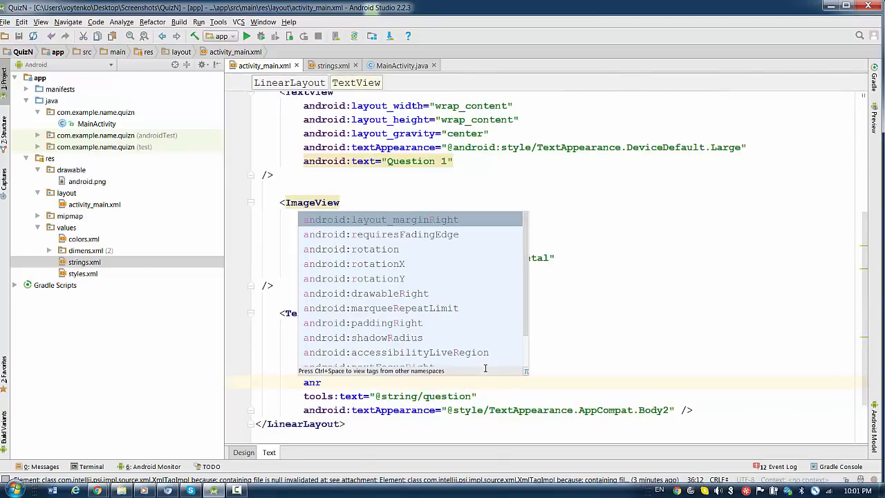
type("roid:layout_gravity=\"")
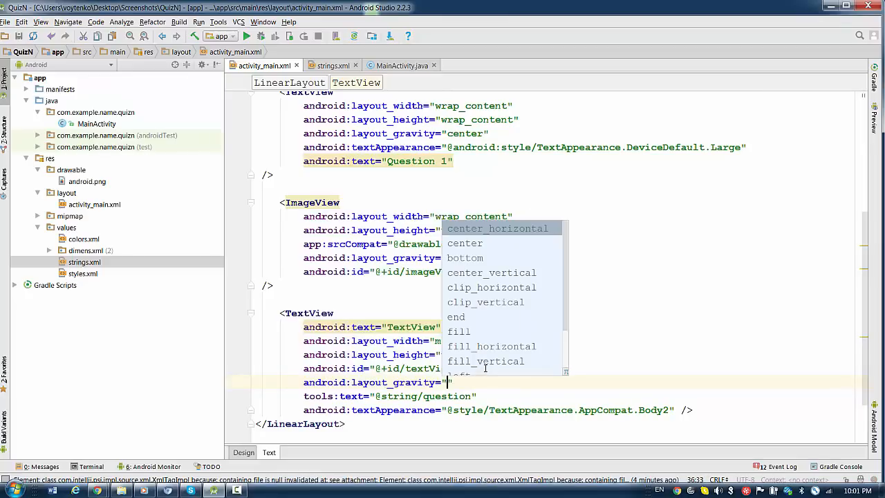
left_click(497, 229)
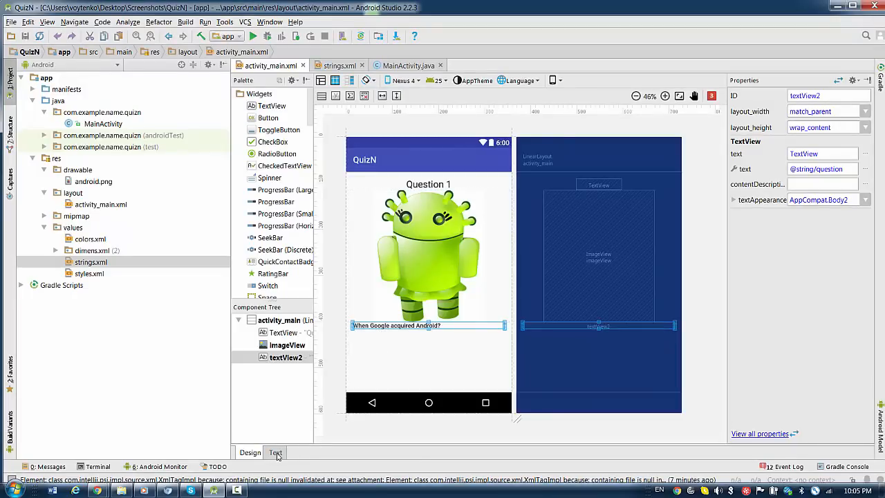
left_click(276, 452)
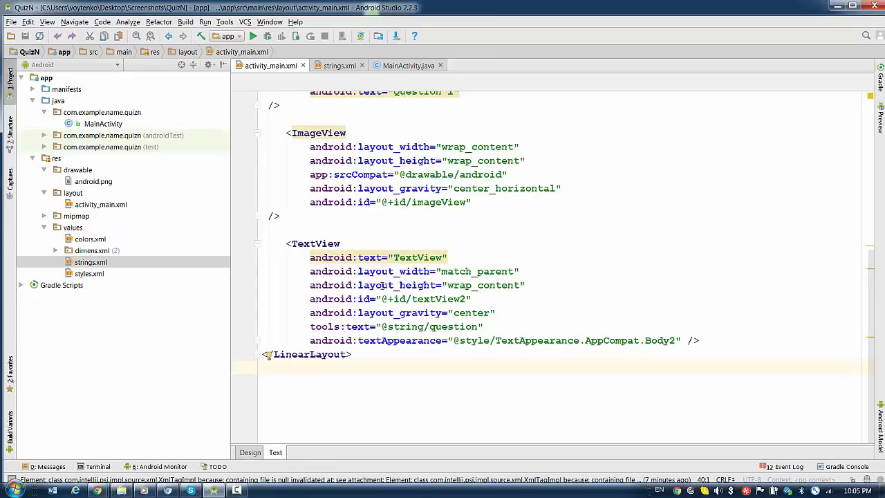
mouse_move(439, 284)
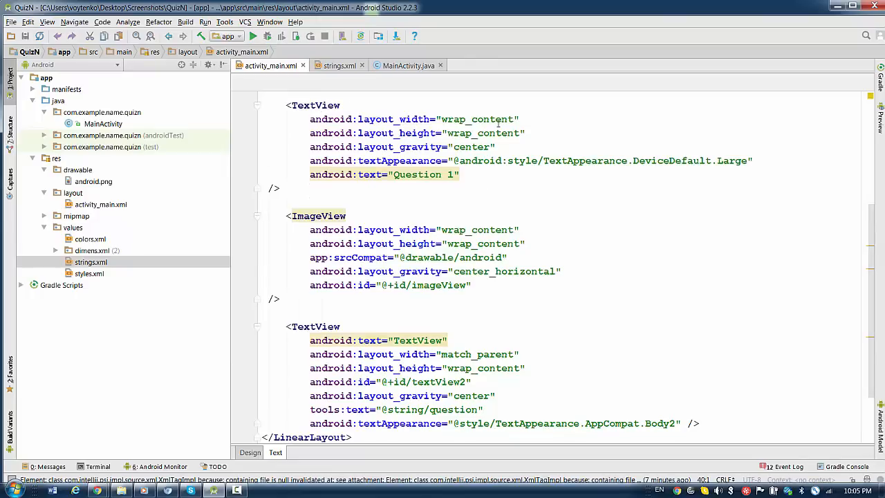
Step: Change the question TextView's width to wrap_content and preview it centred
scroll("down", 3)
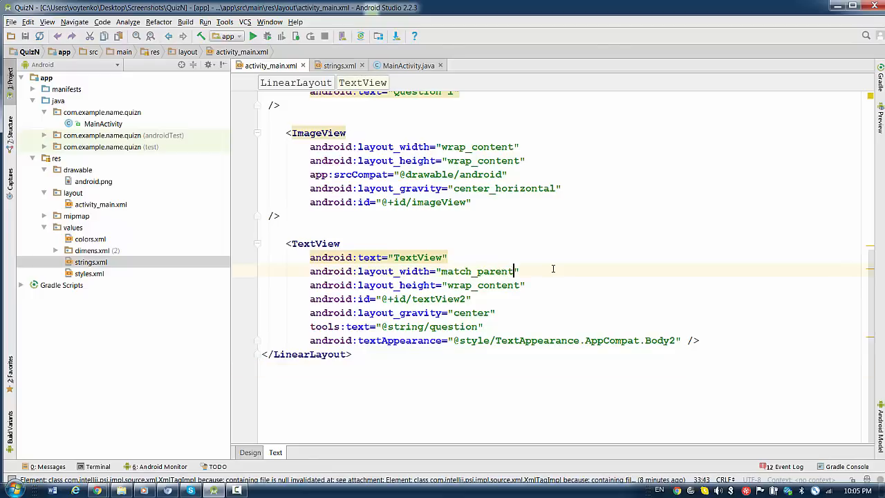
key("BackSpace")
type("wrap_con")
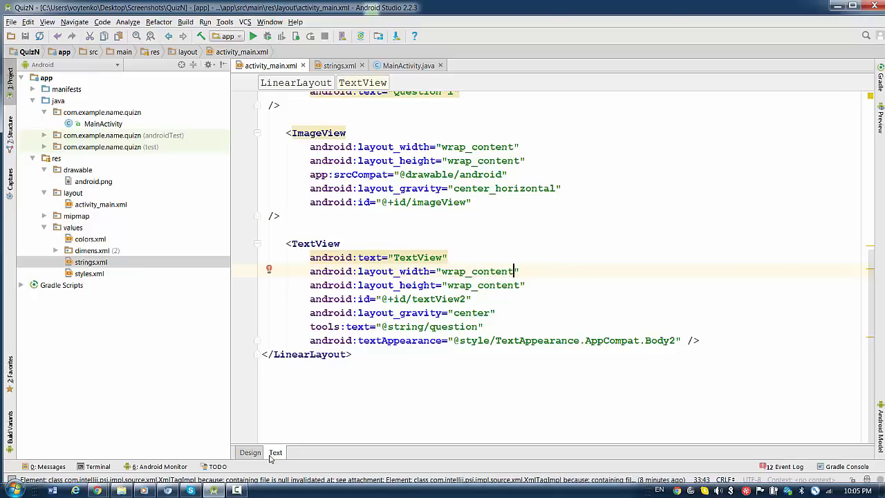
left_click(249, 453)
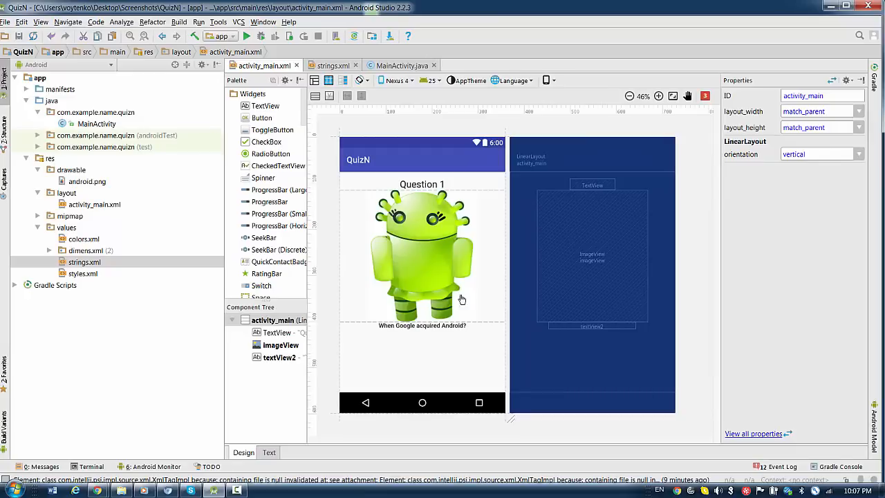
mouse_move(429, 329)
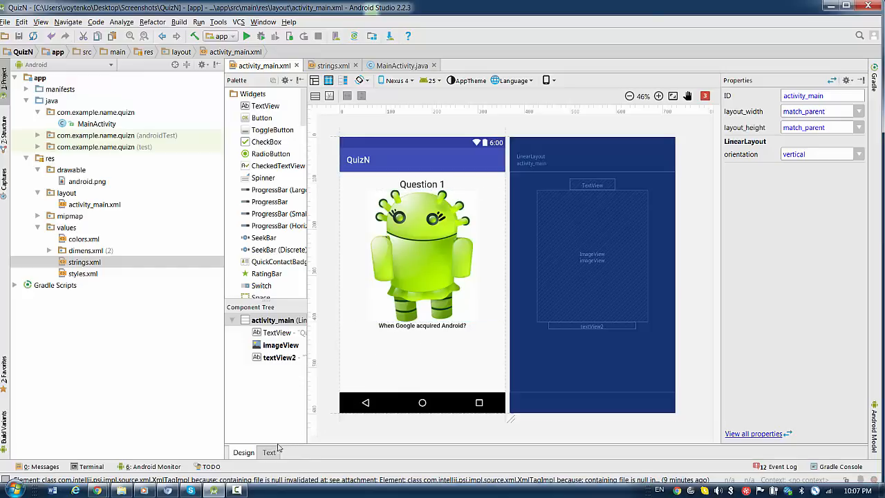
left_click(269, 452)
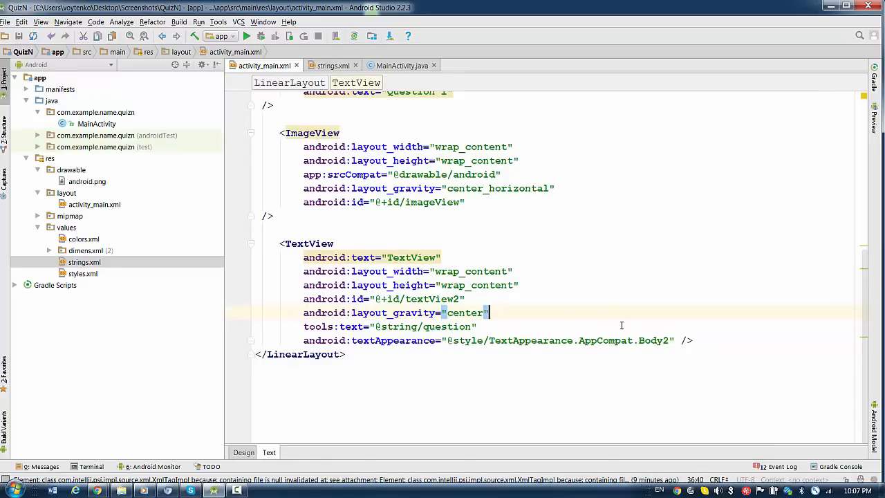
type("and")
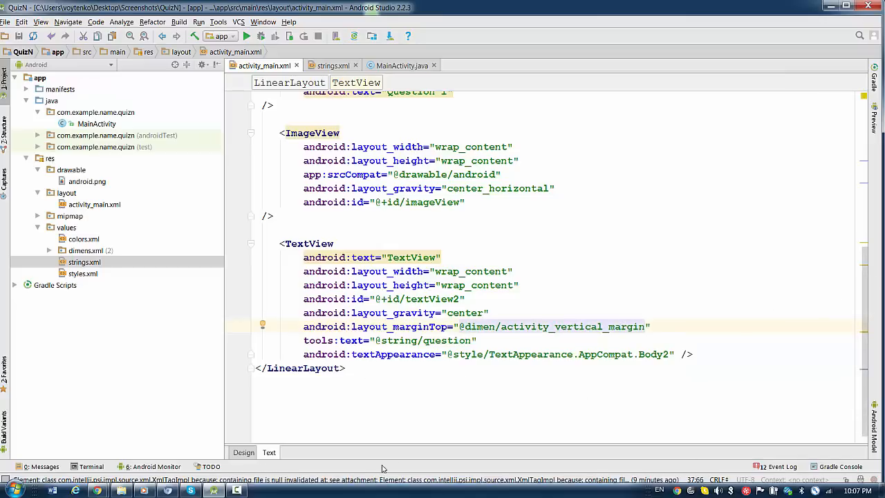
left_click(243, 452)
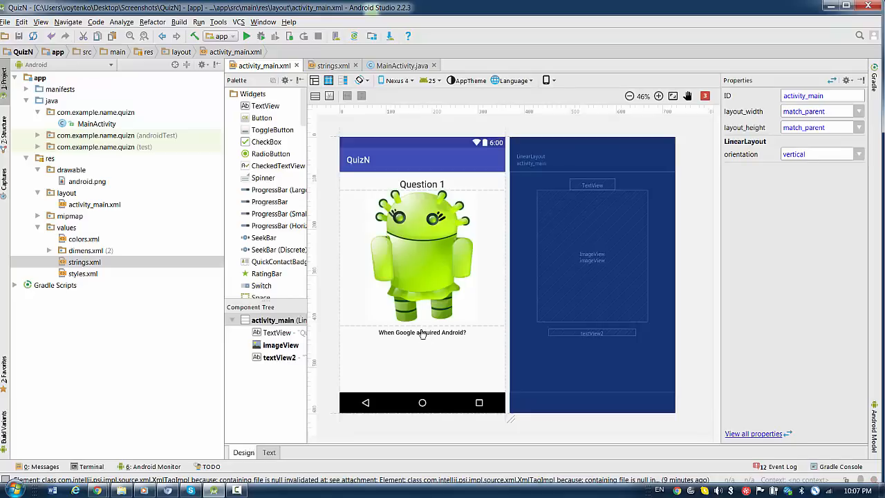
mouse_move(435, 221)
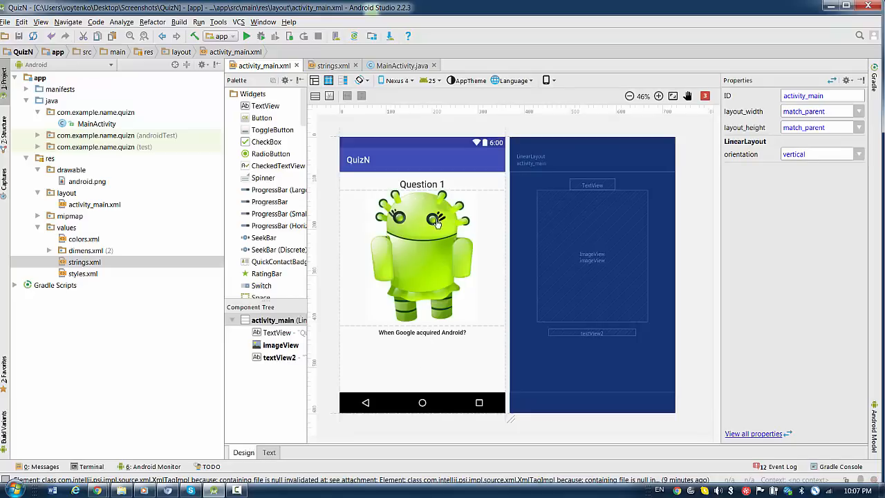
mouse_move(301, 411)
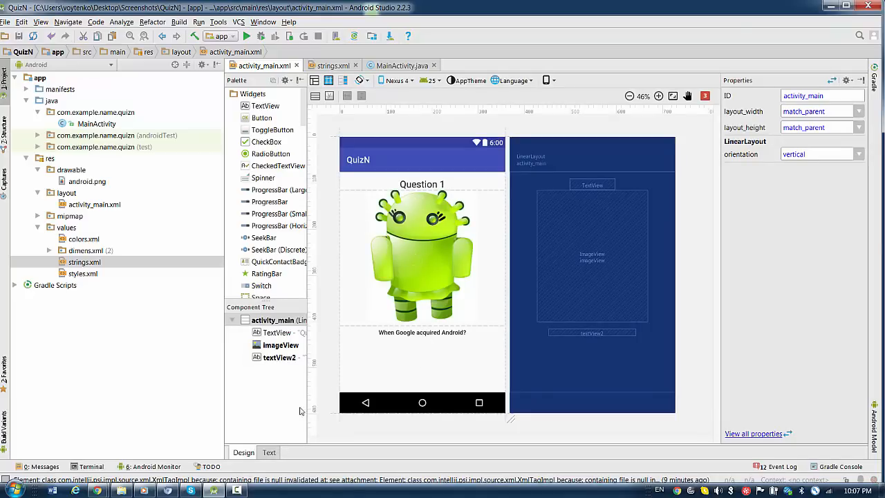
left_click(268, 452)
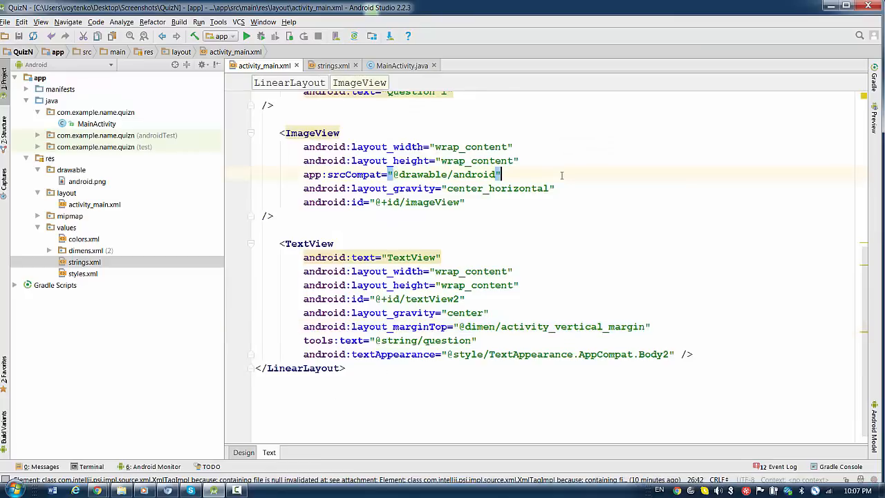
type("android:")
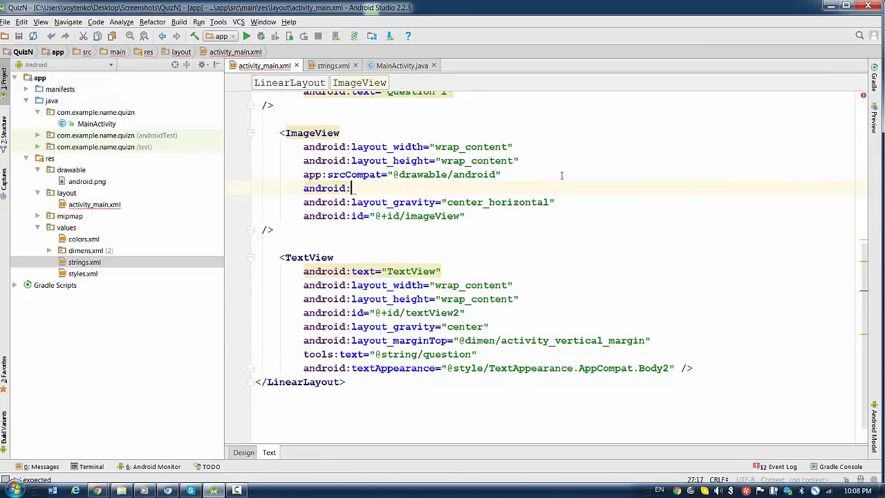
type("la")
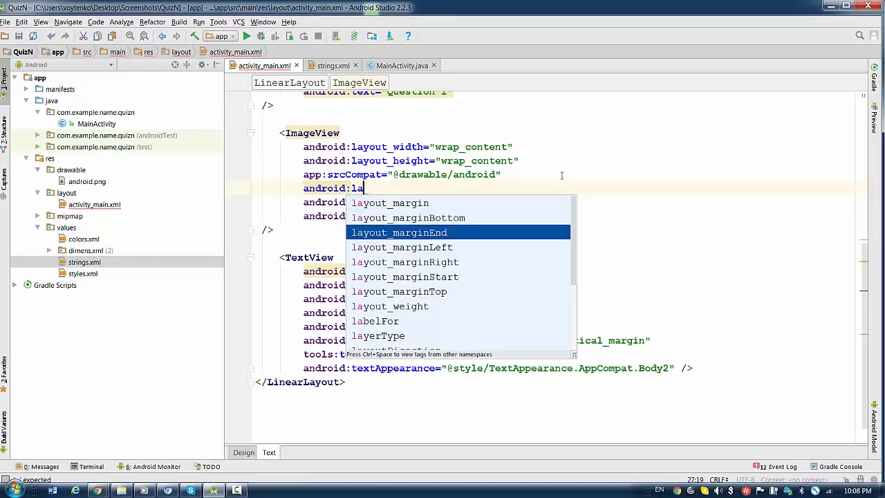
key("Down")
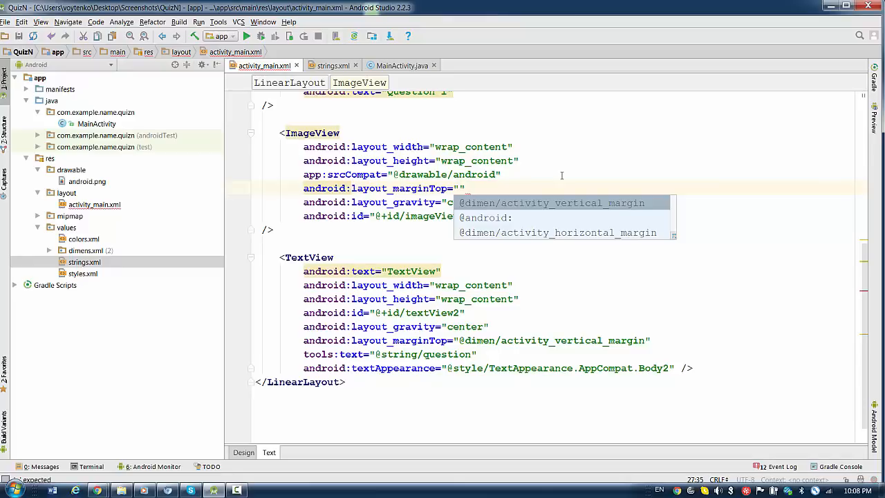
left_click(552, 203)
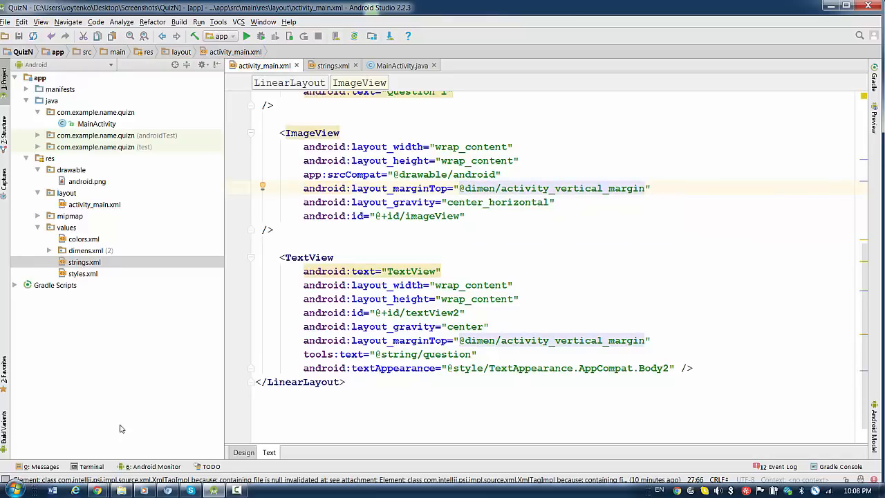
left_click(243, 452)
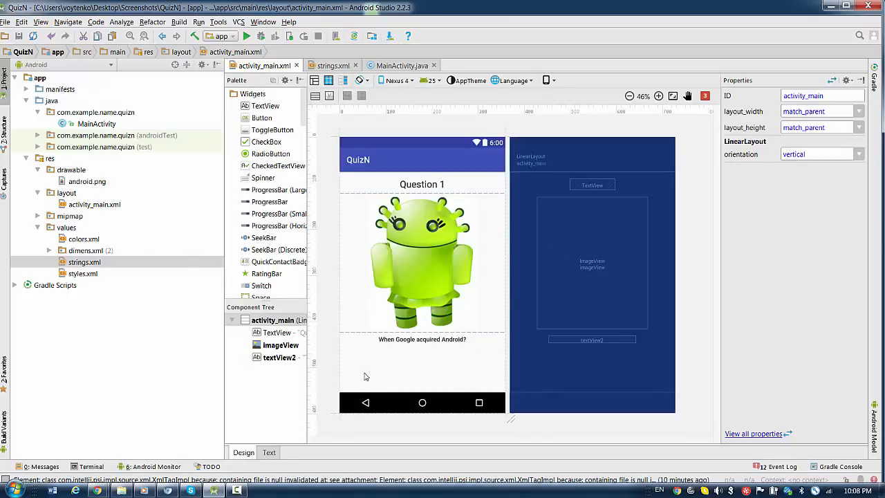
mouse_move(396, 368)
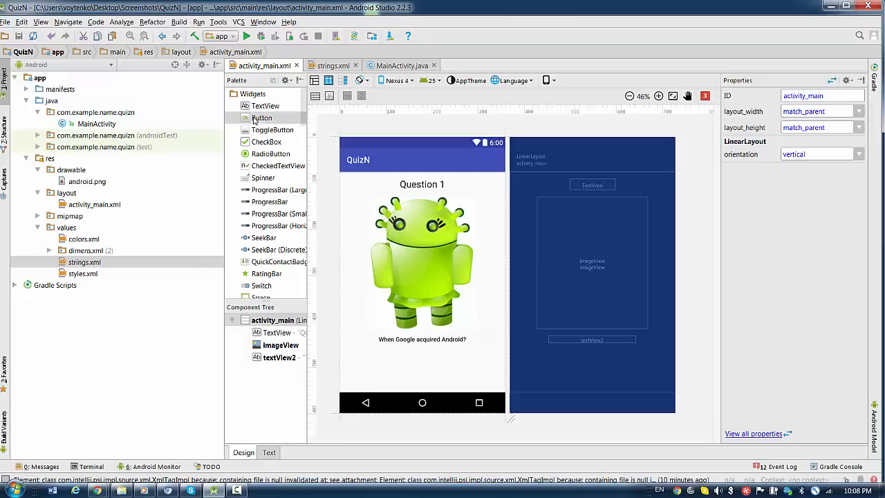
Step: Add a Button below textView2 and set its layout_width to wrap_content in the XML
left_click_drag(262, 117, 383, 359)
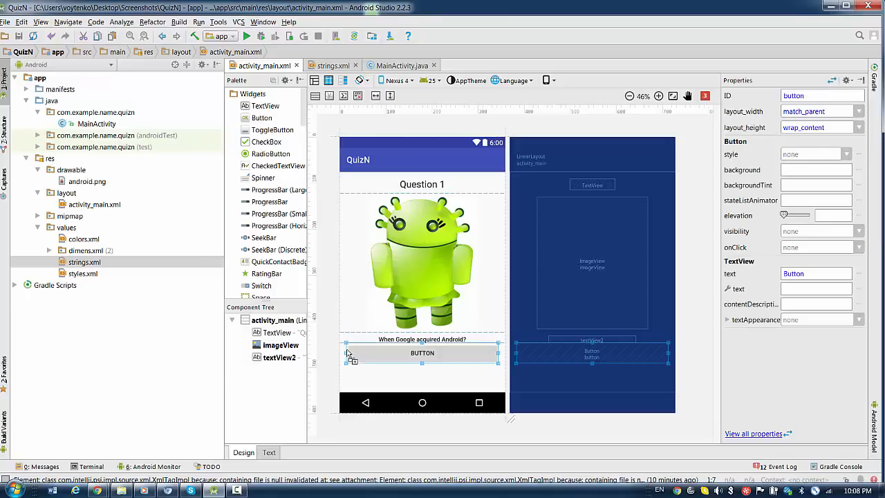
left_click(421, 353)
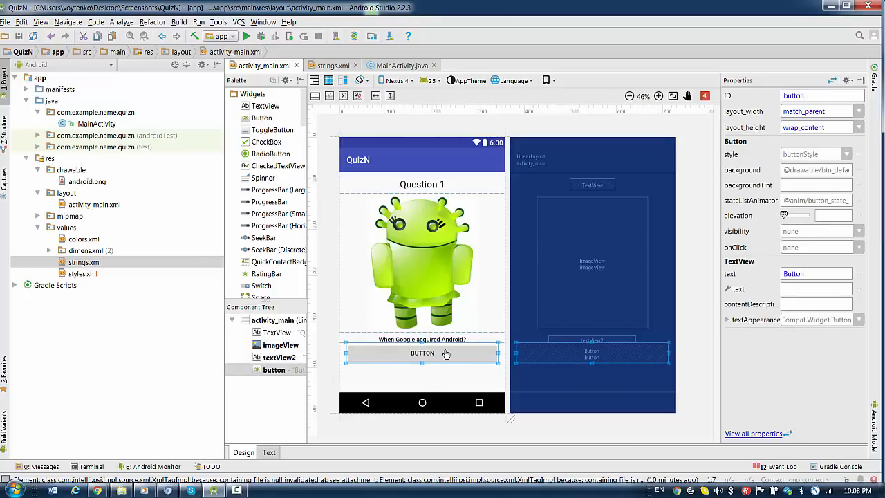
mouse_move(330, 426)
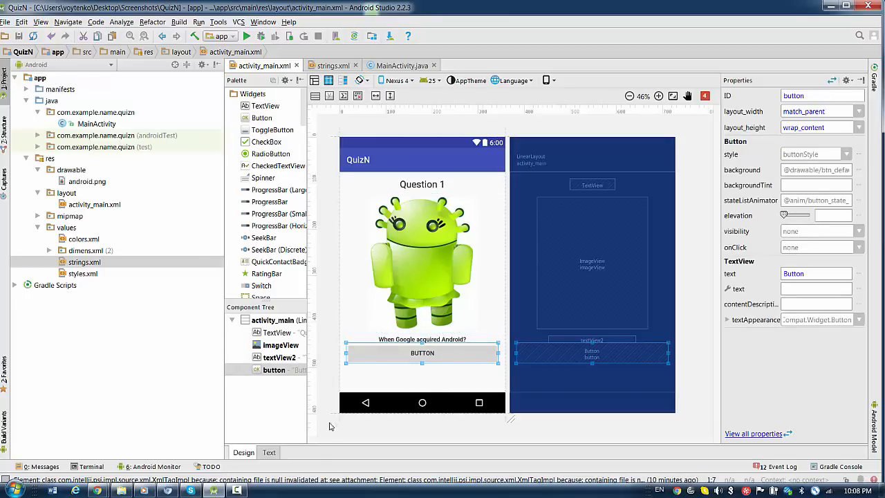
left_click(269, 452)
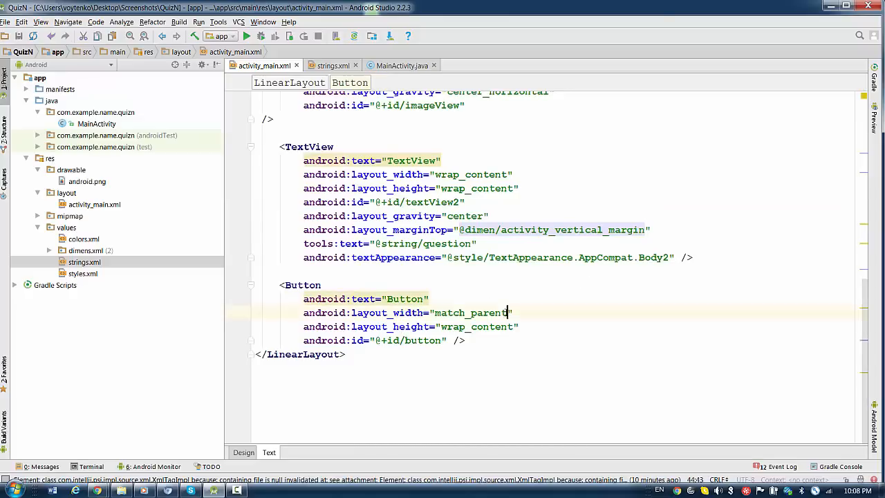
key("BackSpace")
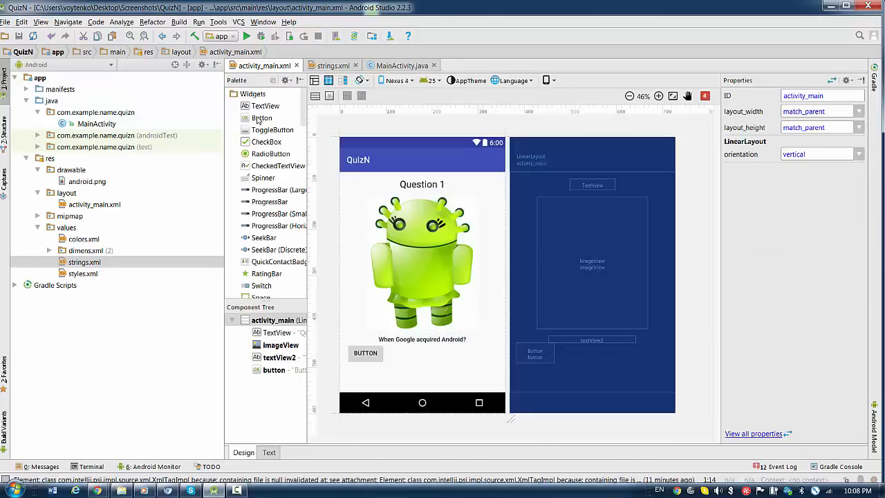
Step: Add a second Button, button2, below the first answer button
left_click_drag(263, 117, 421, 358)
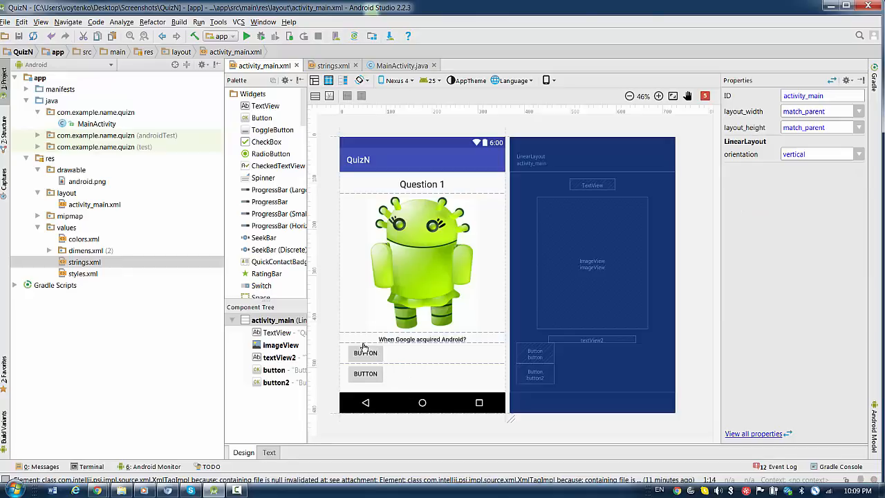
mouse_move(467, 390)
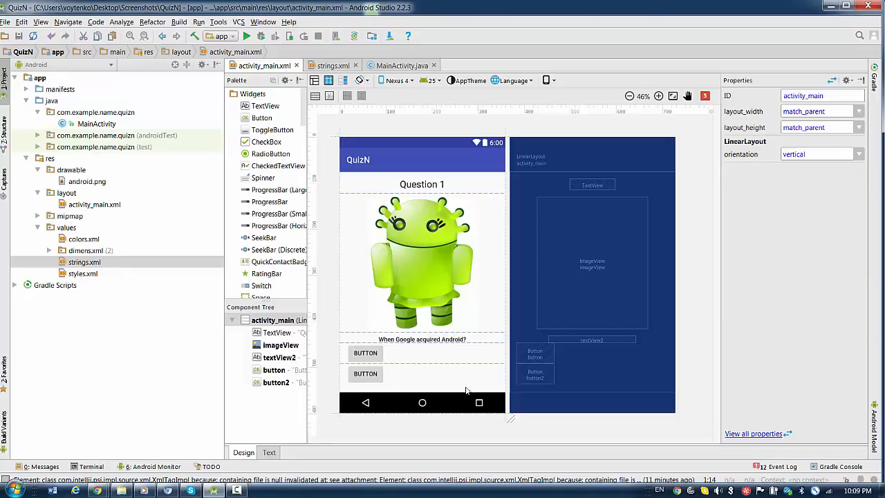
mouse_move(440, 354)
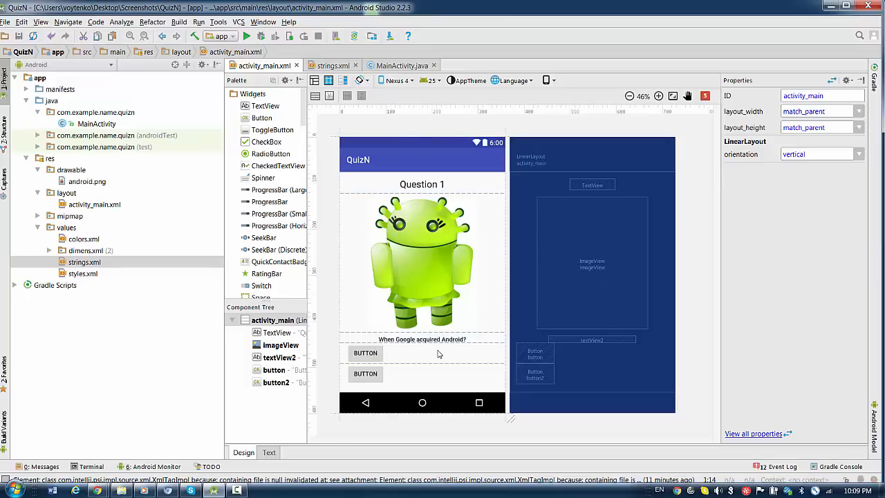
mouse_move(458, 358)
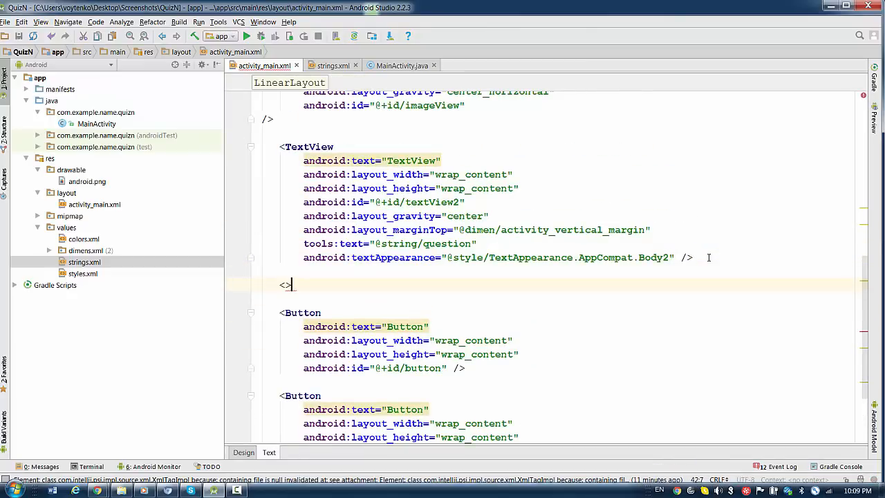
Step: Move both buttons into a new LinearLayout with horizontal orientation under the question
type("I")
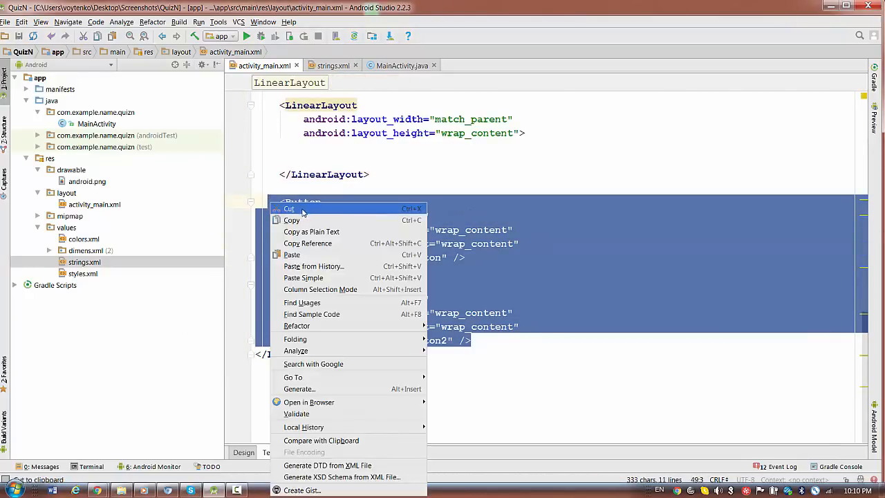
left_click(288, 208)
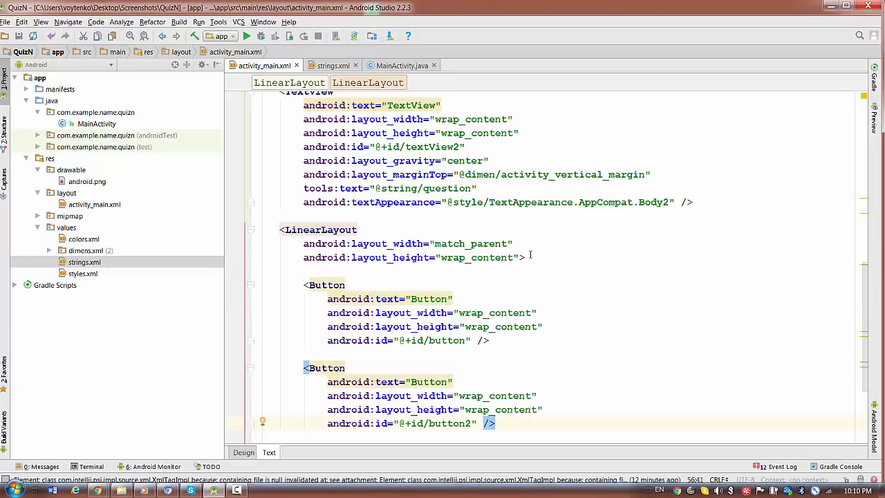
type("and")
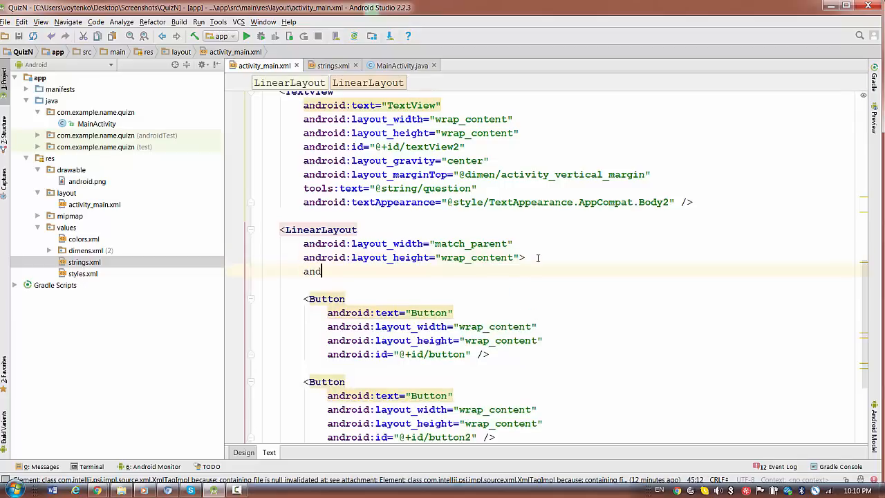
type("ro")
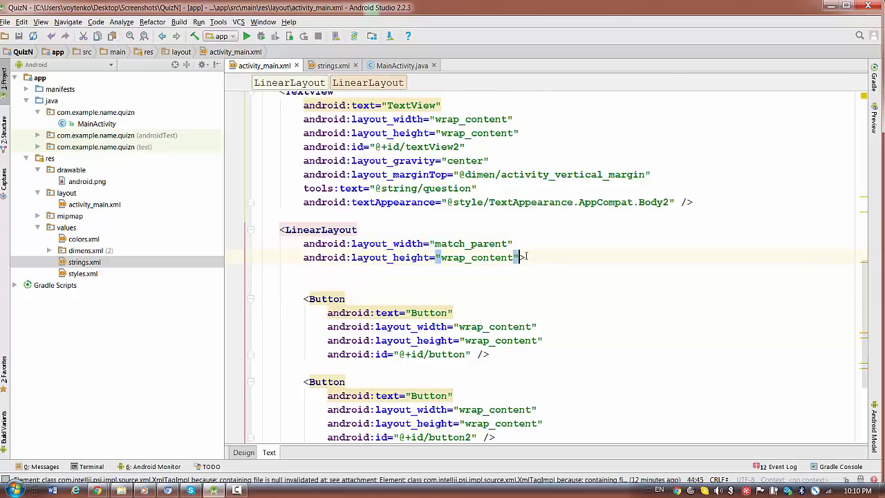
type("android:orientation=\"\">")
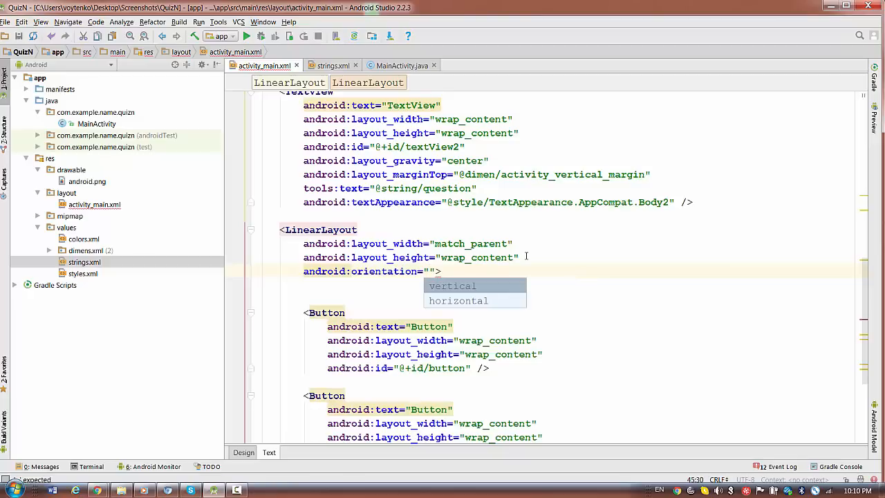
left_click(457, 301)
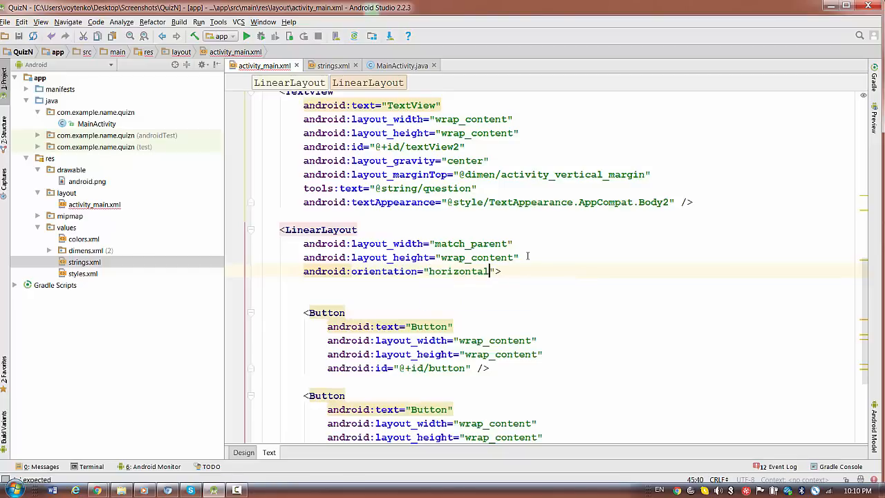
left_click(242, 452)
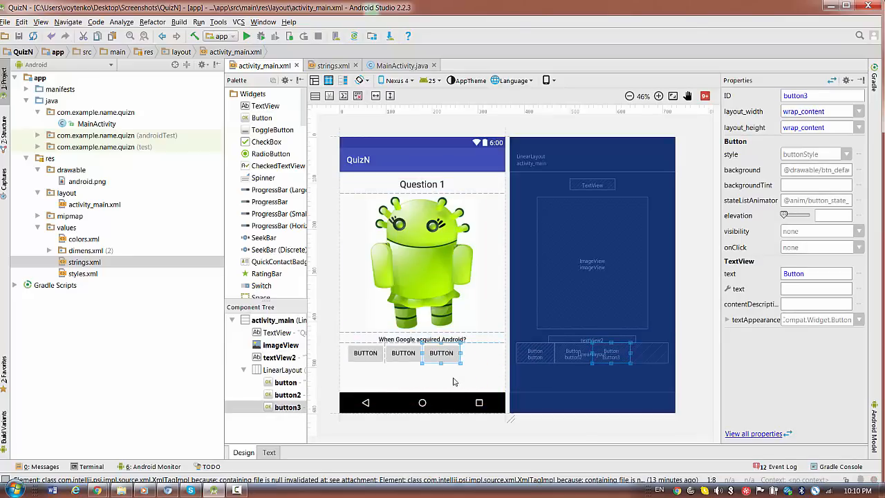
Step: Extend the row to four buttons (button through button4) and reopen strings.xml
left_click(403, 353)
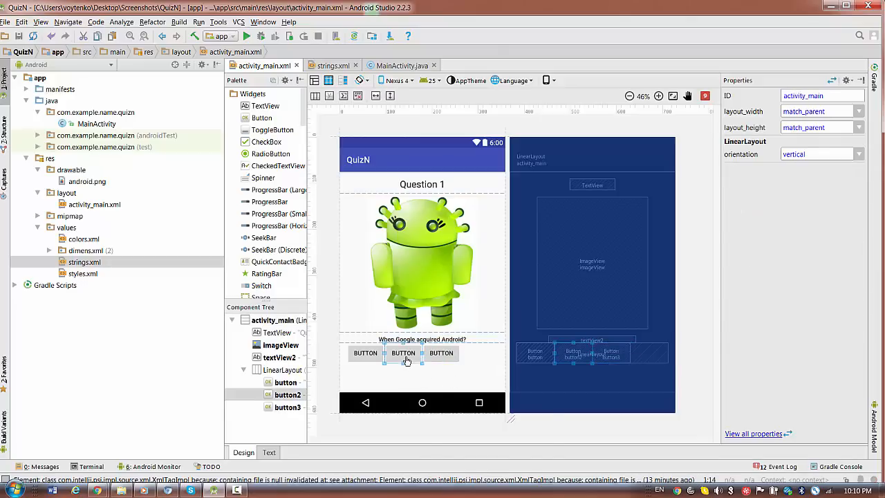
right_click(404, 353)
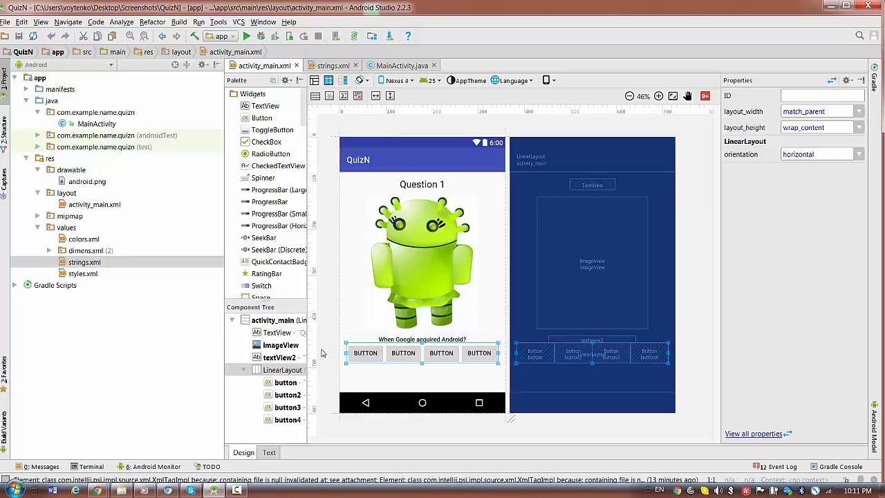
mouse_move(664, 186)
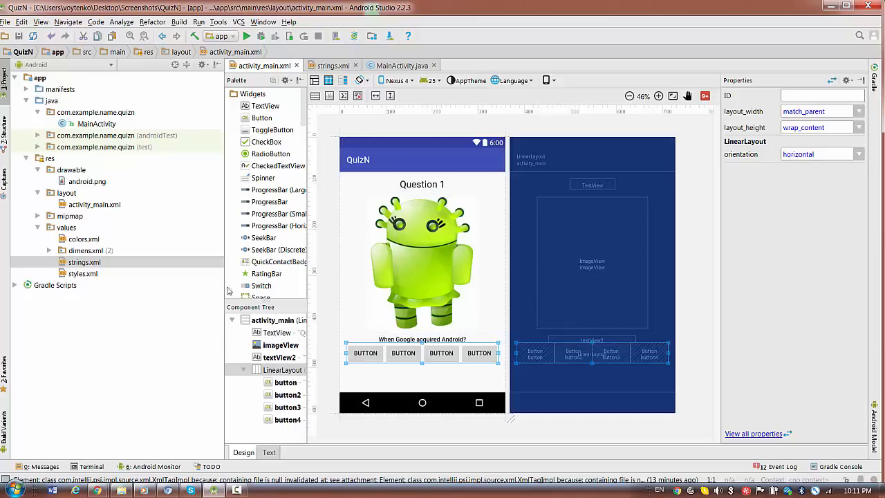
mouse_move(817, 382)
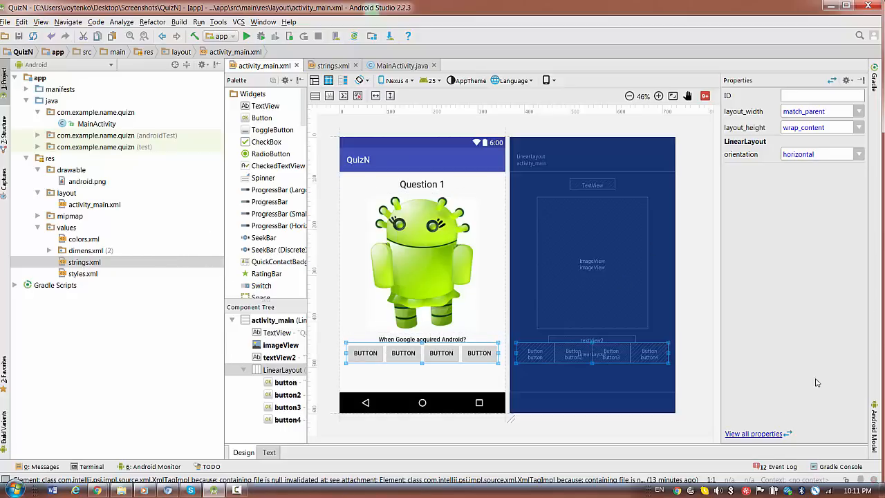
left_click(84, 261)
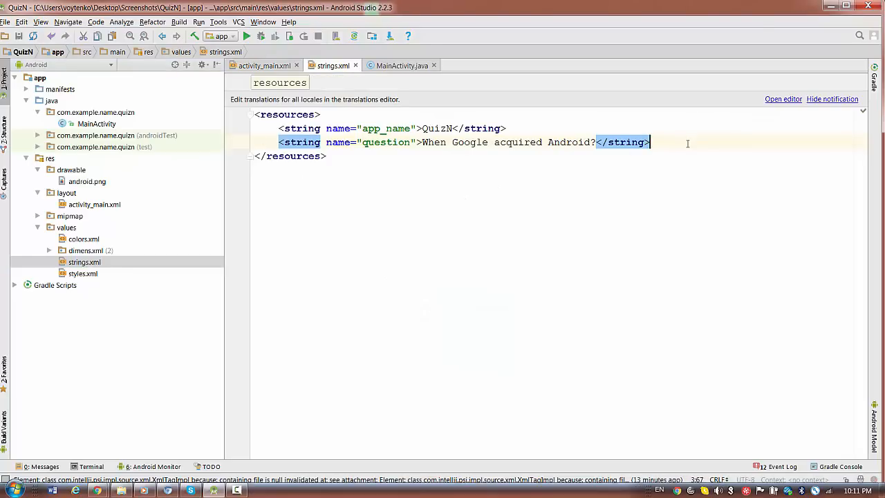
Step: Define string resource a1 with value 2003 in strings.xml
type("<strin")
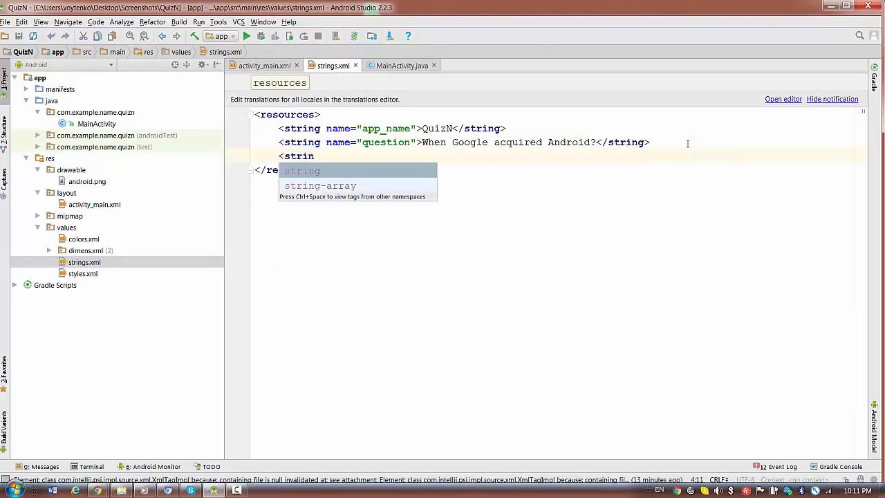
key("Escape")
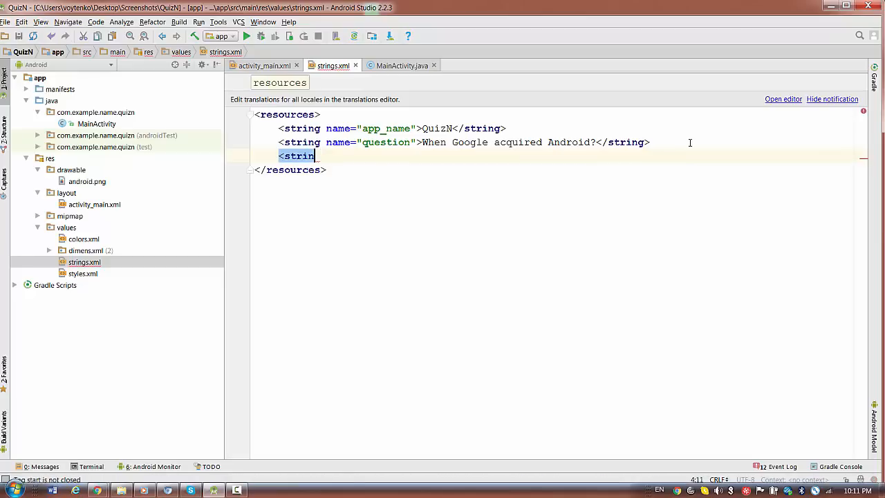
type("g name=\"")
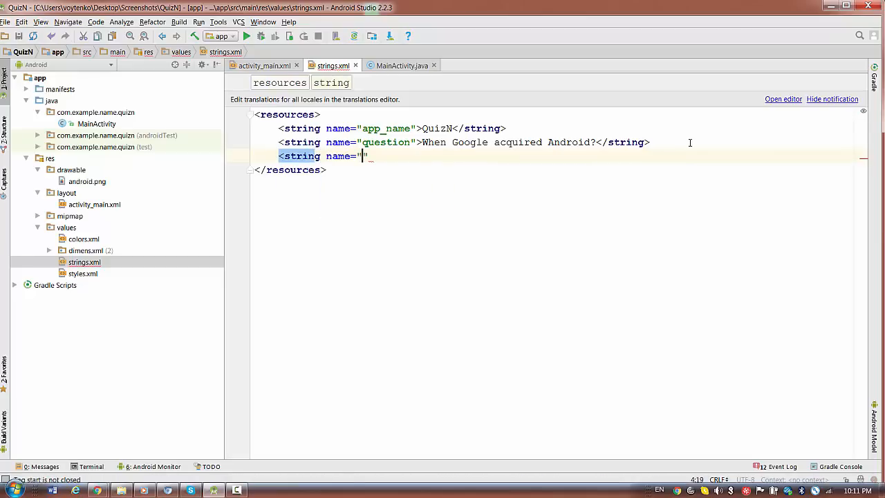
type("a")
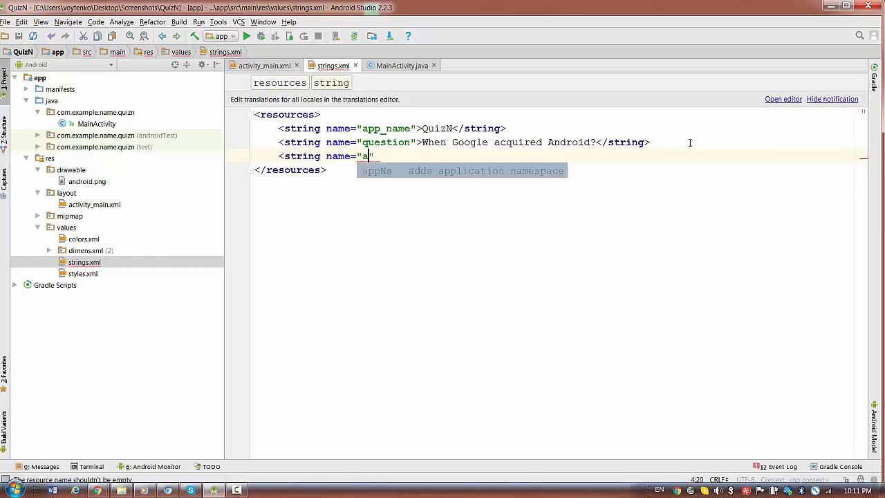
type("1")
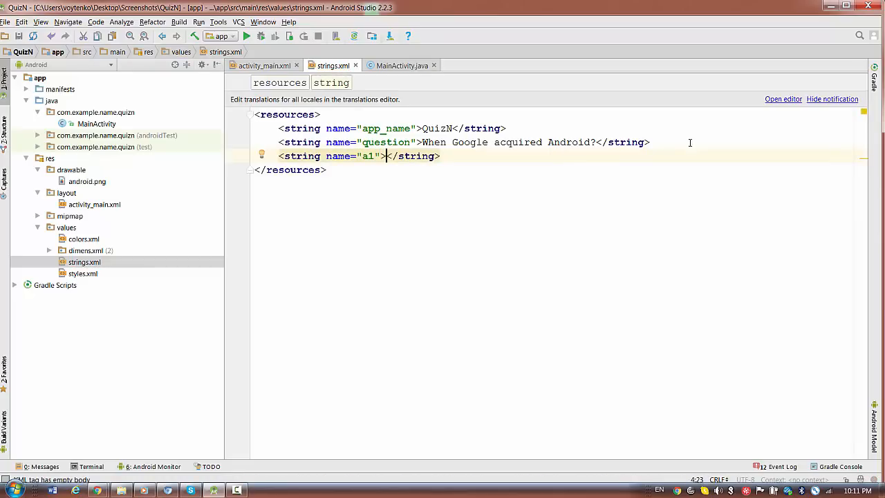
type("2003")
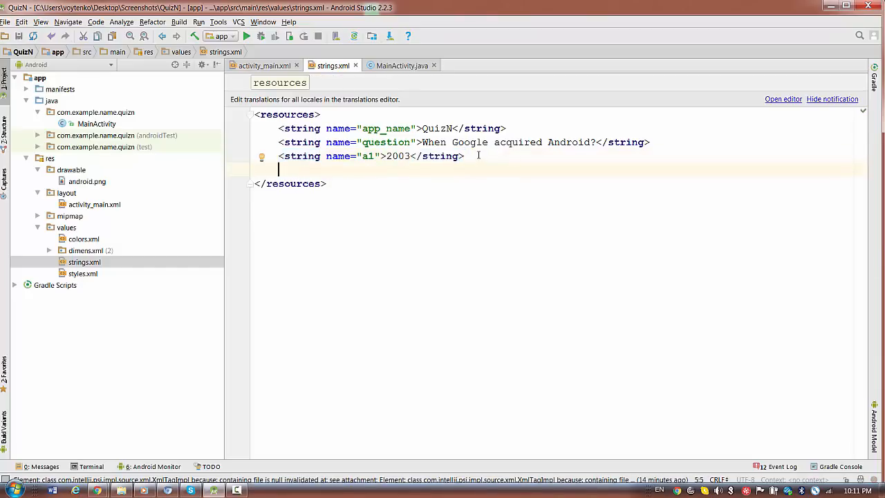
Step: Duplicate it into a2–a4 holding 2004, 2005 and 2006, then return to activity_main.xml
right_click(371, 155)
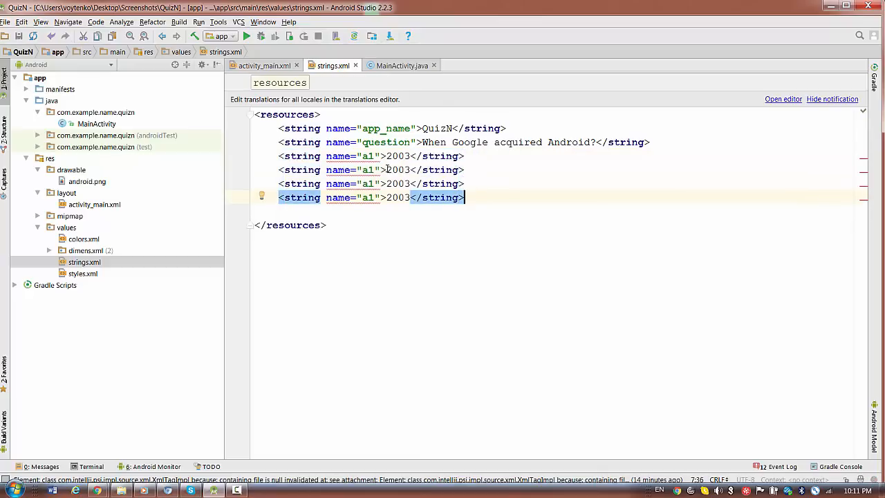
type("2")
left_click(374, 183)
type("3")
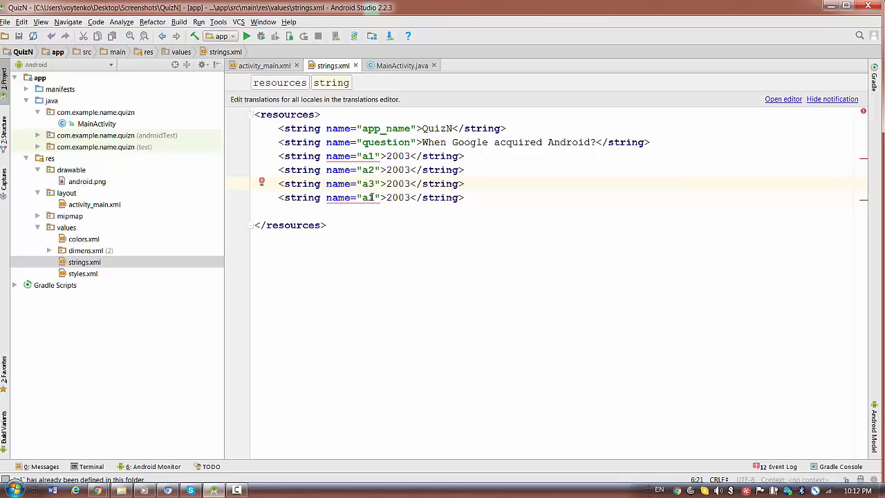
type("4")
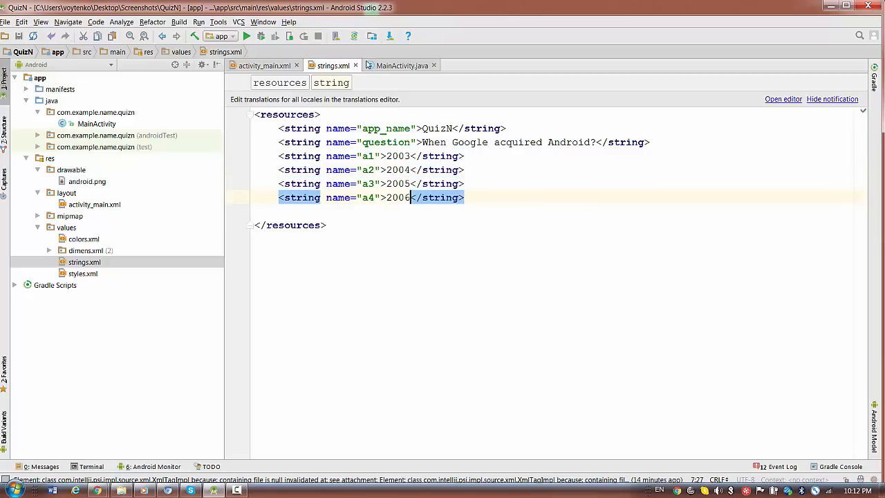
left_click(263, 65)
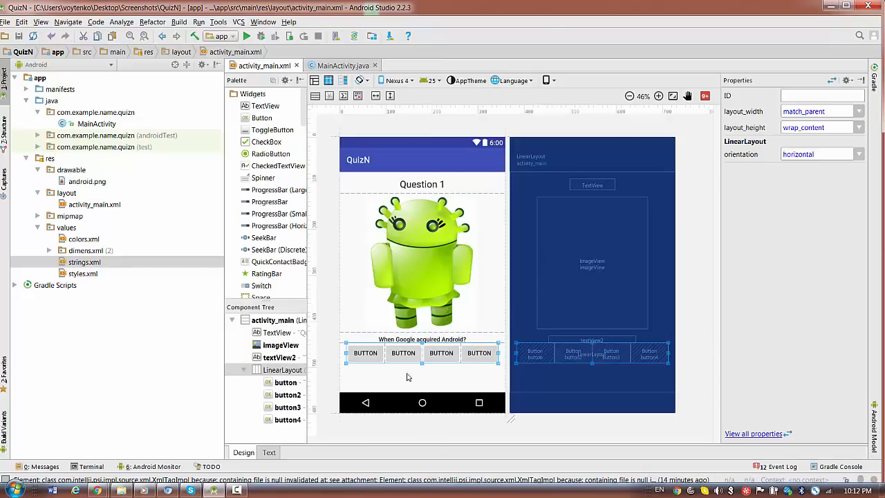
Step: Label the four answer buttons with string resources a1–a4 (2003, 2004, 2005, 2006)
left_click(366, 352)
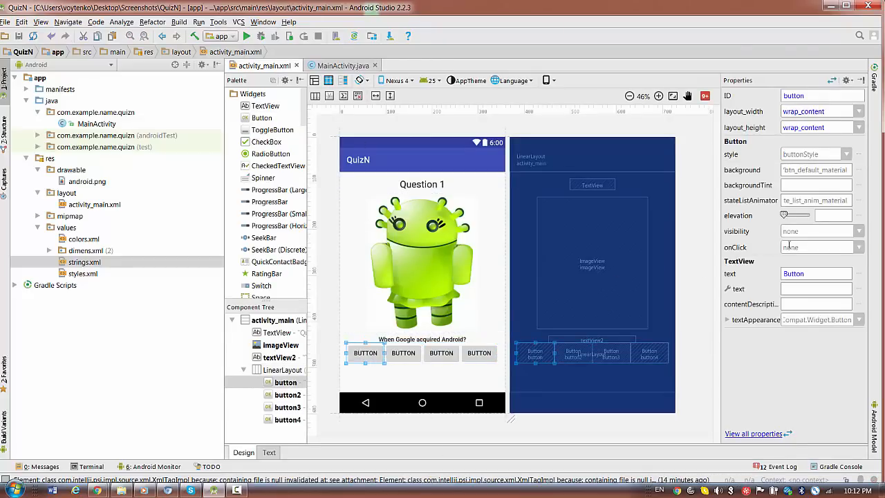
left_click(813, 273)
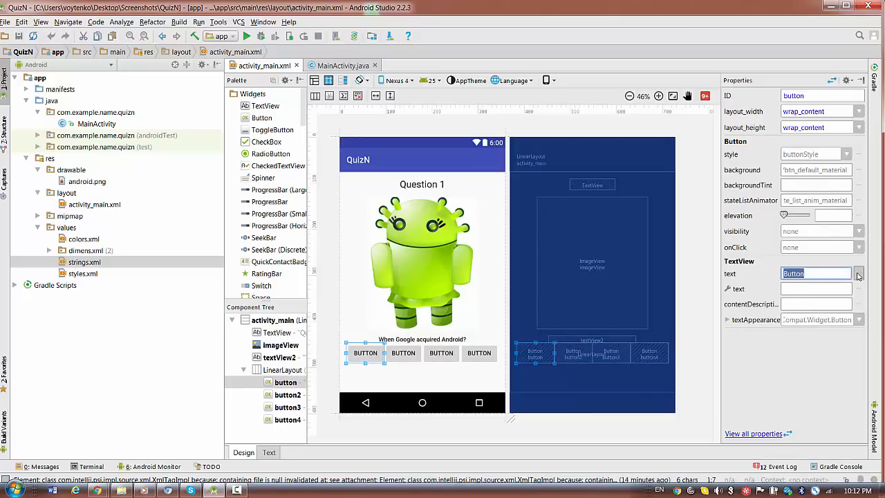
left_click(855, 273)
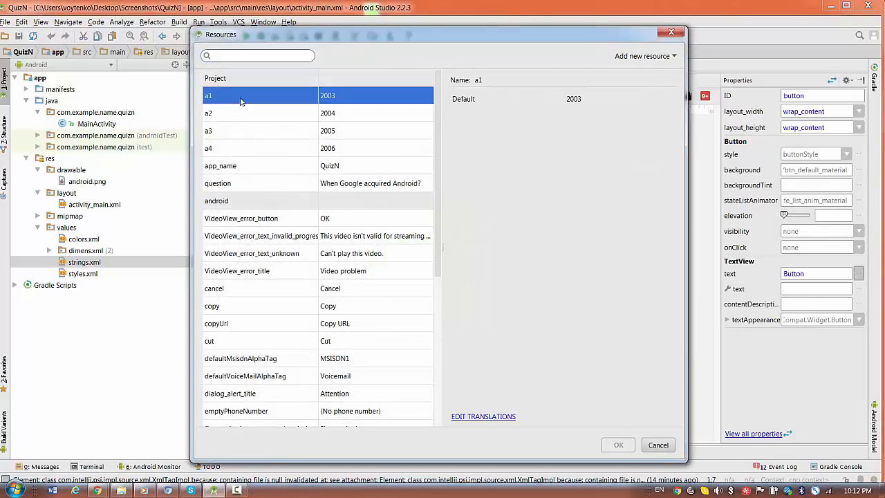
left_click(617, 445)
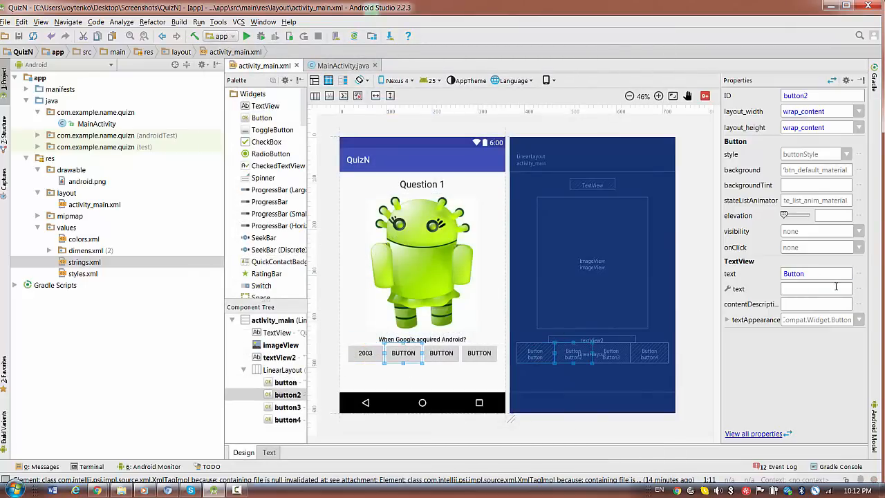
left_click(857, 273)
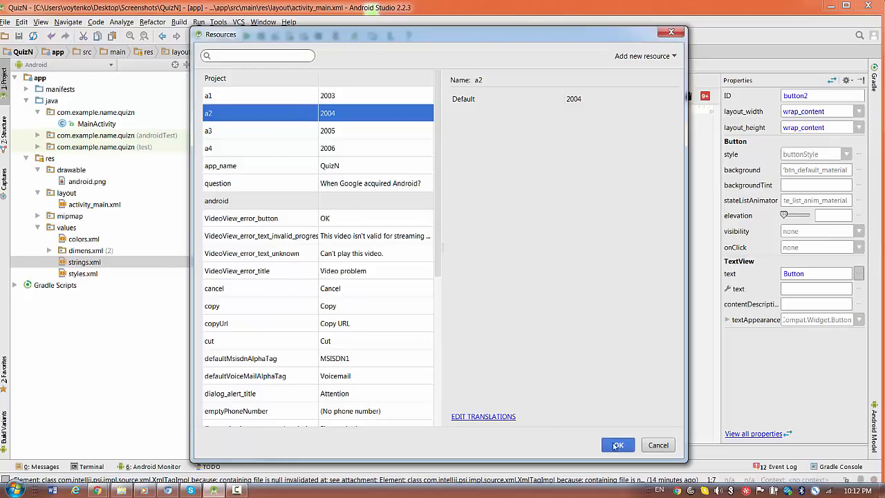
left_click(618, 445)
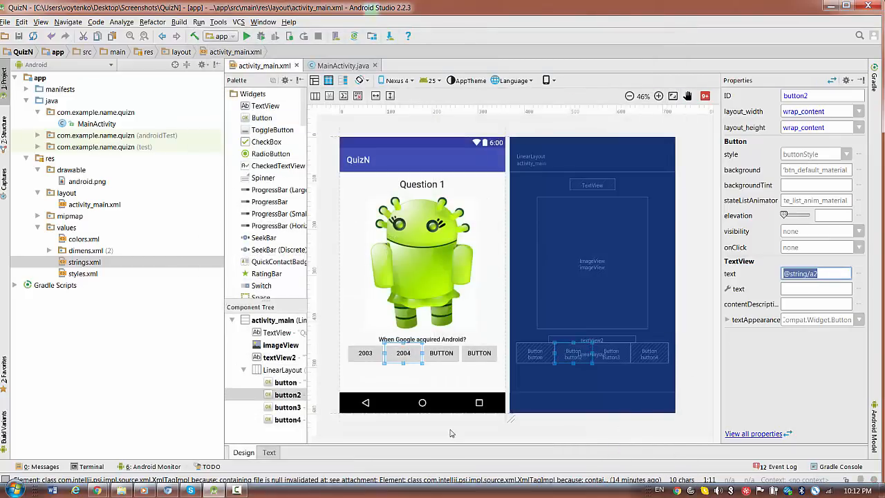
left_click(441, 353)
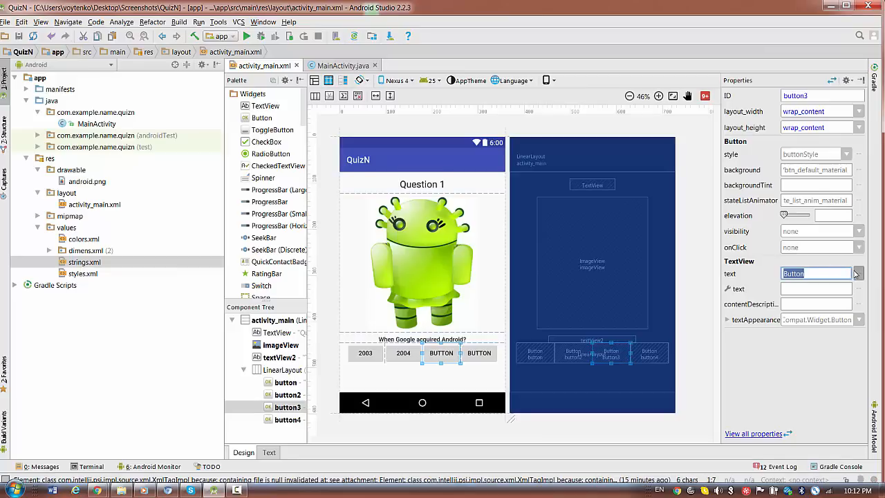
left_click(856, 273)
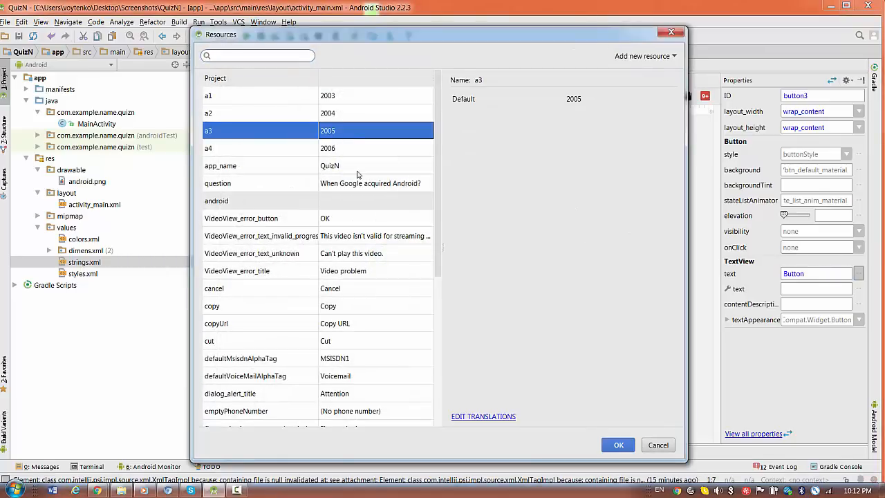
left_click(618, 445)
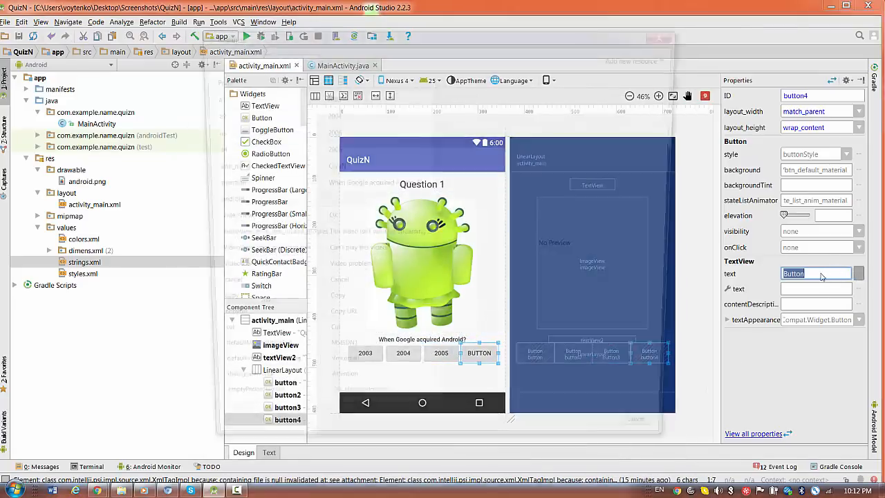
left_click(861, 273)
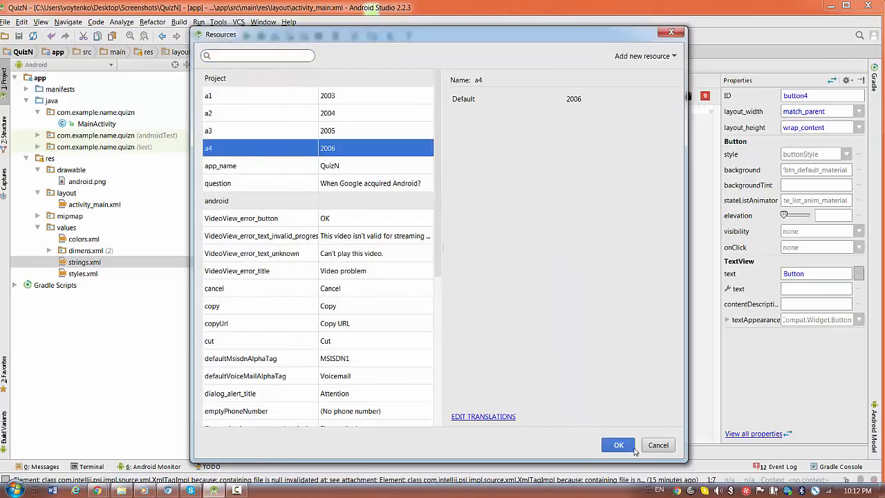
left_click(618, 445)
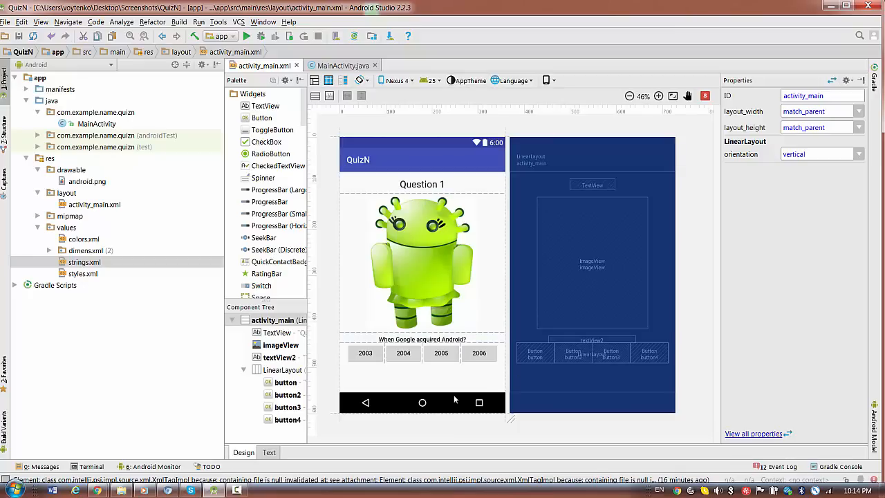
mouse_move(396, 379)
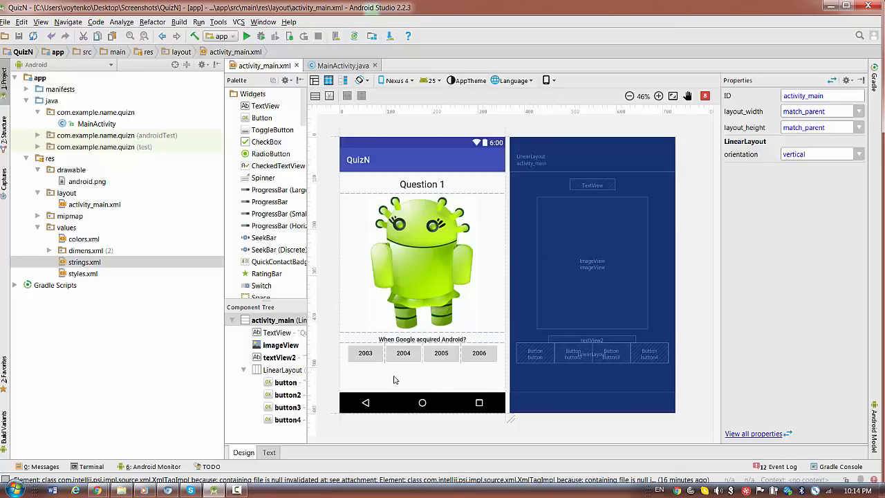
mouse_move(424, 372)
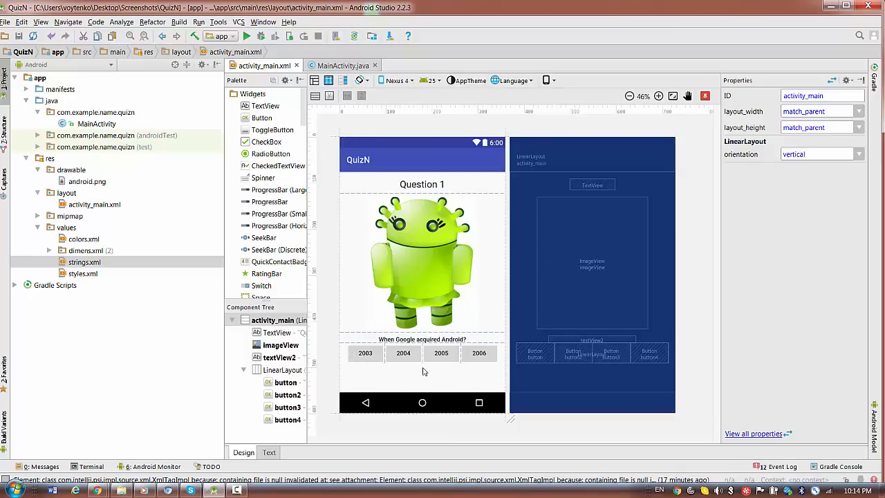
mouse_move(499, 354)
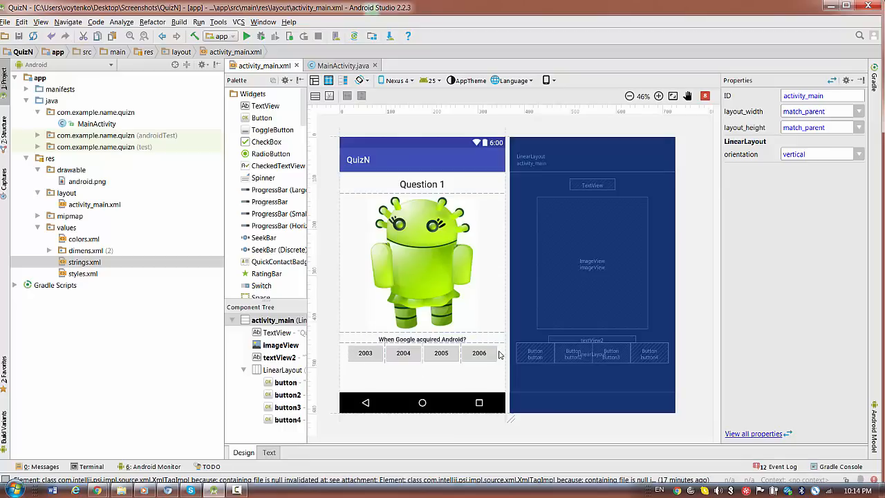
mouse_move(351, 367)
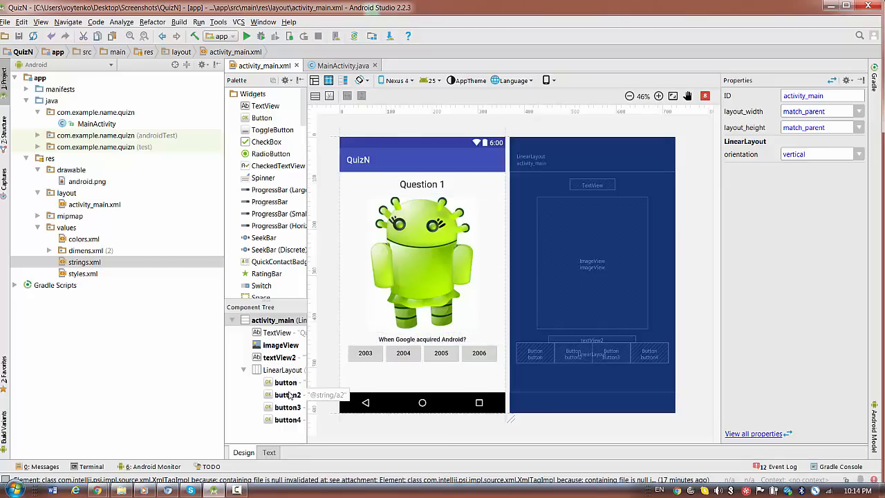
left_click(268, 452)
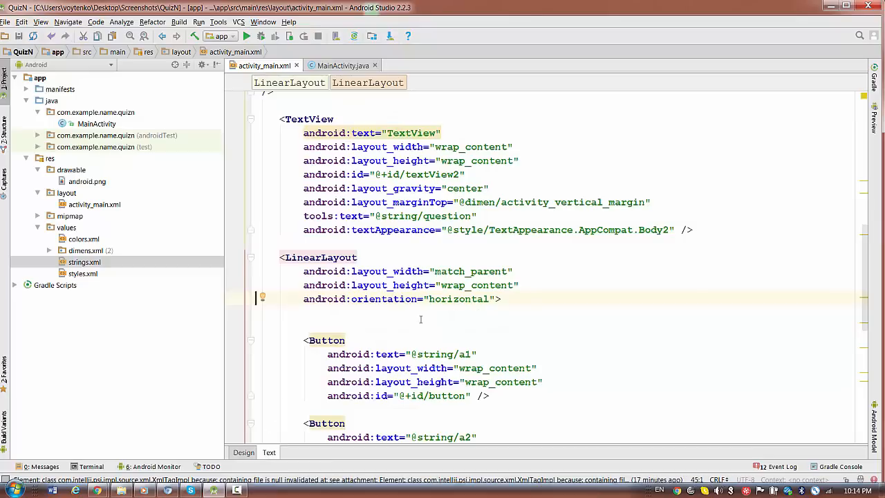
scroll("down", 3)
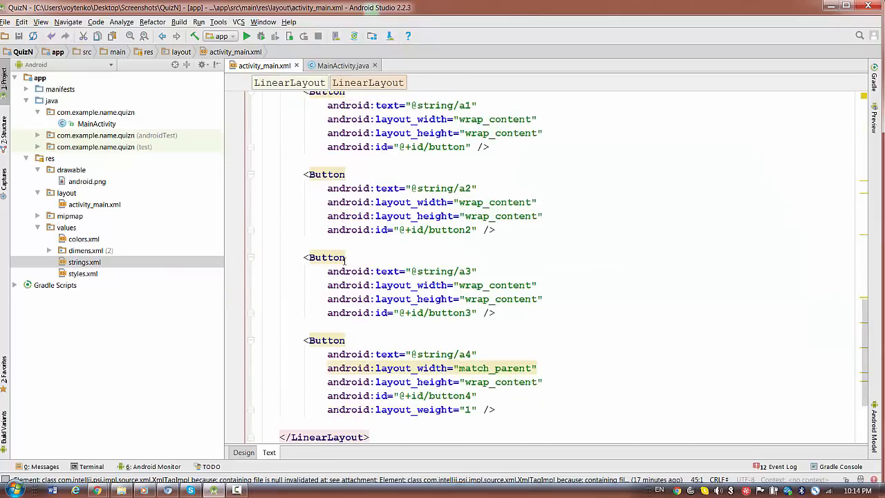
scroll("up", 3)
type("android:orientation=\"horizontal\">")
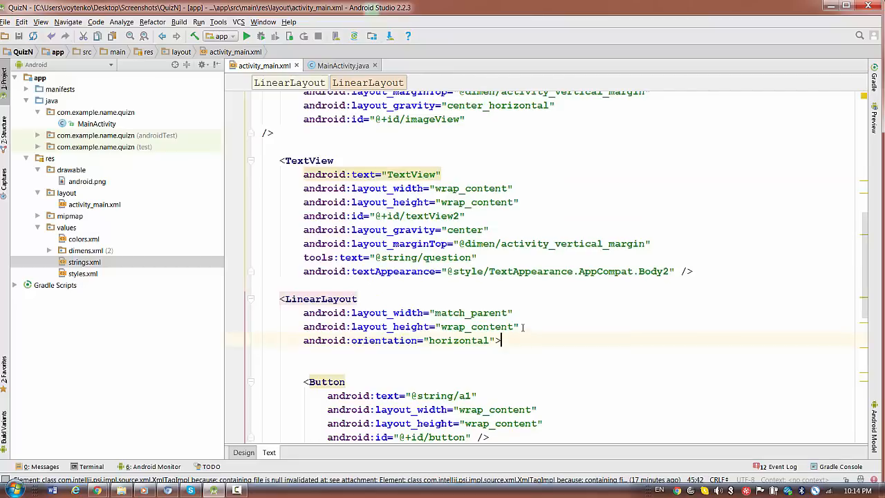
type("a")
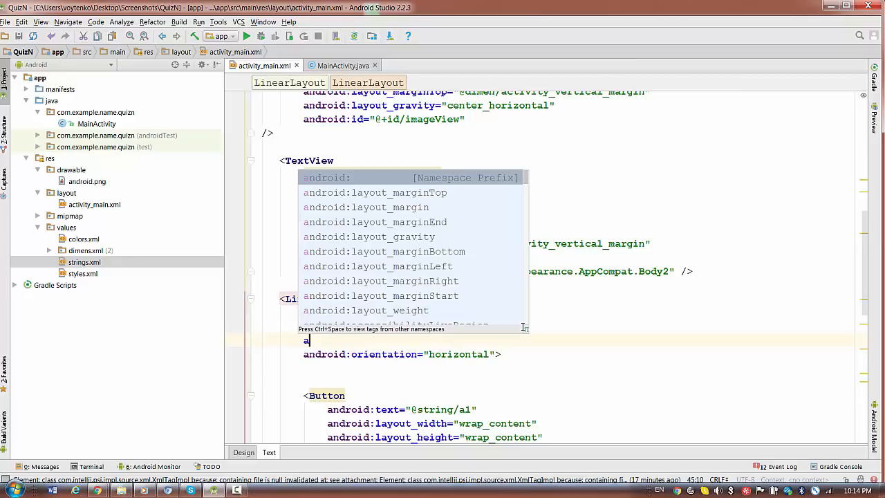
type("ndr")
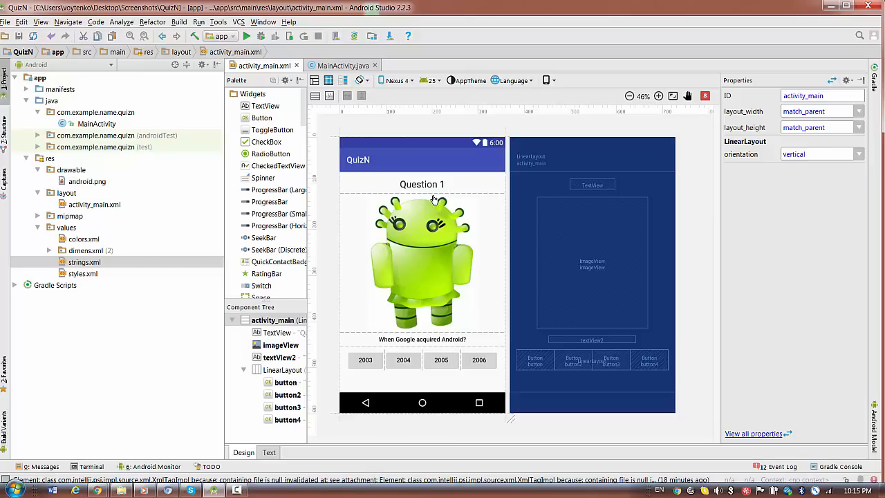
Step: Give the Question 1 title a bolder style and textView2 a larger textAppearance
left_click(421, 184)
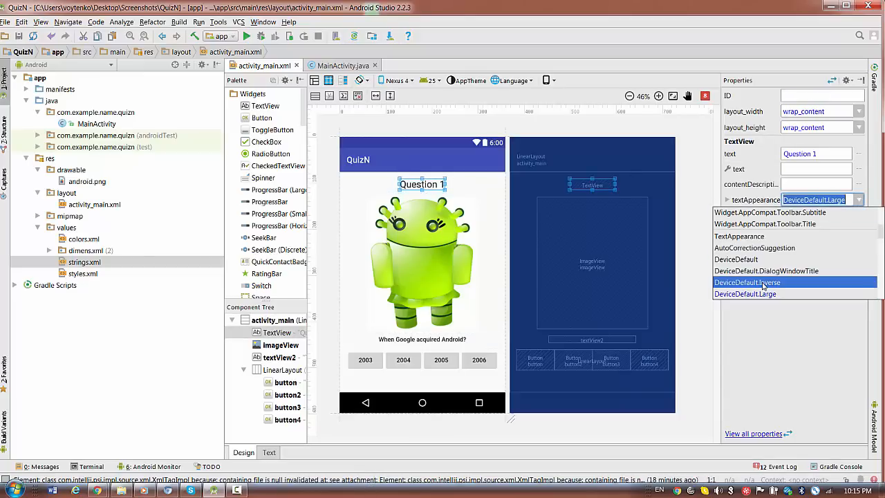
mouse_move(769, 294)
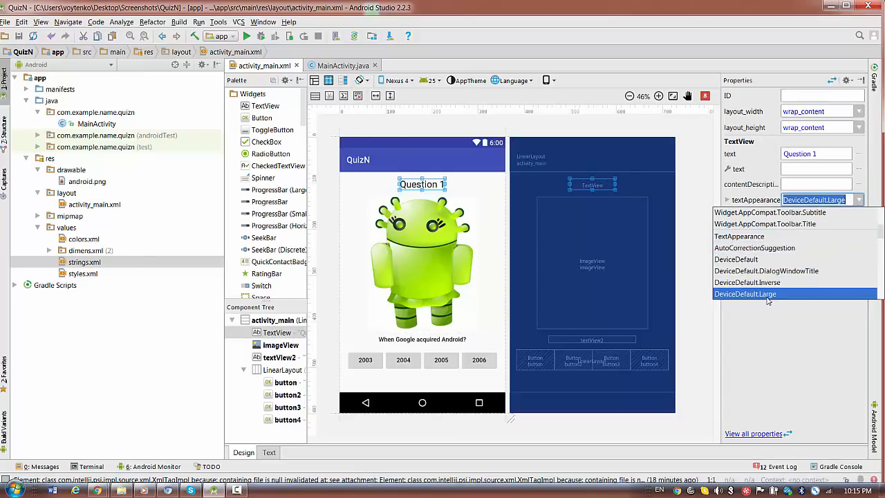
left_click(745, 294)
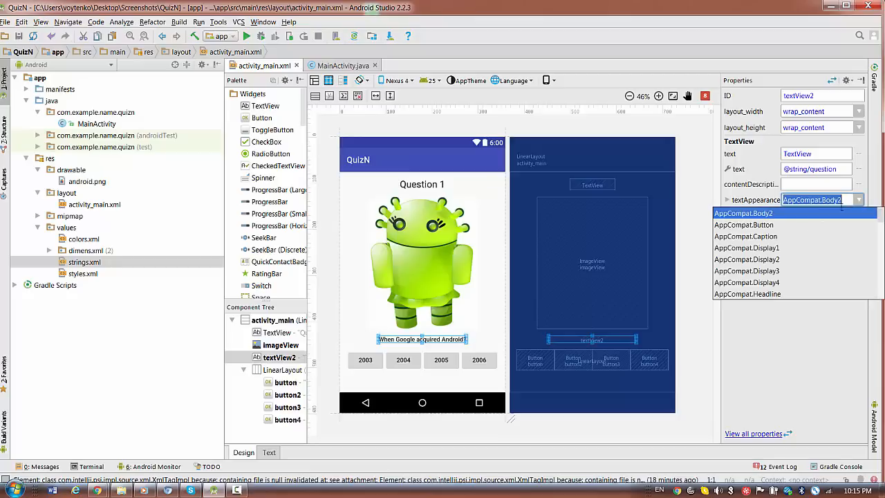
left_click(744, 224)
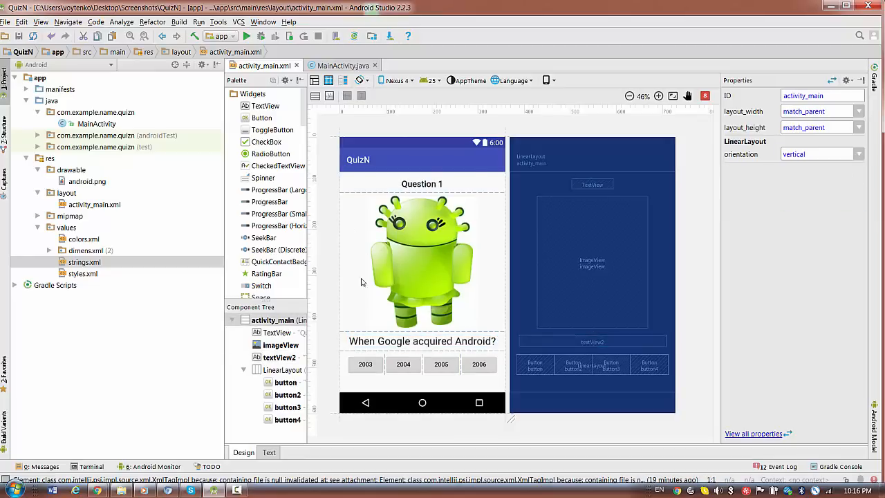
mouse_move(363, 123)
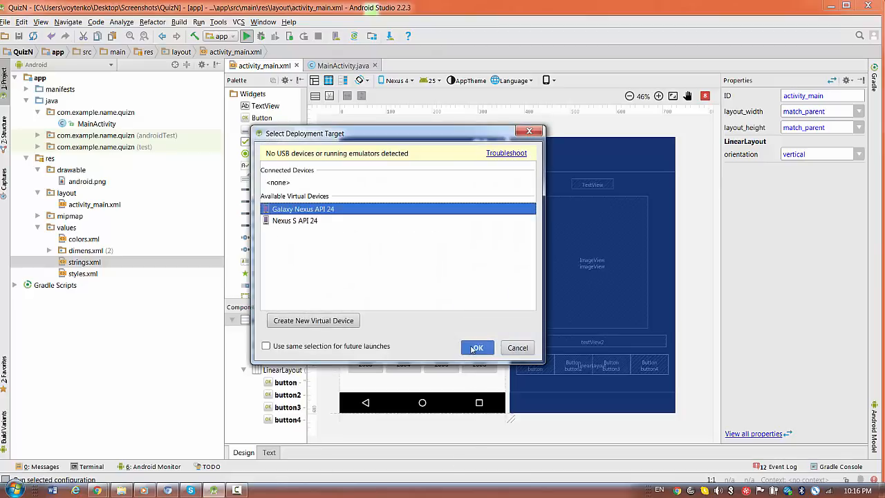
Step: Launch QuizN on the Galaxy Nexus API 24 emulator
left_click(477, 347)
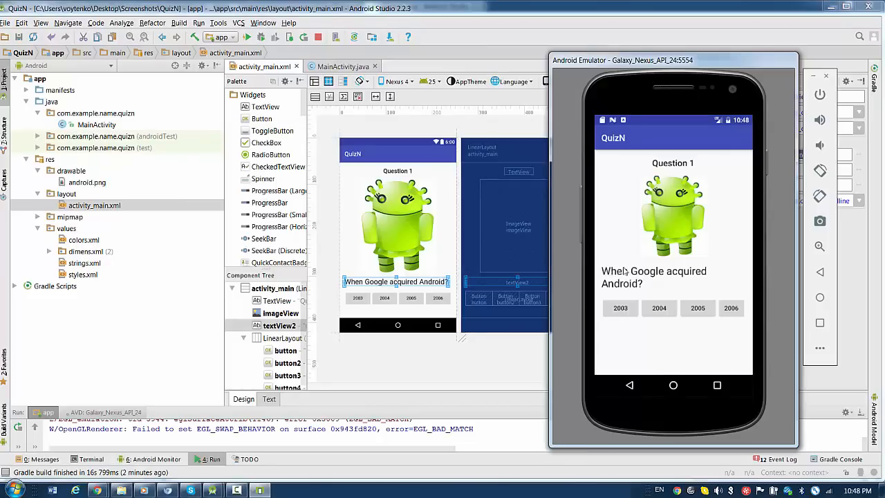
mouse_move(625, 301)
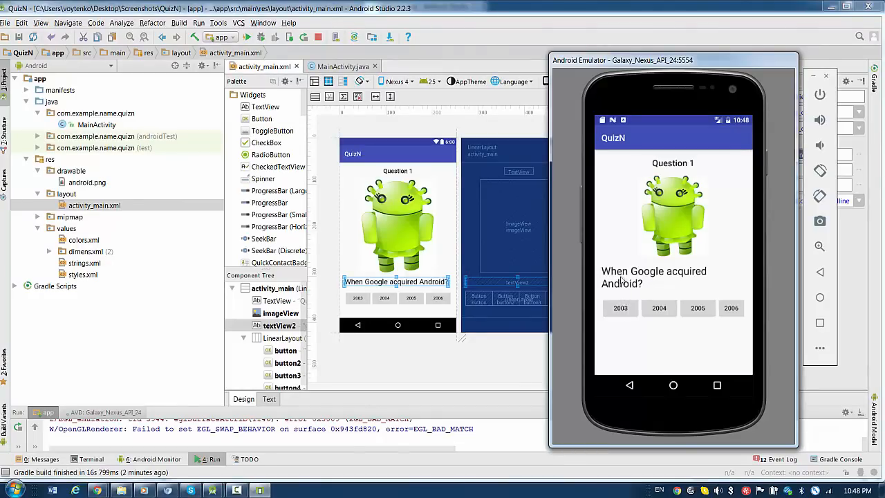
mouse_move(593, 288)
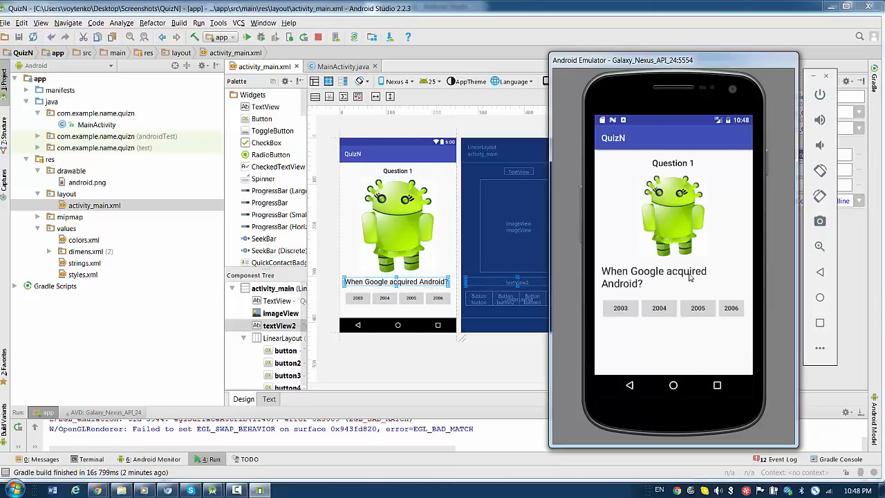
mouse_move(651, 281)
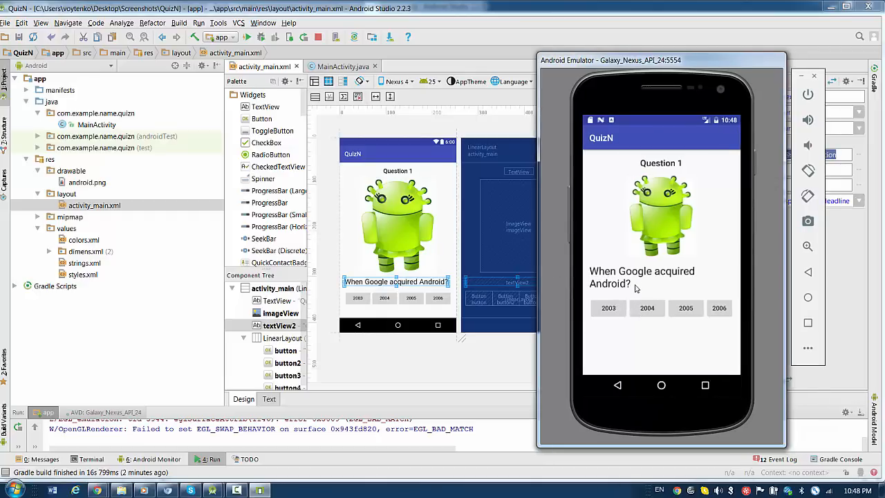
mouse_move(479, 375)
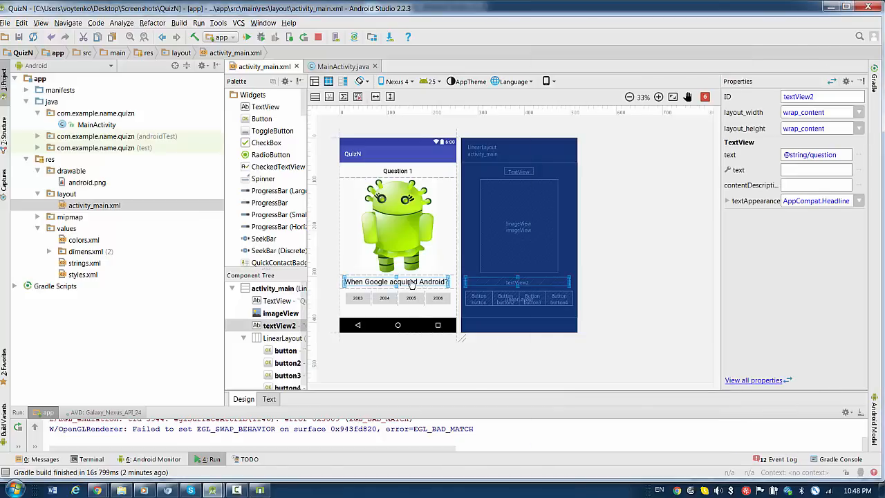
Step: Replace textView2's textAppearance with android:textSize 20dp and preview it
left_click(859, 201)
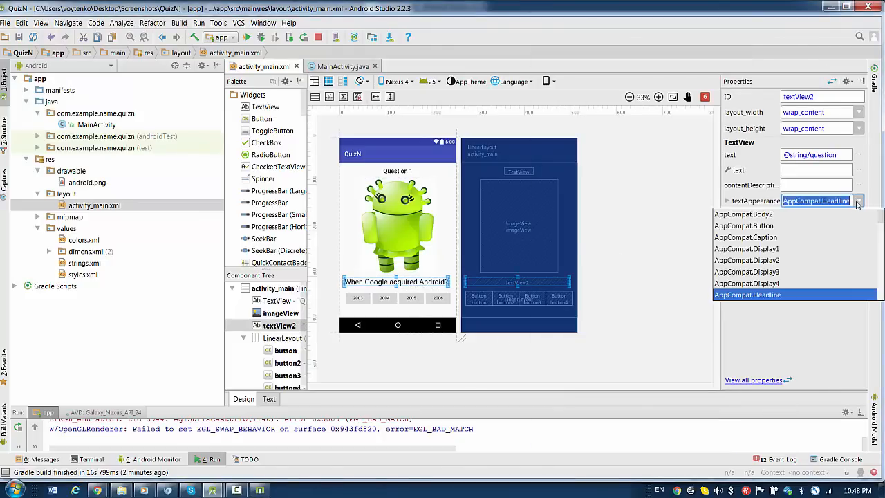
mouse_move(747, 260)
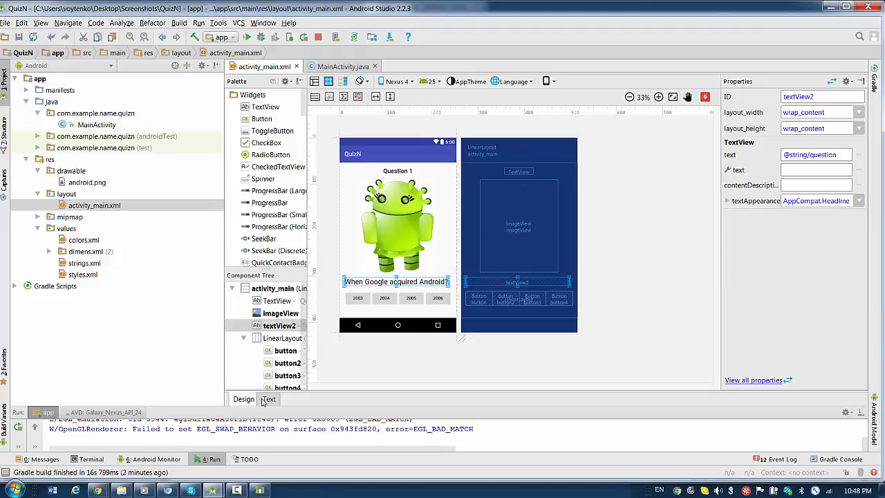
left_click(268, 399)
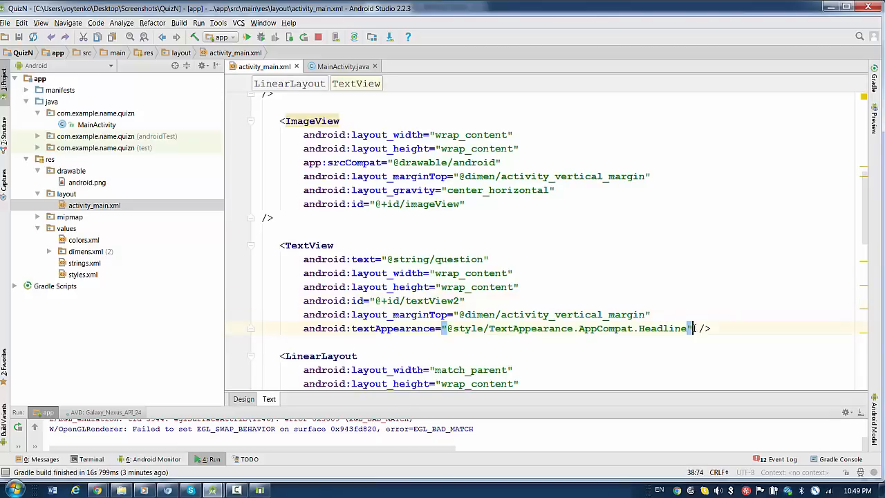
left_click_drag(353, 327, 688, 328)
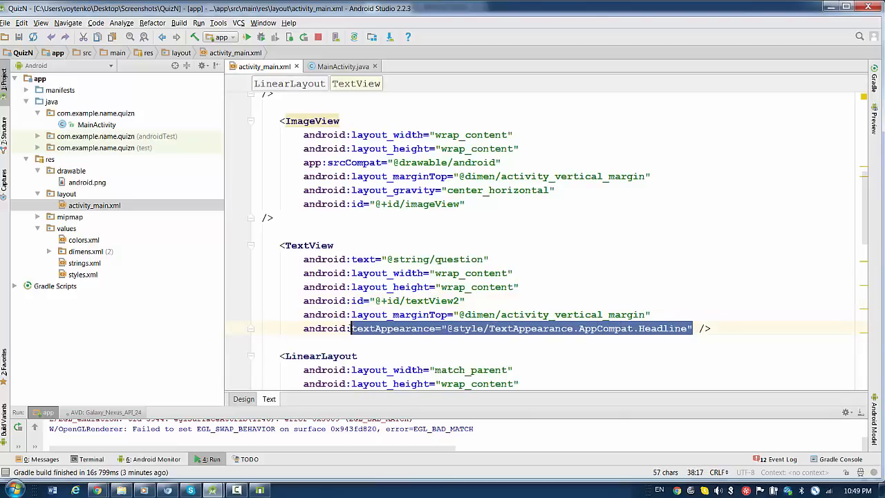
type("android:t />")
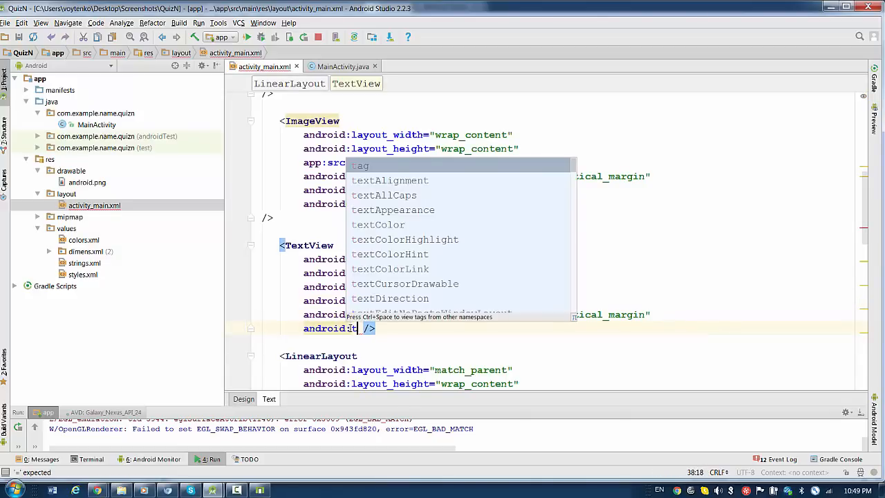
type("ext")
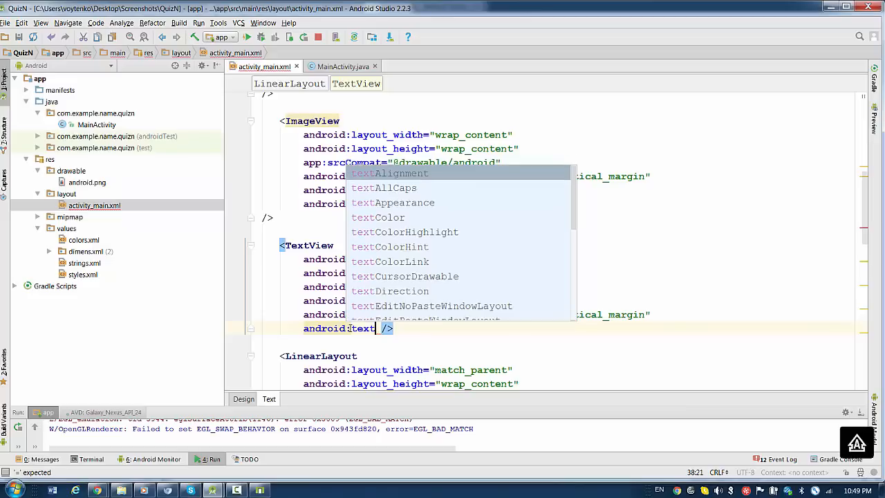
type("s")
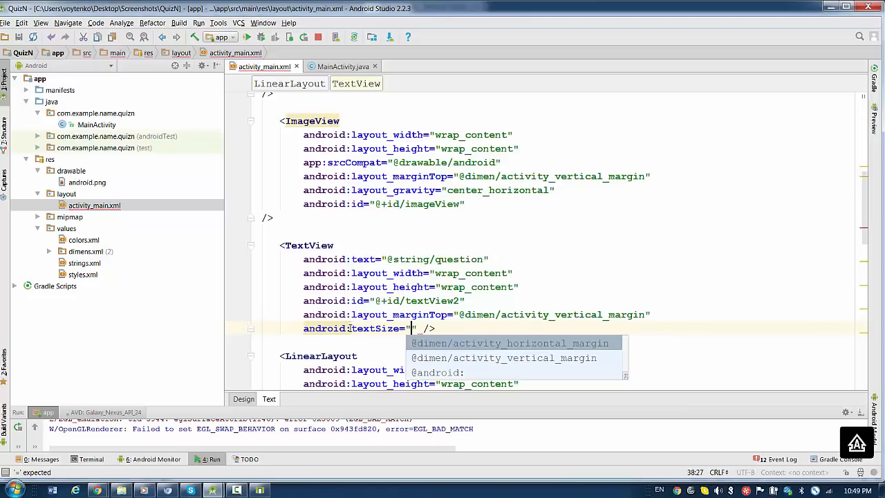
type("20dp")
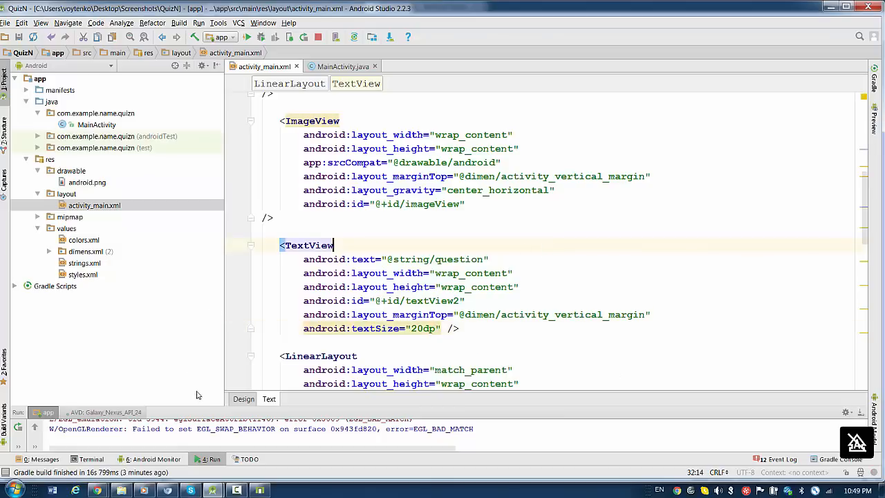
left_click(243, 399)
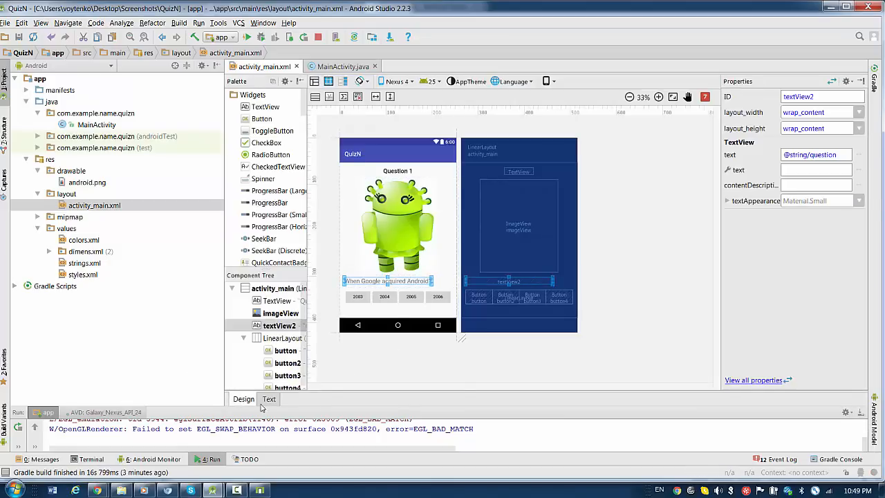
Step: Add android:layout_gravity="center_horizontal" to textView2
left_click(269, 399)
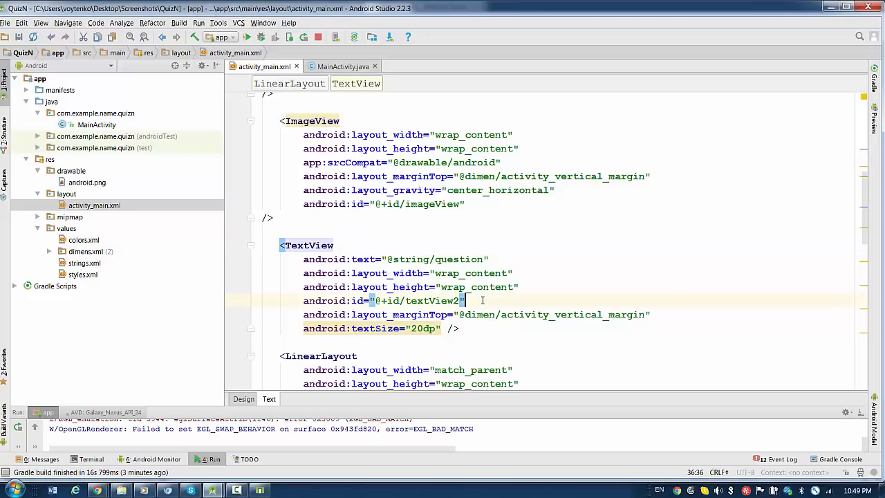
type("and")
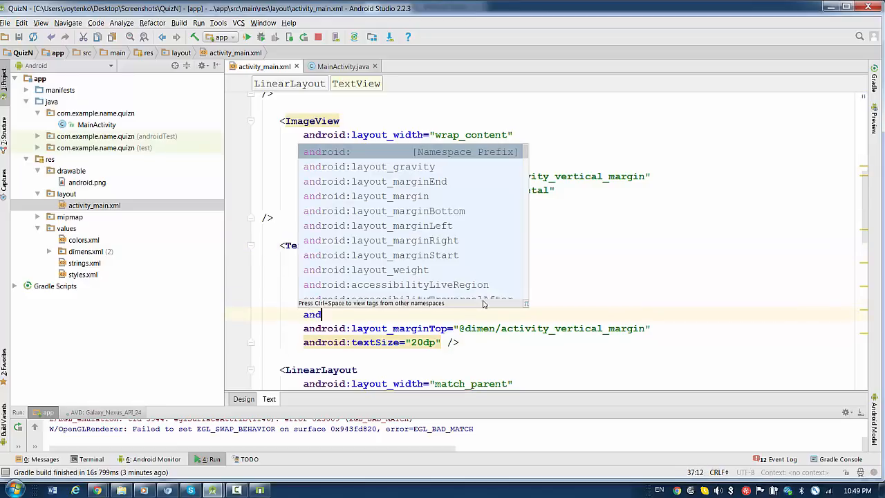
type("roid")
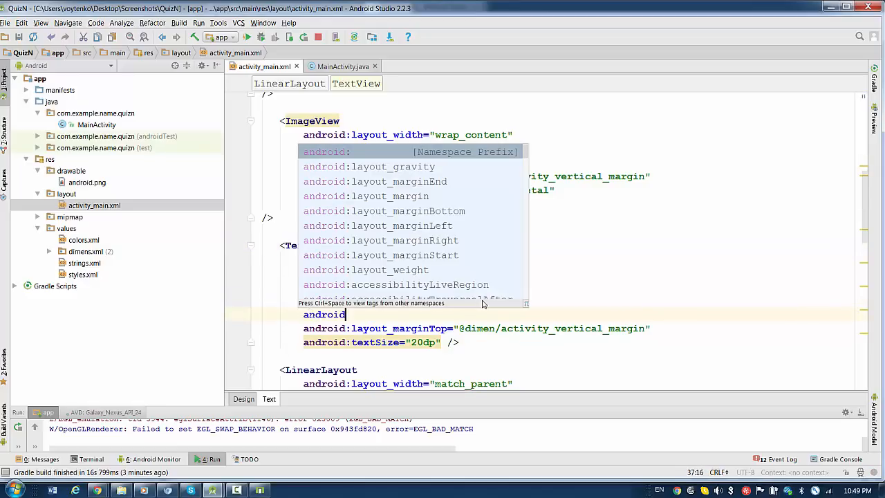
type(":")
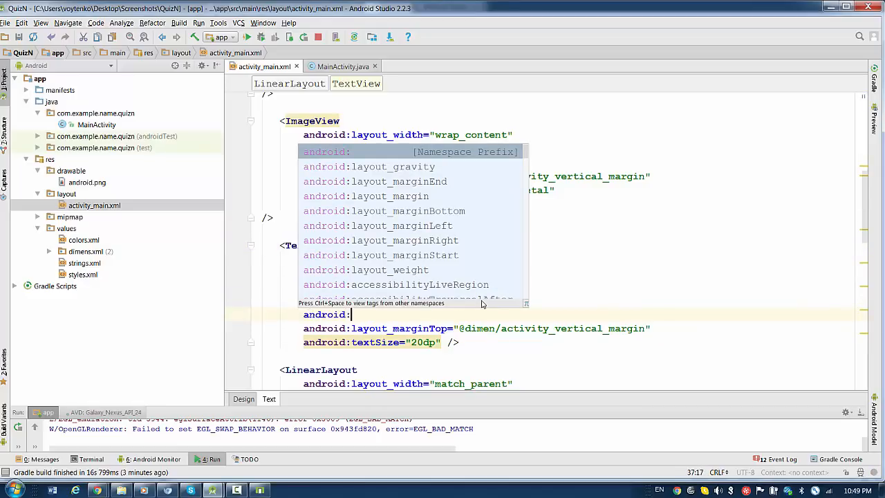
type("layout_gravity=\"")
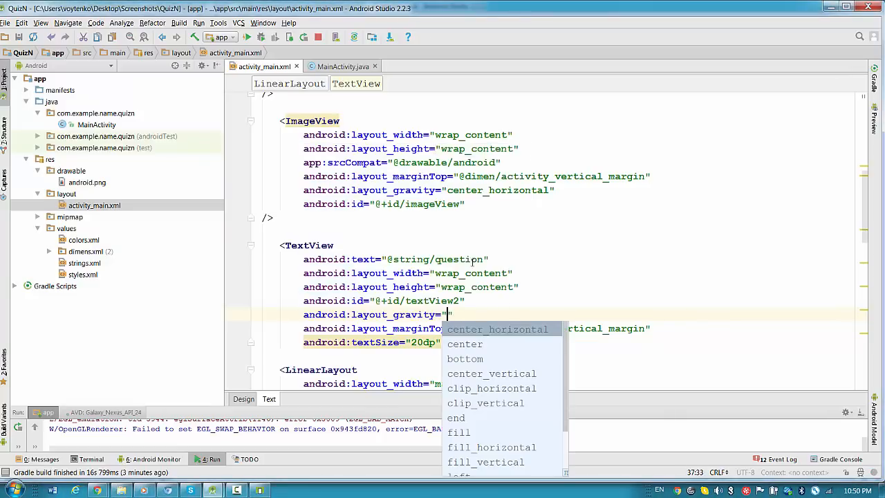
left_click(498, 329)
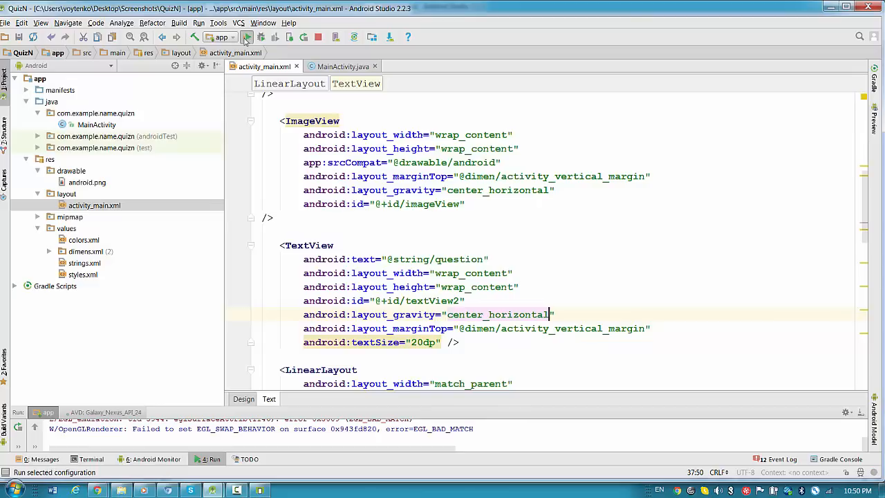
Step: Run QuizN on the emulator in landscape and return to the Design preview
left_click(247, 37)
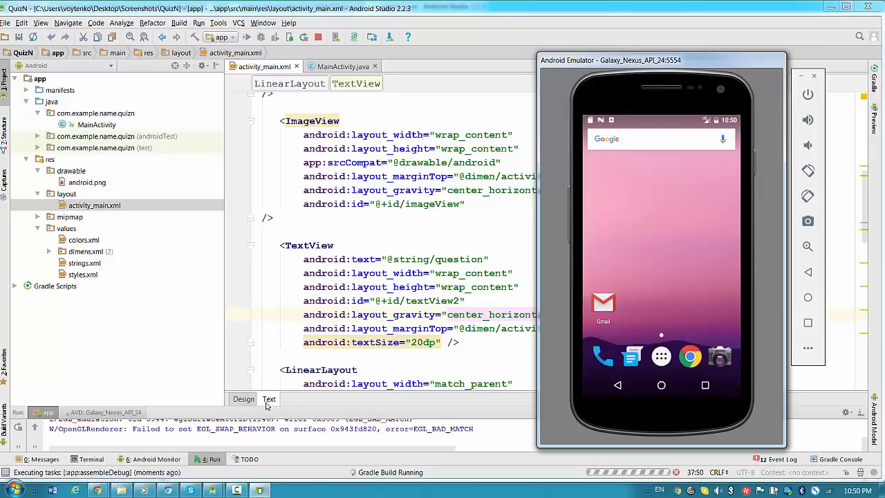
left_click(244, 399)
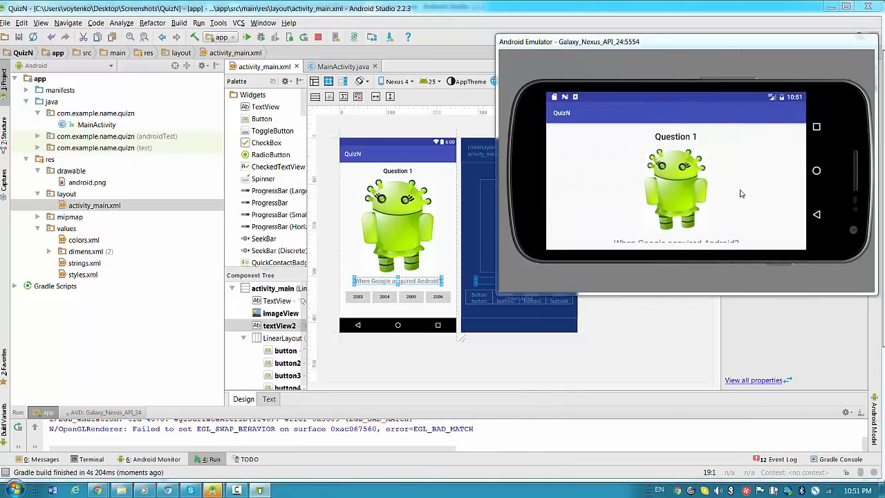
mouse_move(577, 201)
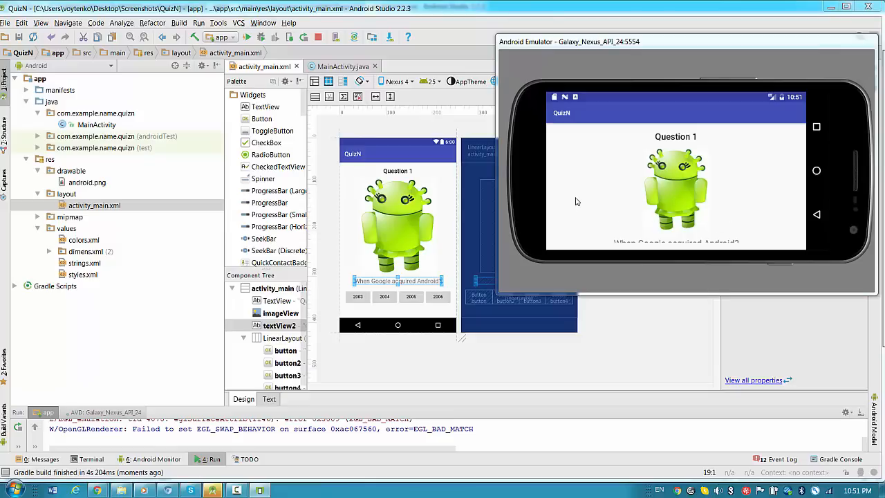
mouse_move(710, 44)
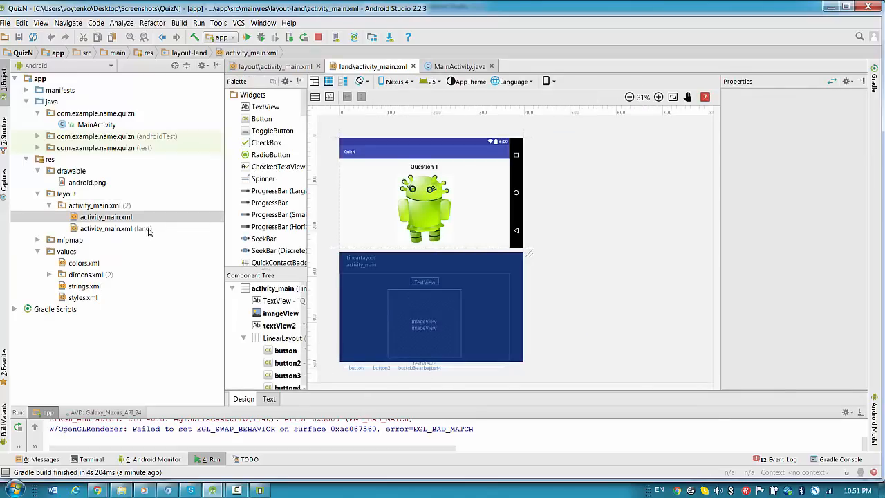
left_click(116, 228)
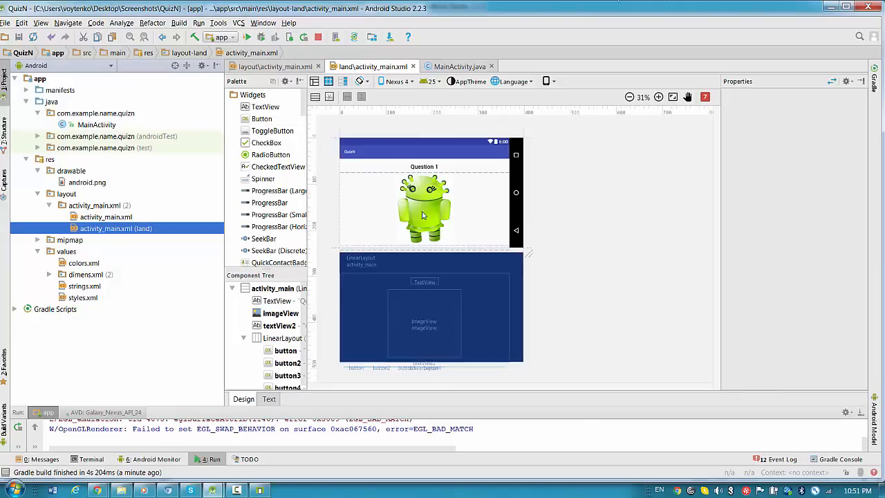
mouse_move(432, 204)
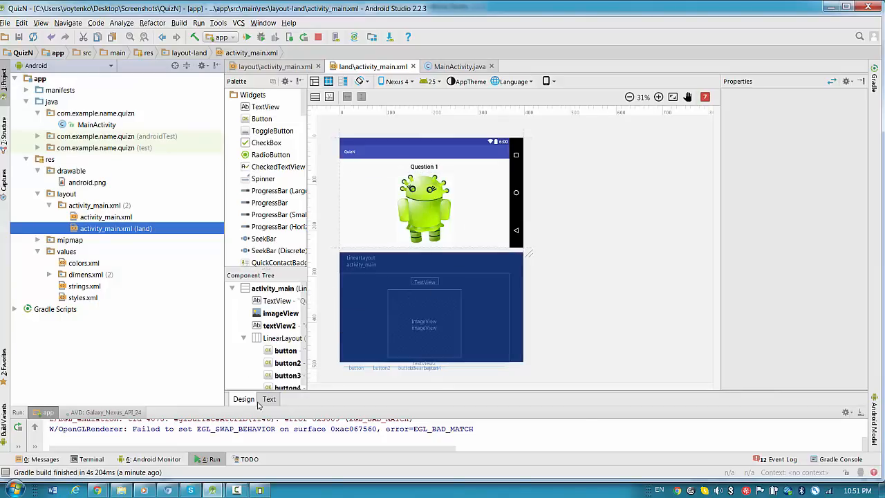
left_click(268, 399)
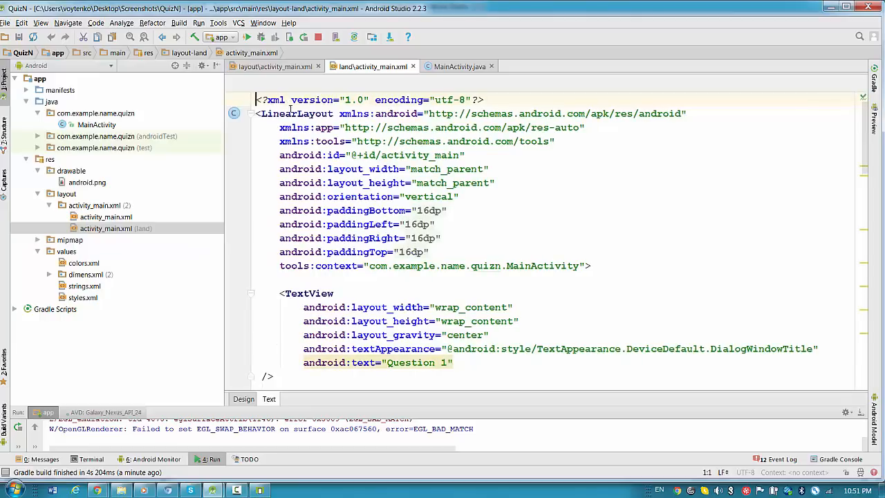
double_click(298, 113)
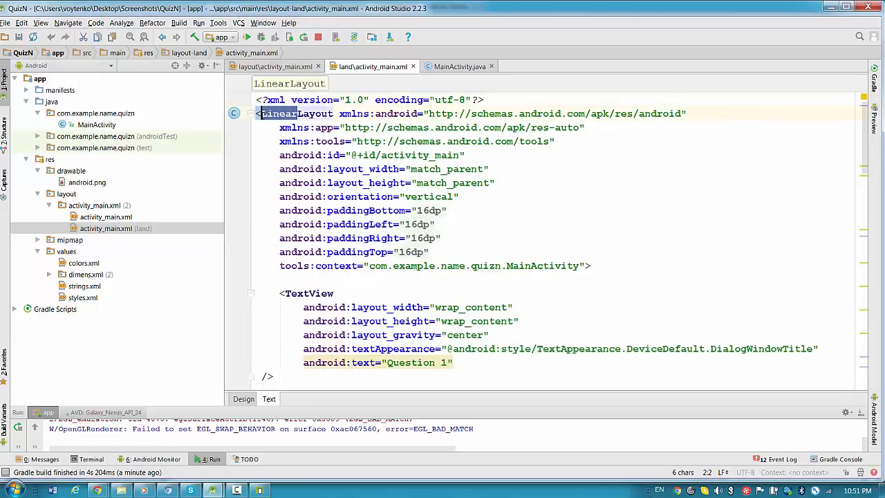
left_click(115, 229)
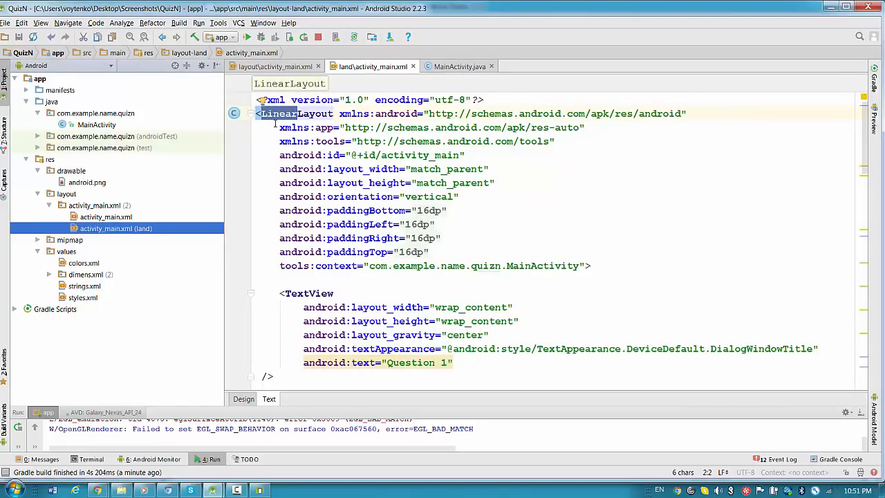
left_click(83, 263)
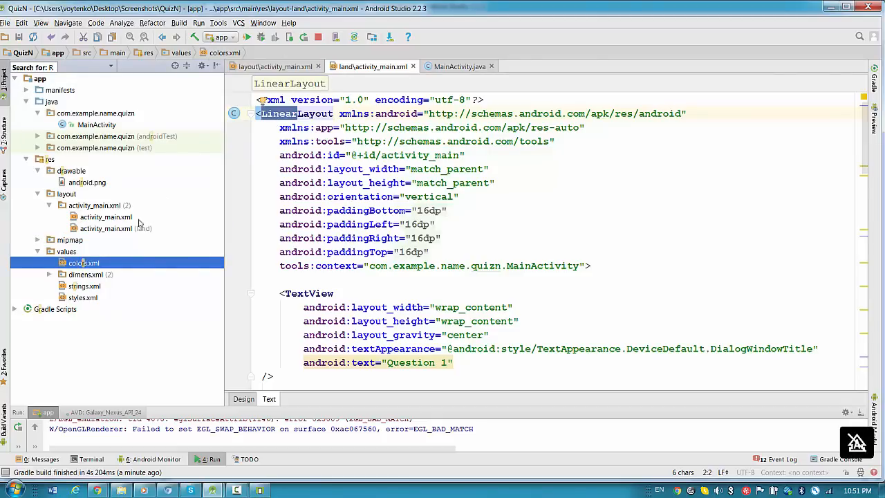
type("RLayout")
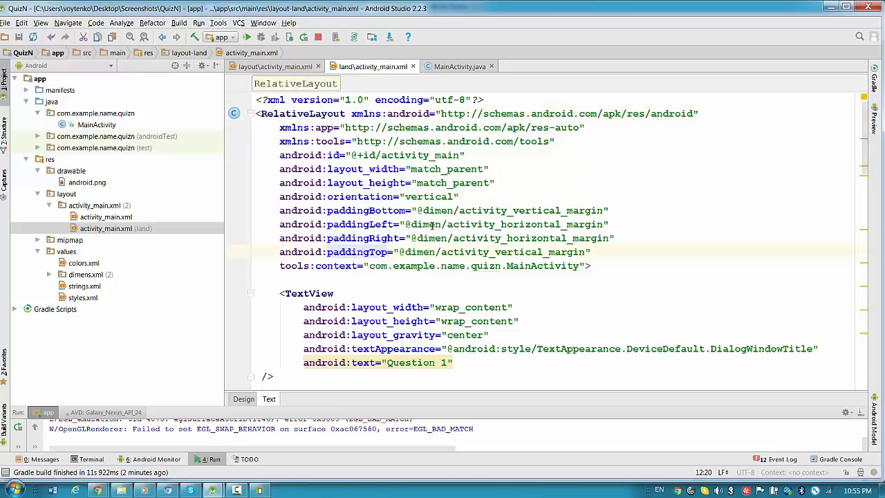
Step: Remove the orientation and four padding attributes from the root RelativeLayout and check the design preview
left_click_drag(279, 196, 591, 252)
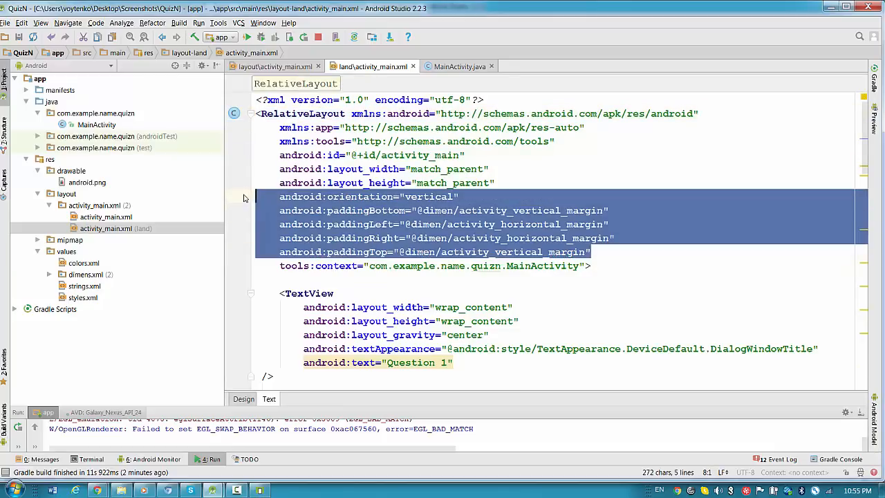
key("Delete")
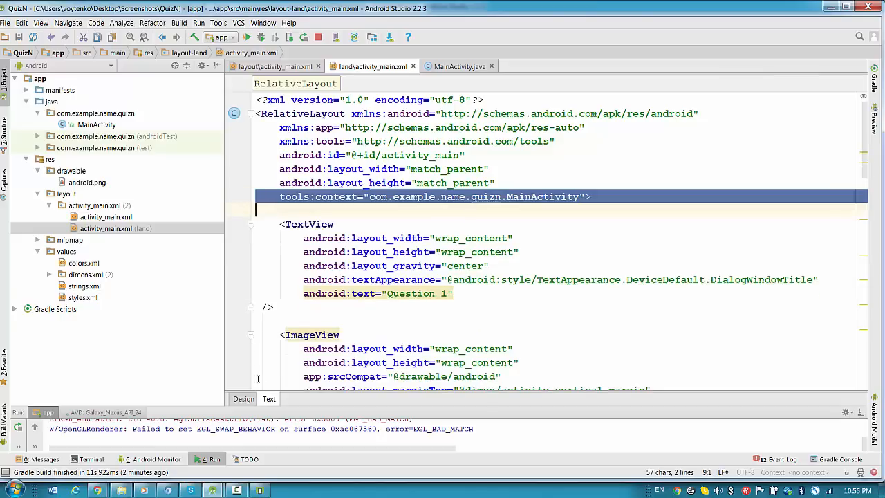
left_click(243, 399)
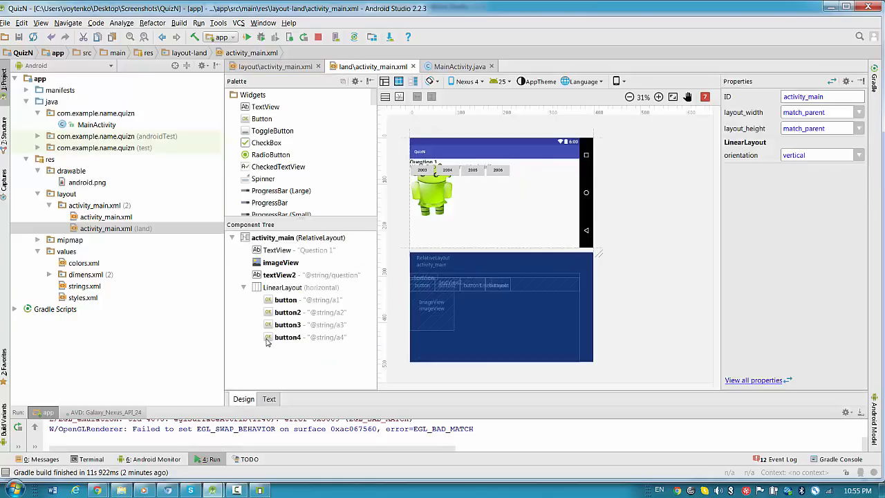
mouse_move(398, 355)
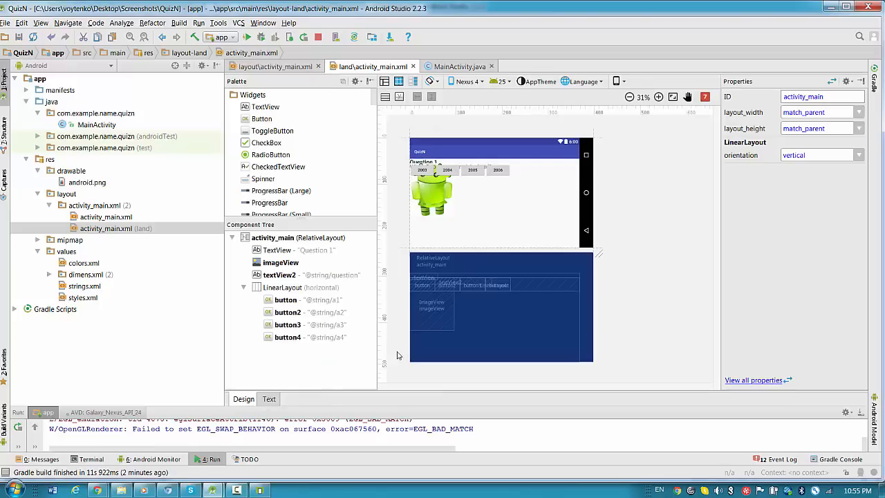
left_click(422, 169)
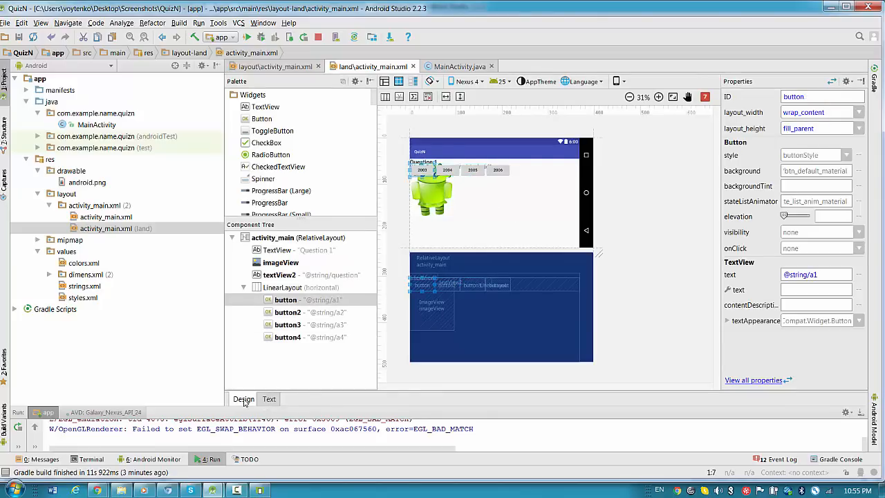
Step: Return to the landscape XML source and scroll down to the horizontal LinearLayout before the 2003 button
left_click(269, 399)
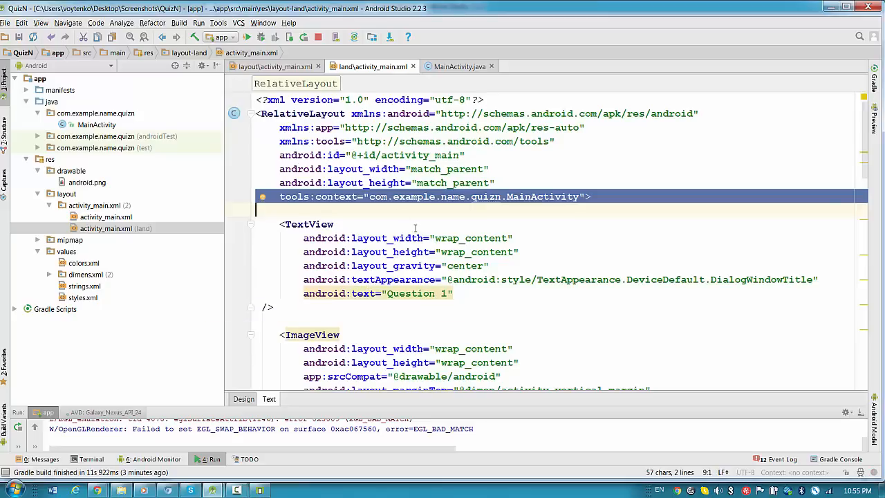
scroll("down", 3)
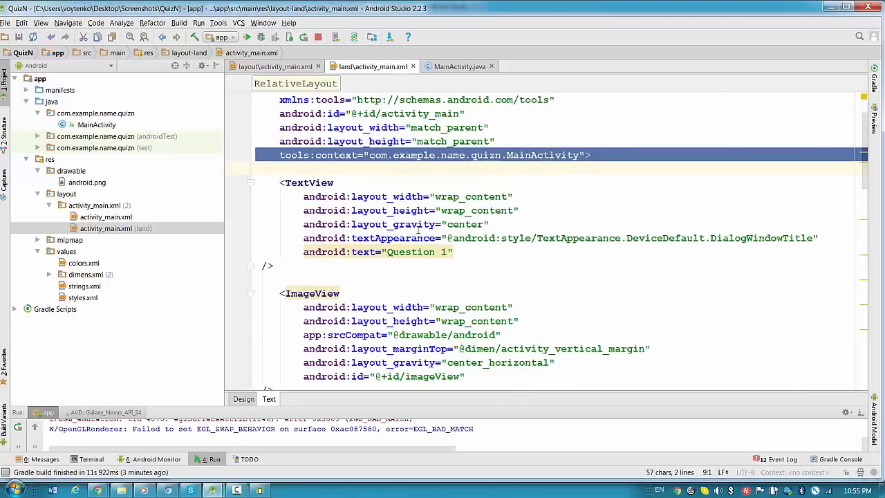
scroll("down", 3)
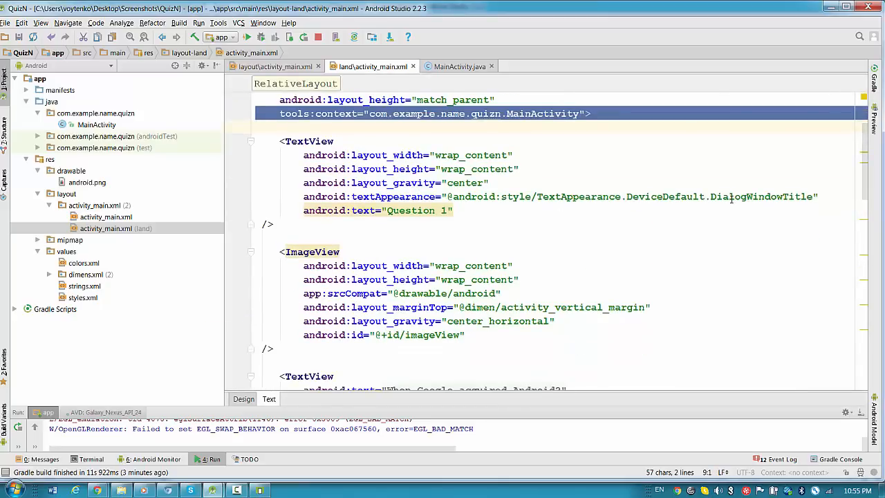
scroll("down", 3)
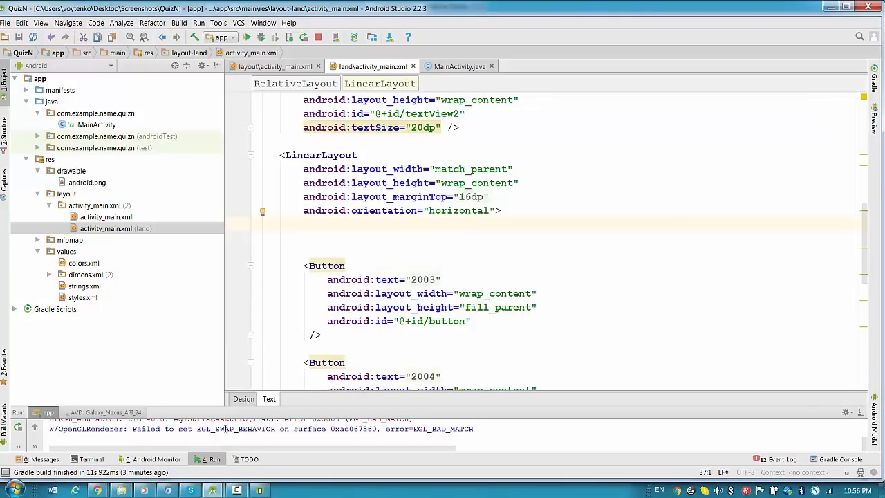
Step: Preview the rearranged landscape layout with question and buttons left, android image right
left_click(243, 399)
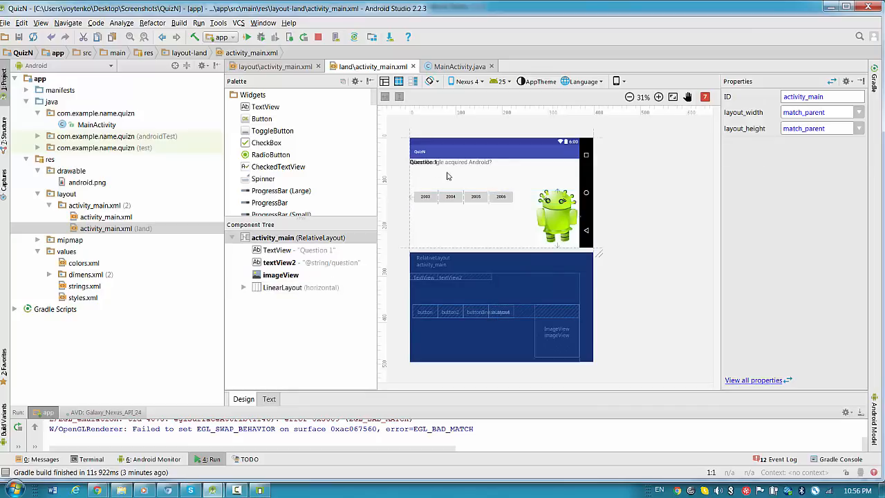
left_click(449, 162)
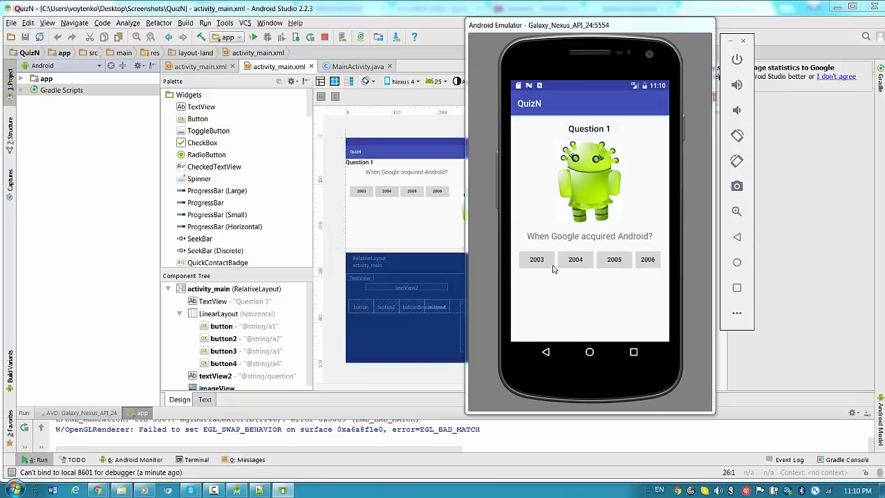
mouse_move(550, 359)
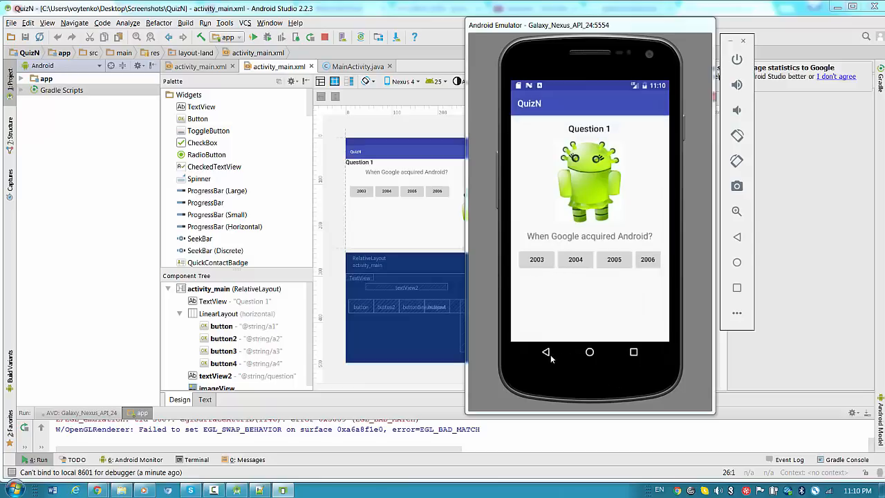